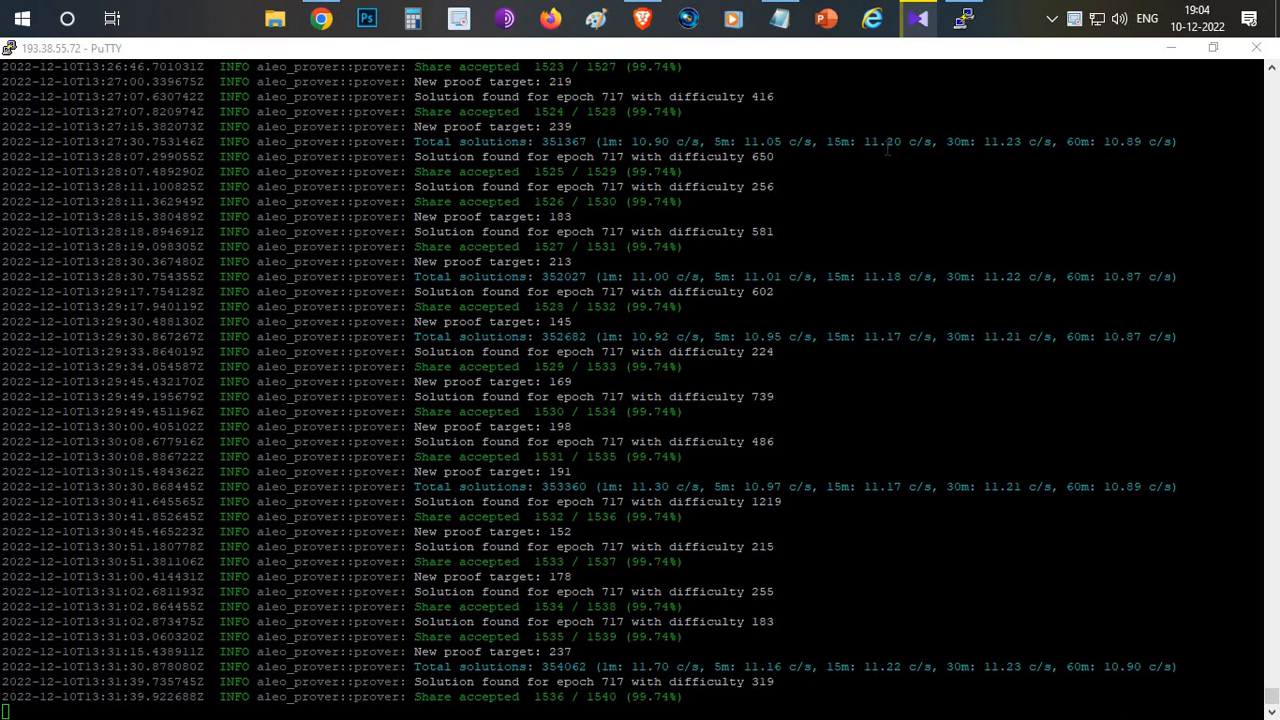
Review the aleo_prover accepted shares in PuTTY and switch to the HAMP Address info page.
scroll("down", 3)
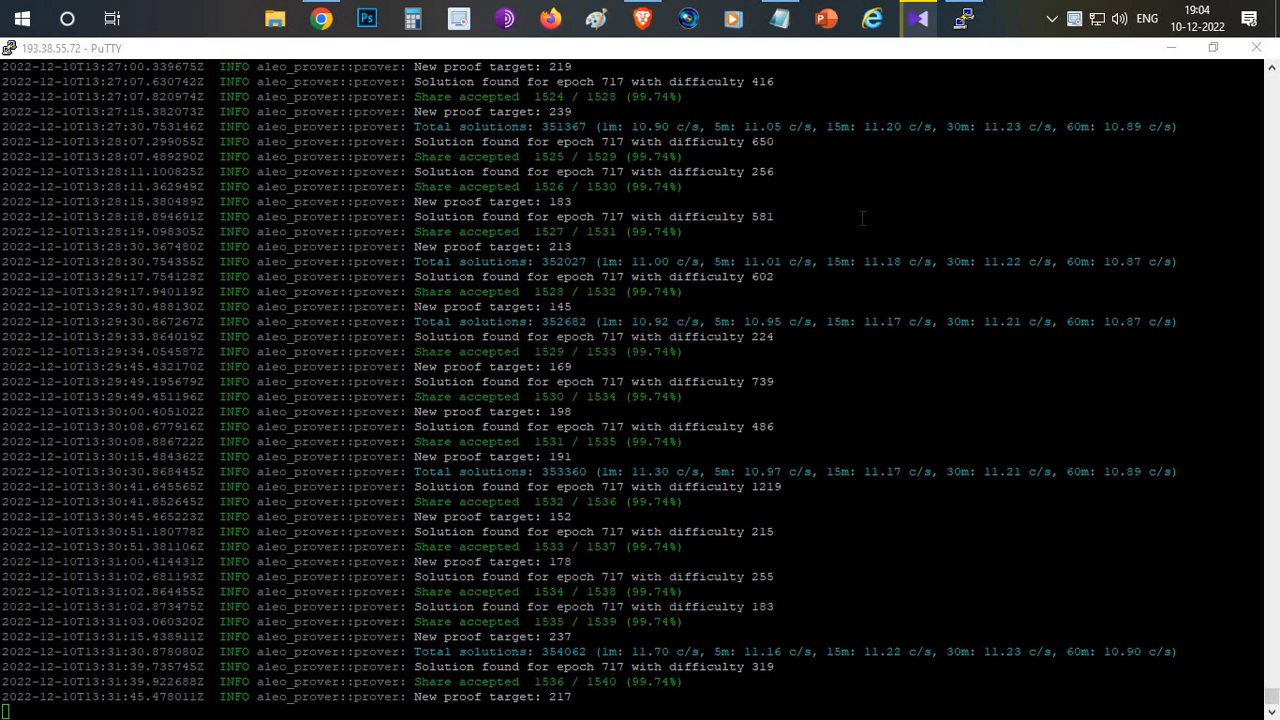
mouse_move(336, 18)
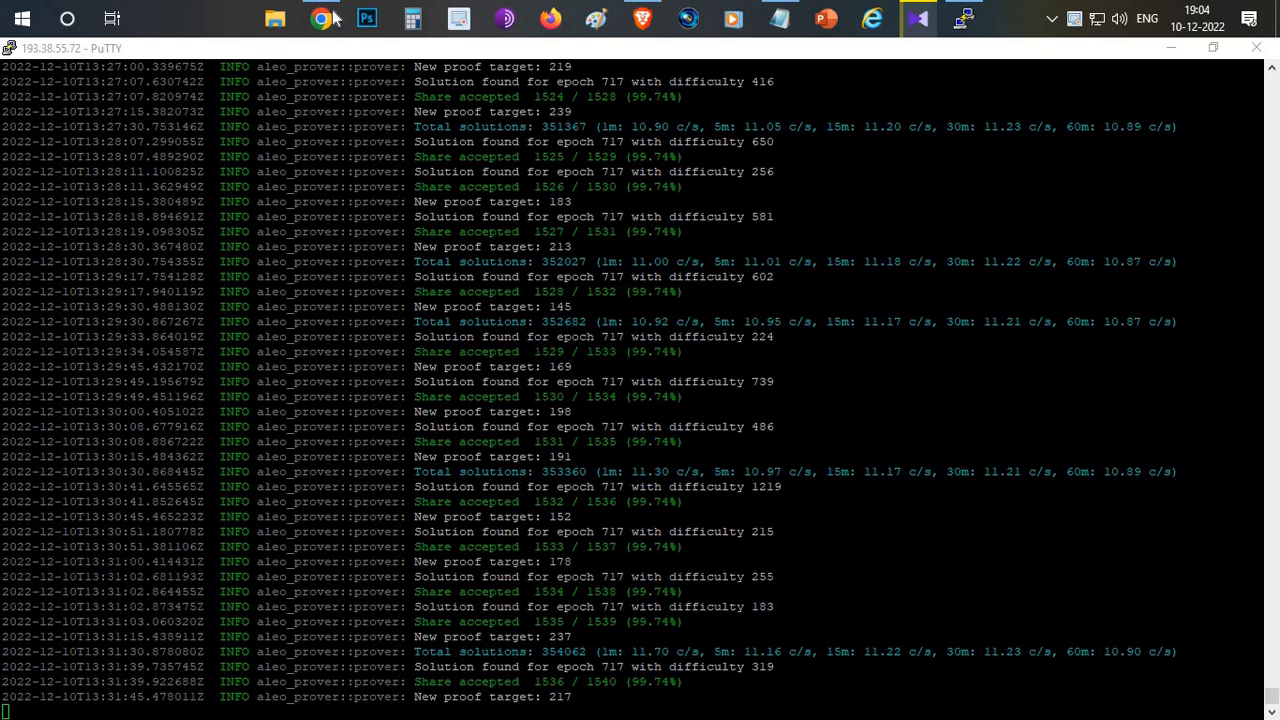
left_click(320, 18)
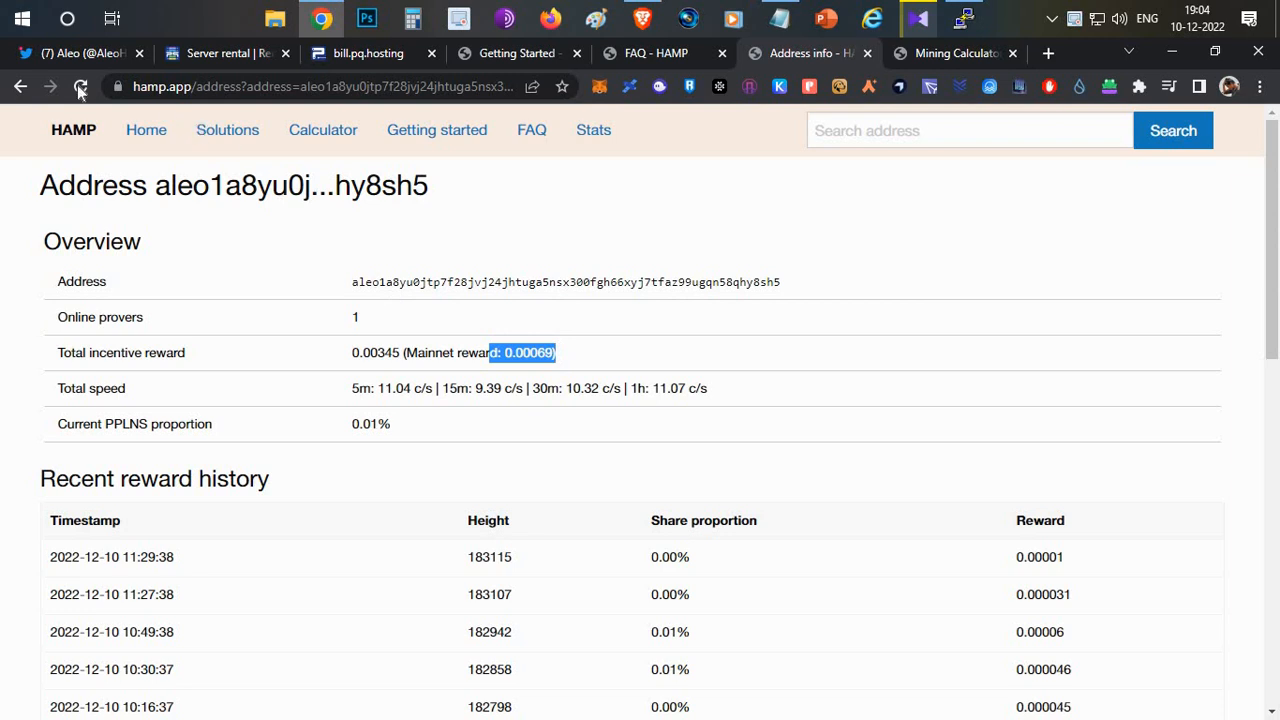
left_click(76, 52)
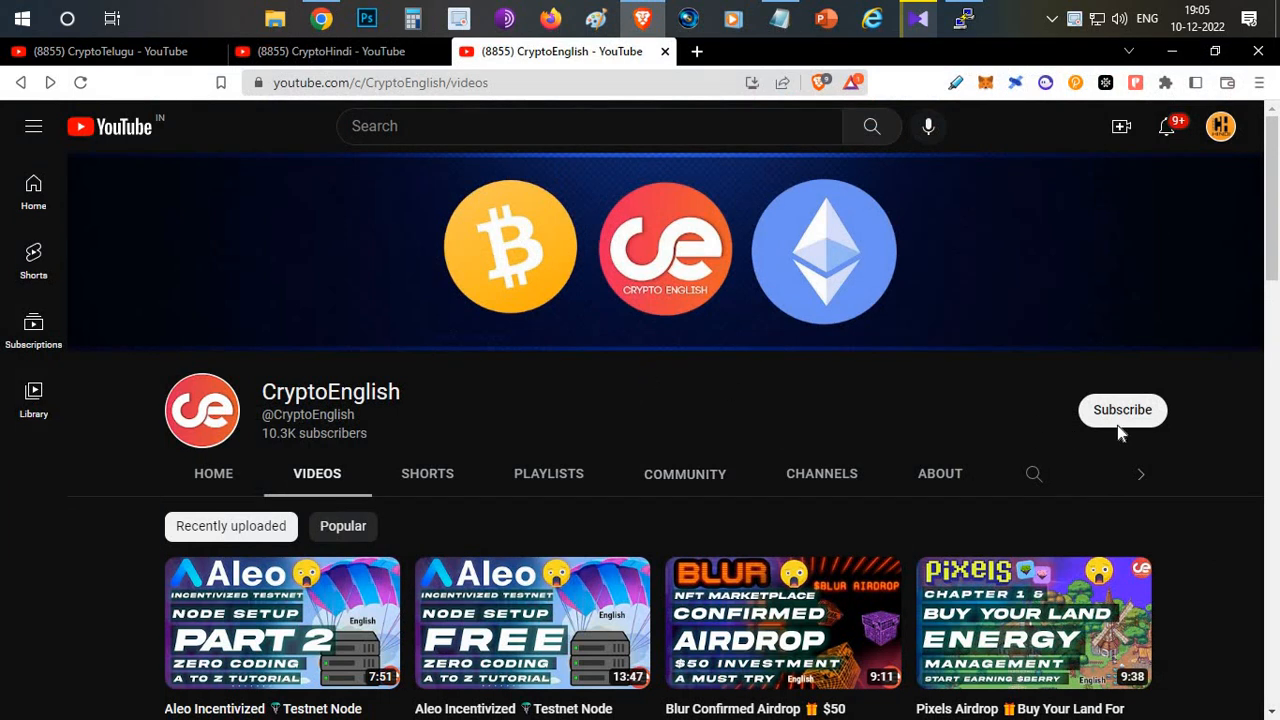
mouse_move(668, 396)
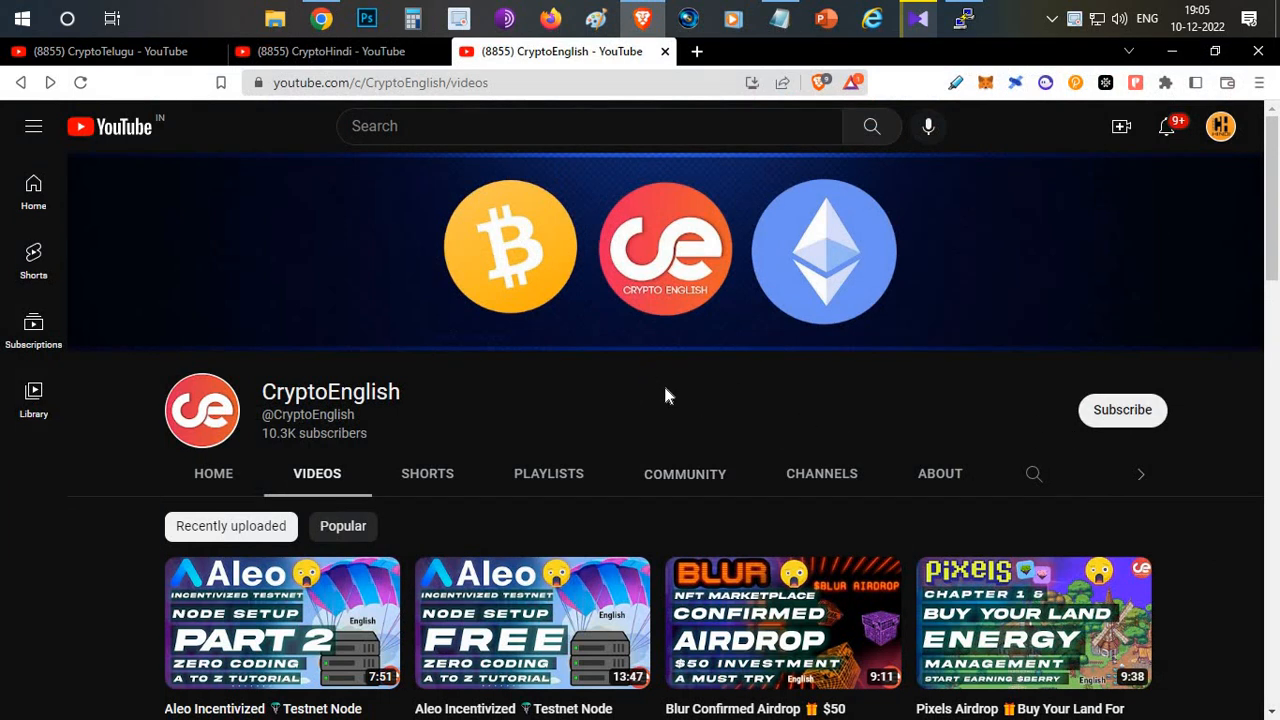
mouse_move(664, 390)
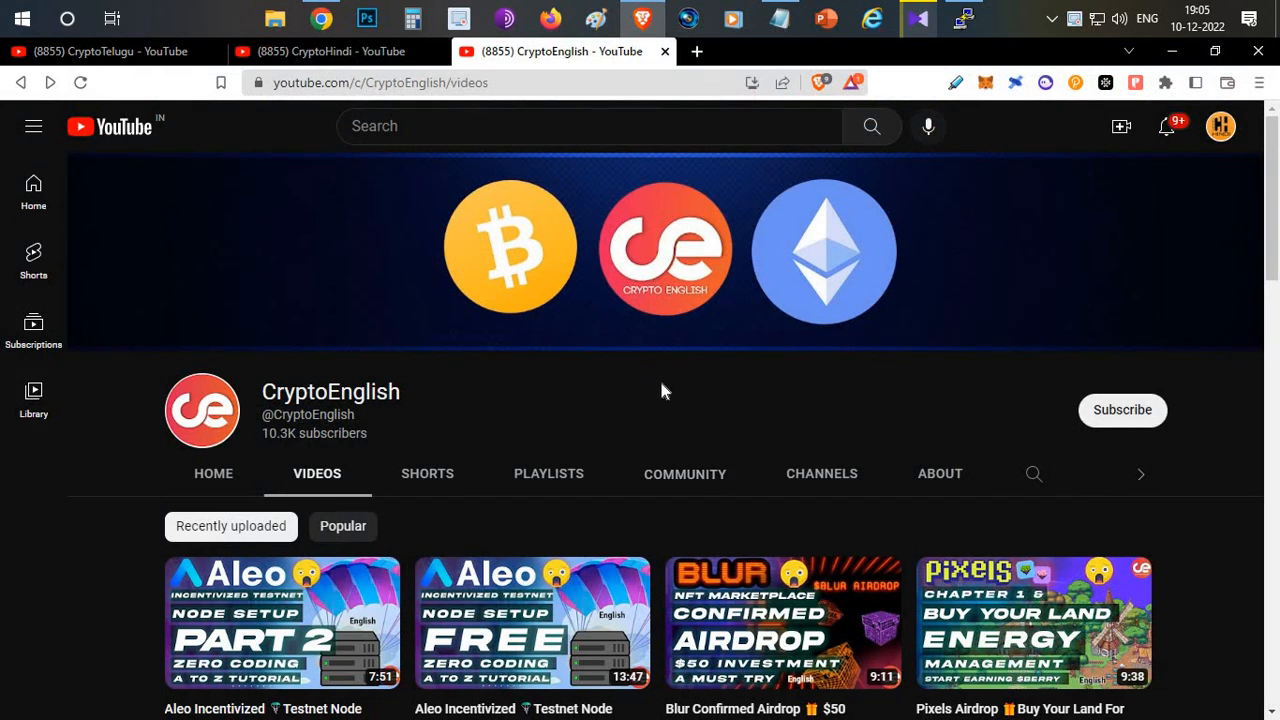
scroll("down", 3)
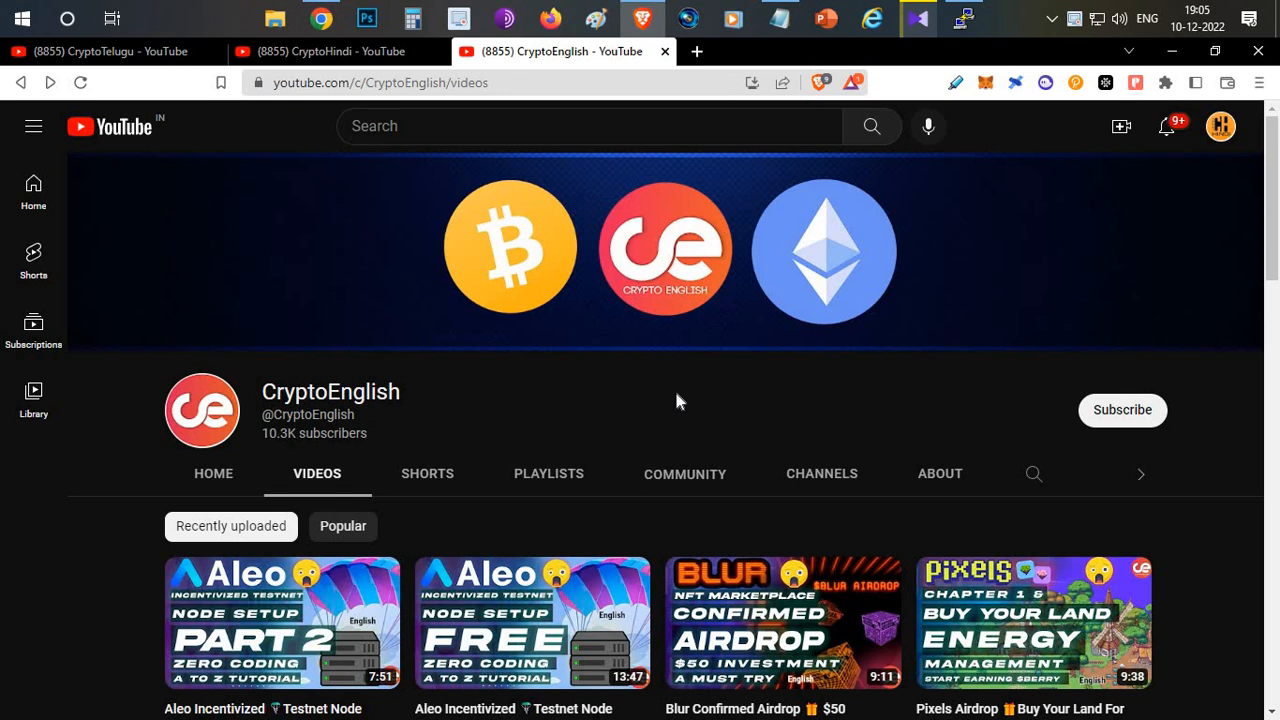
scroll("down", 3)
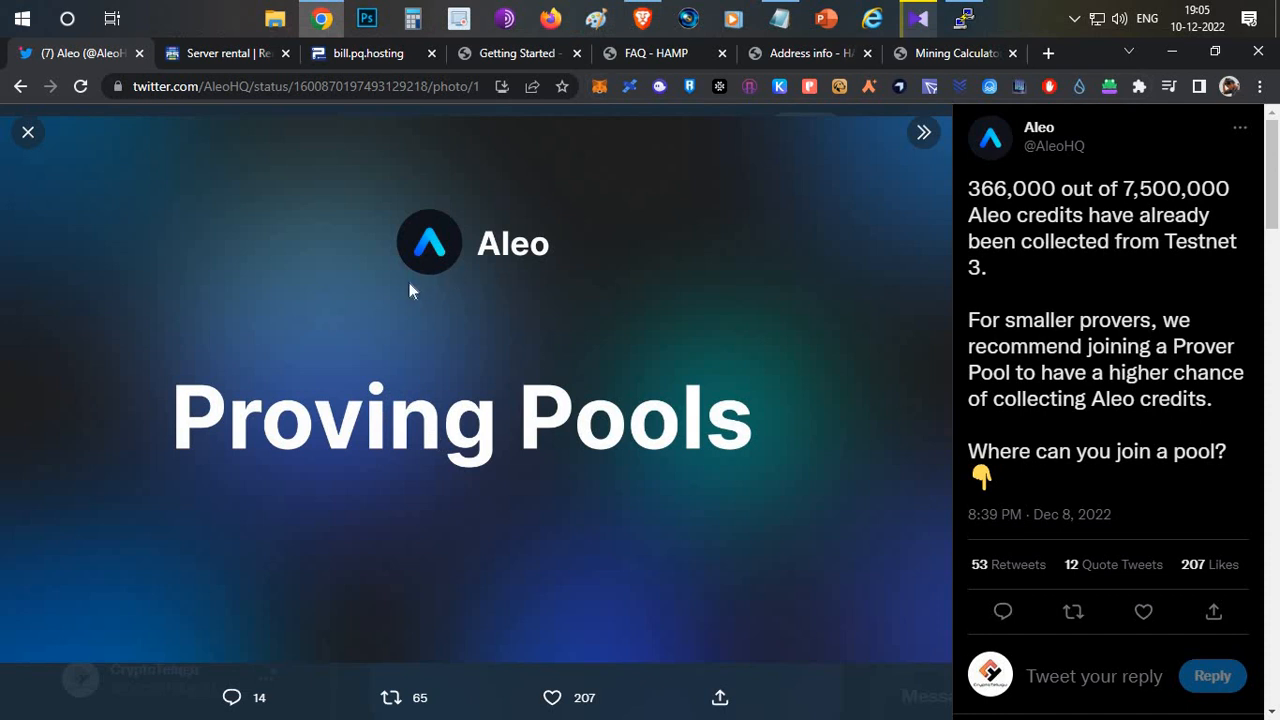
mouse_move(614, 464)
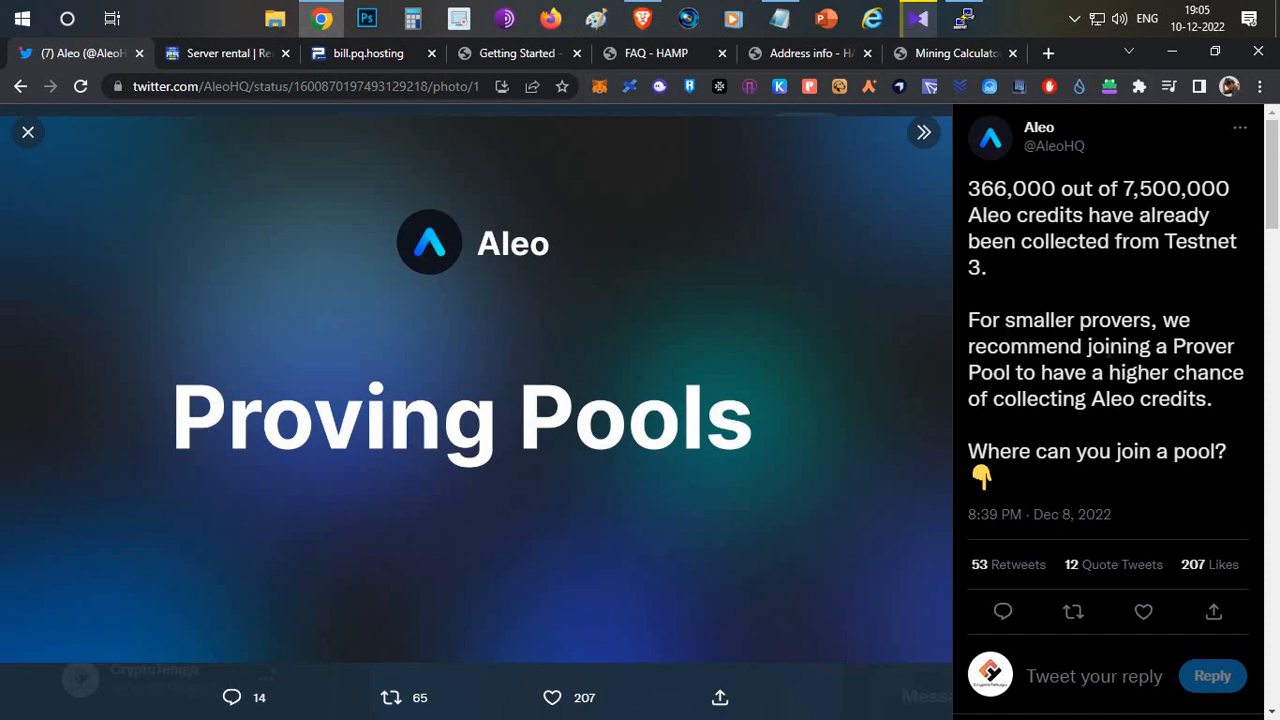
mouse_move(752, 424)
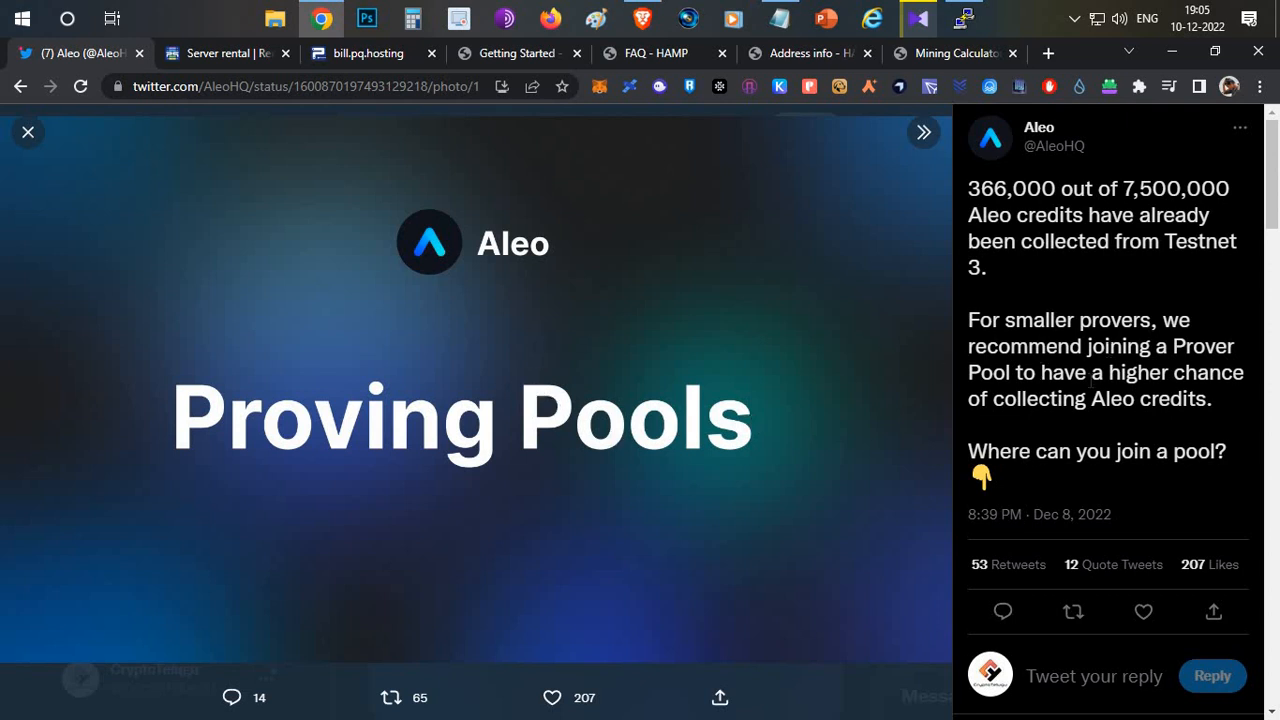
mouse_move(584, 382)
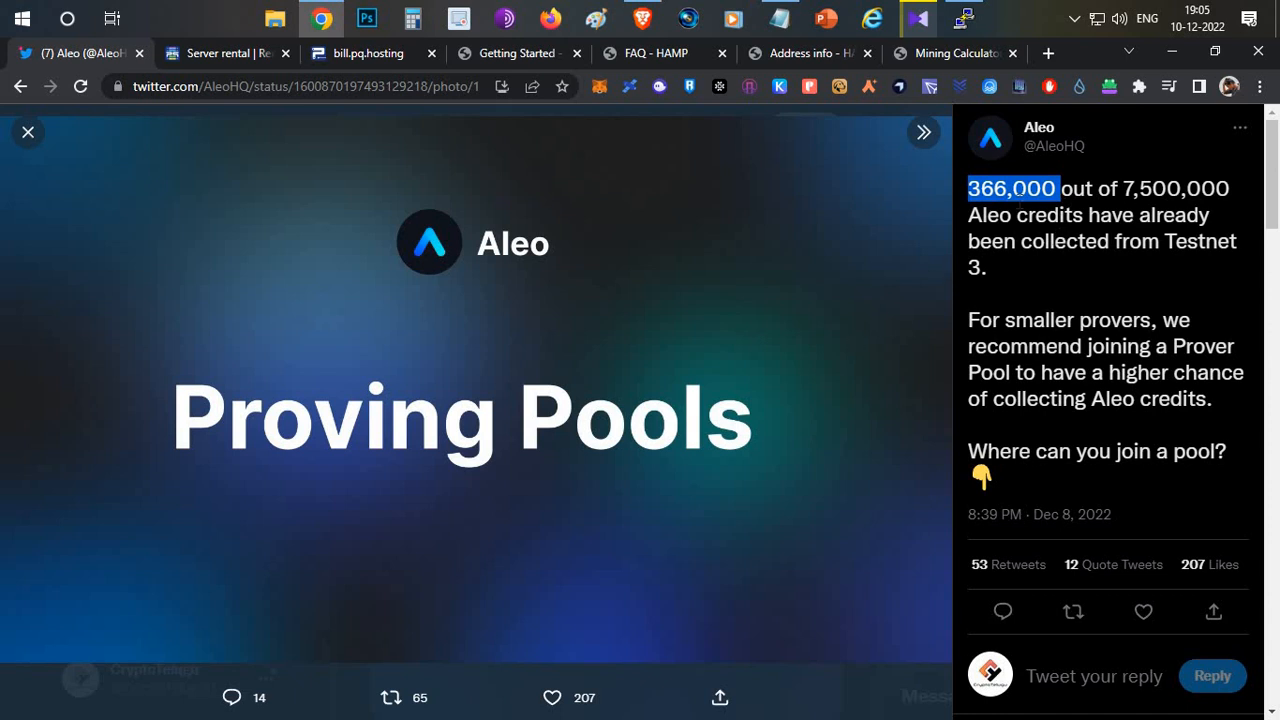
mouse_move(1084, 168)
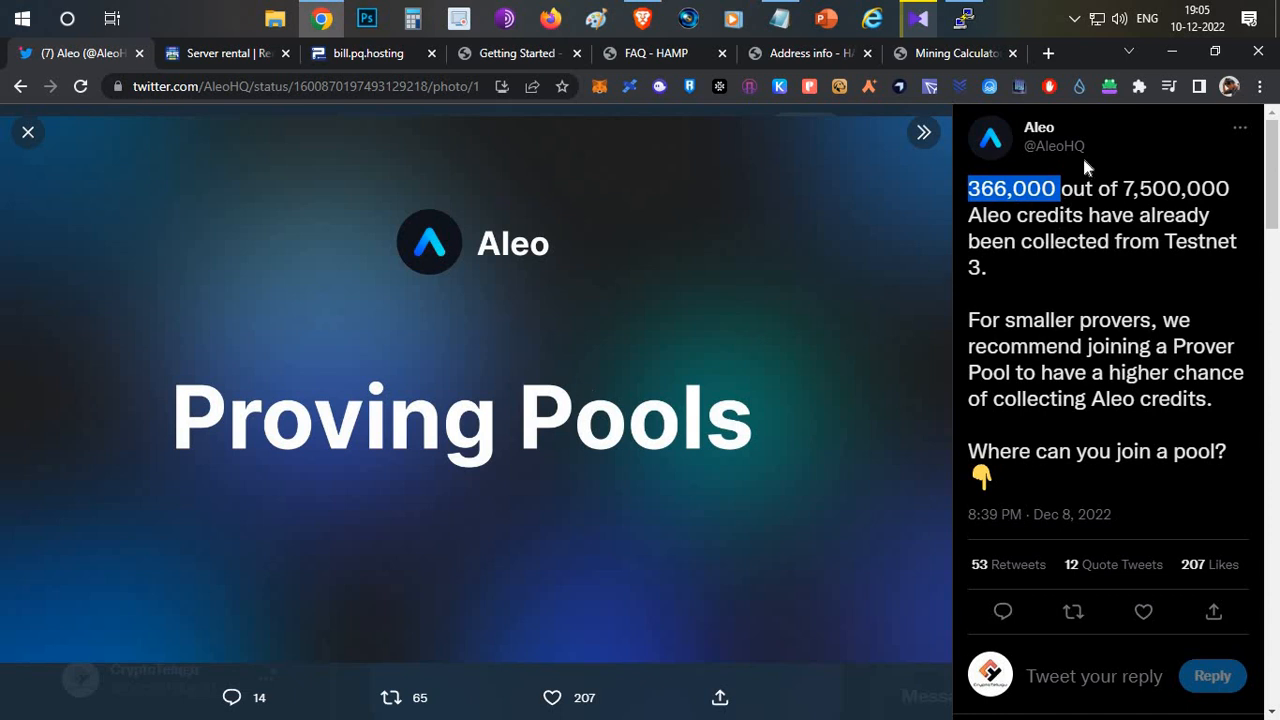
double_click(1176, 188)
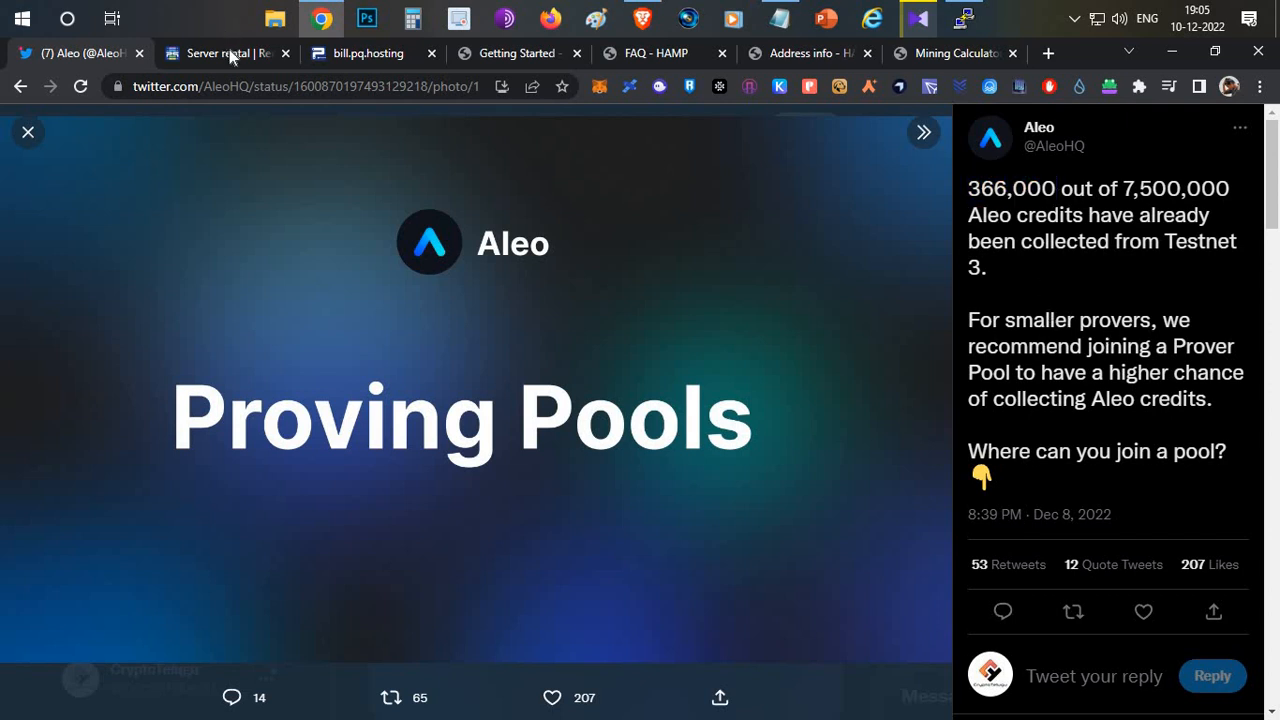
mouse_move(228, 52)
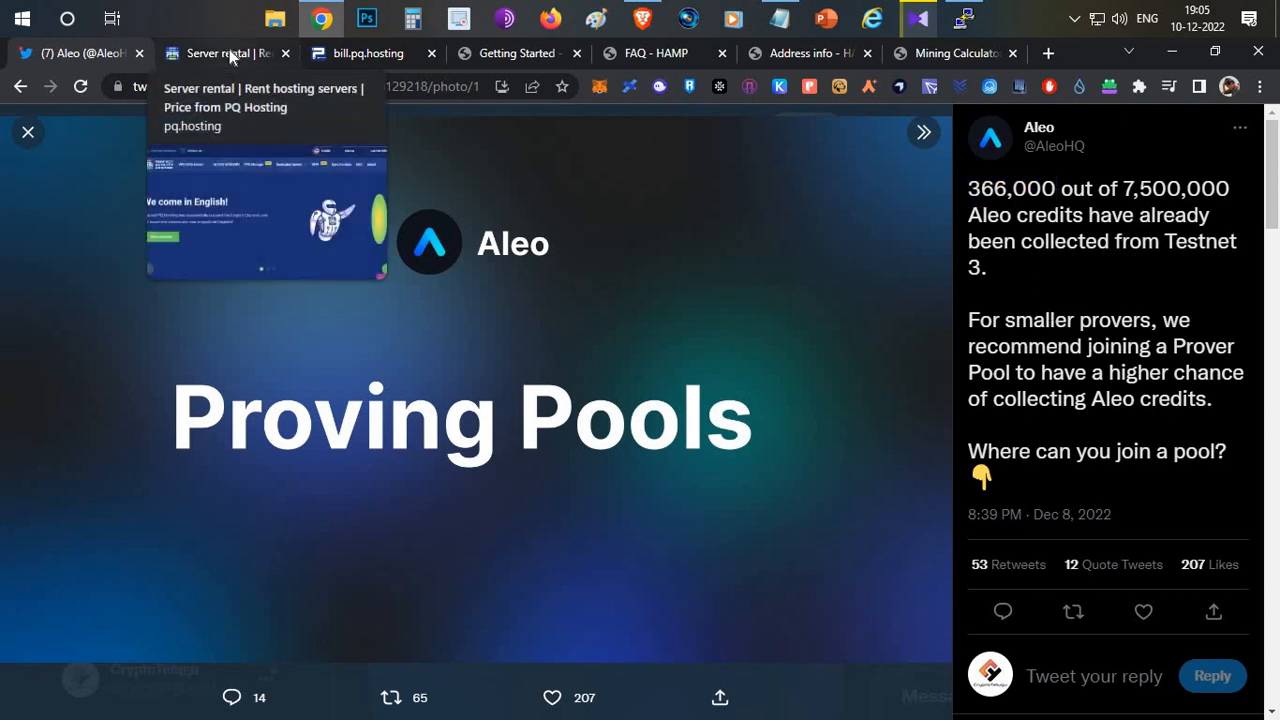
Show the 'Can I run a node on PQ VPS?' ticket, highlighting the question and support's reply allowing crypto nodes.
left_click(220, 52)
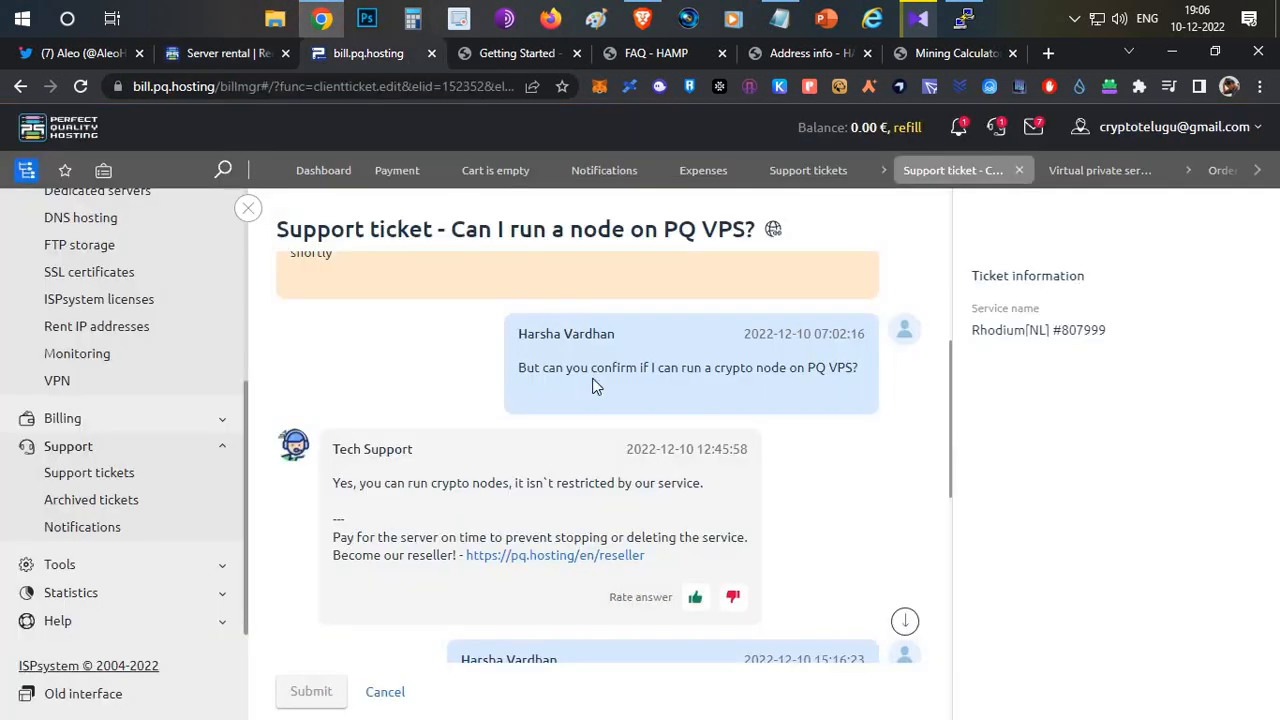
left_click_drag(548, 368, 662, 368)
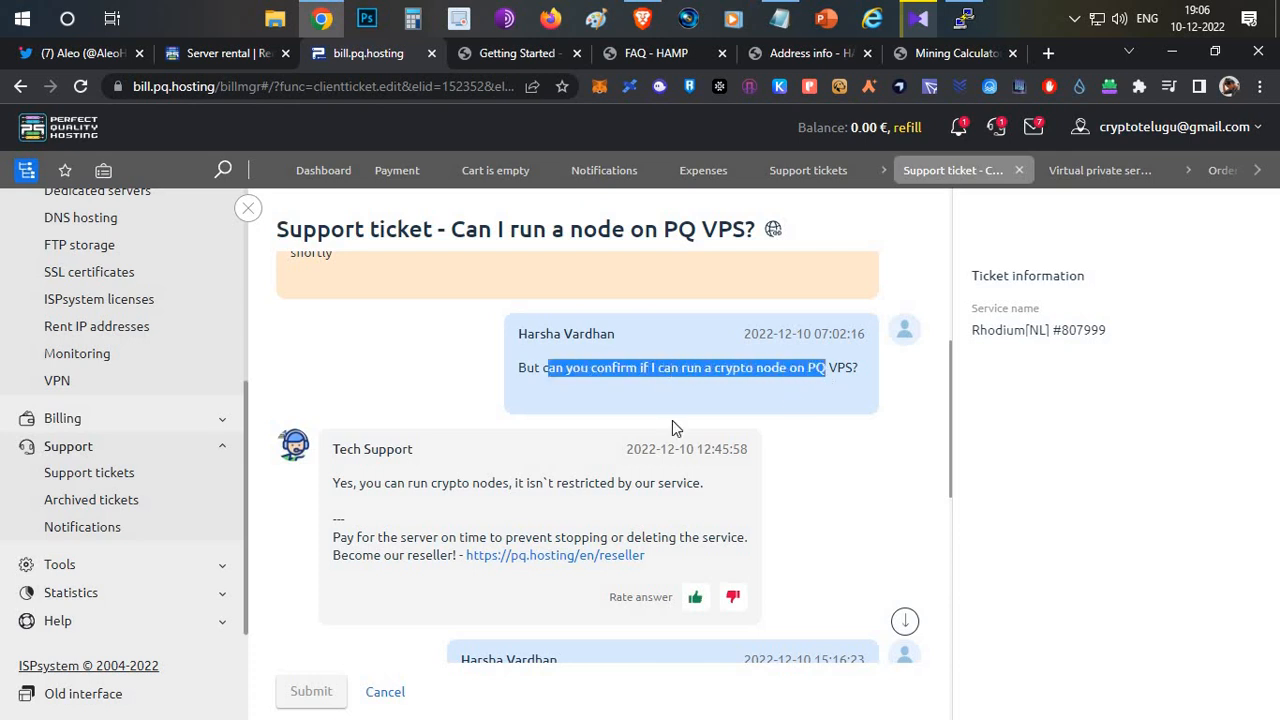
mouse_move(416, 500)
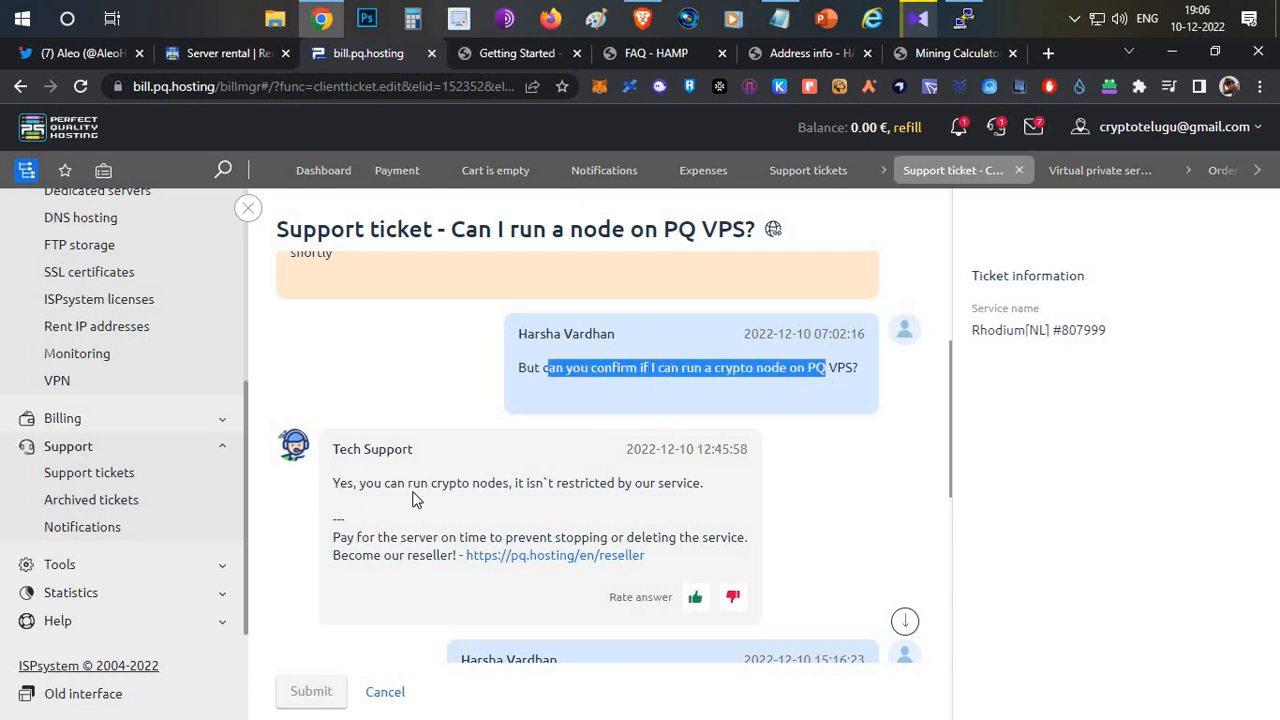
triple_click(516, 482)
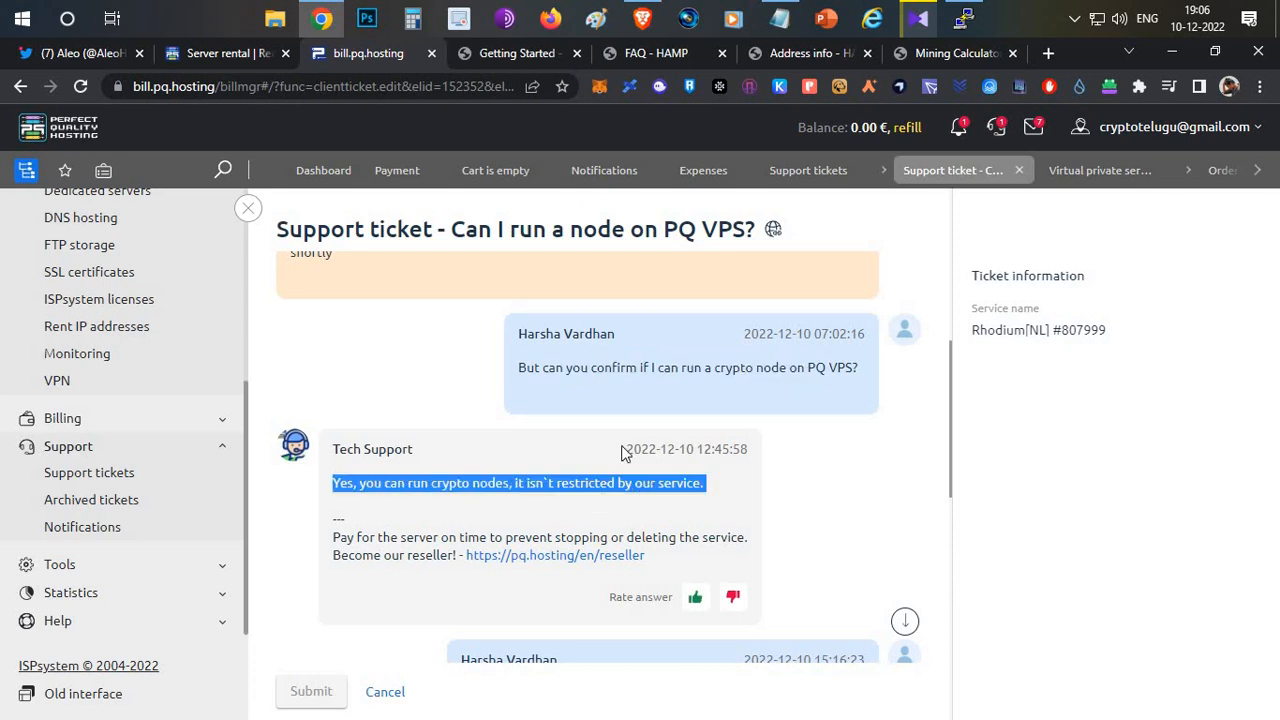
mouse_move(620, 428)
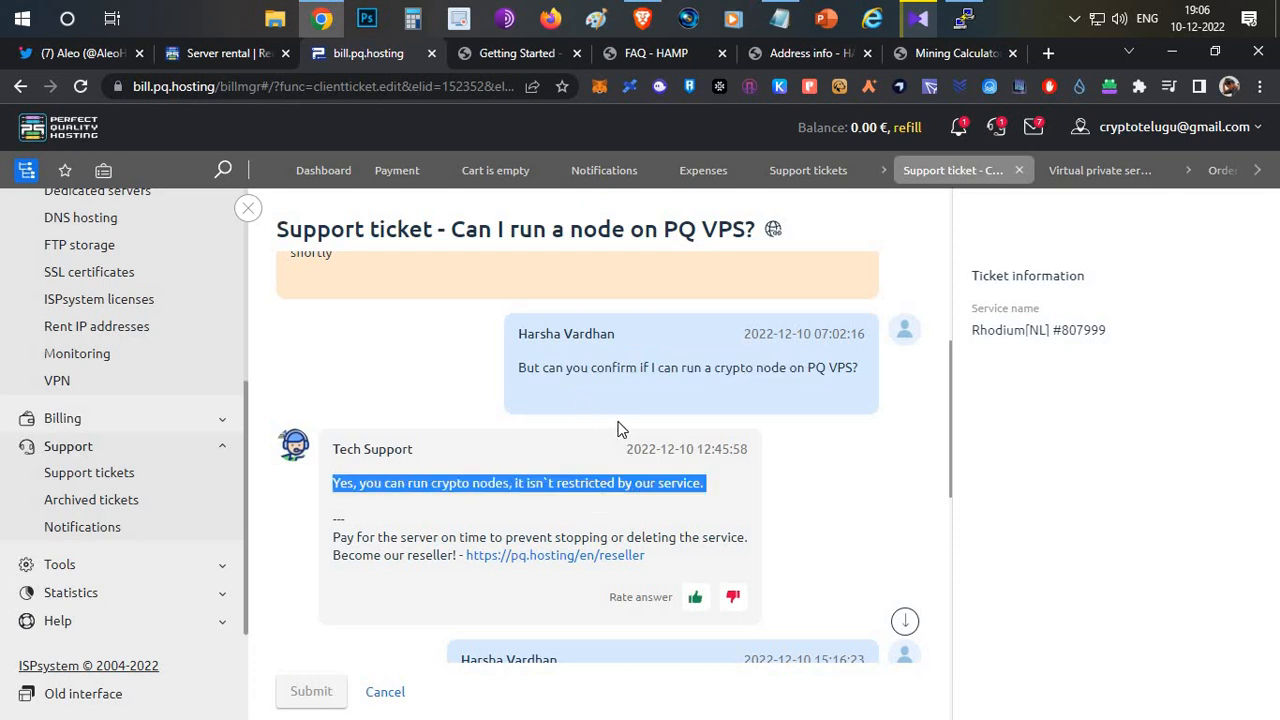
scroll("down", 3)
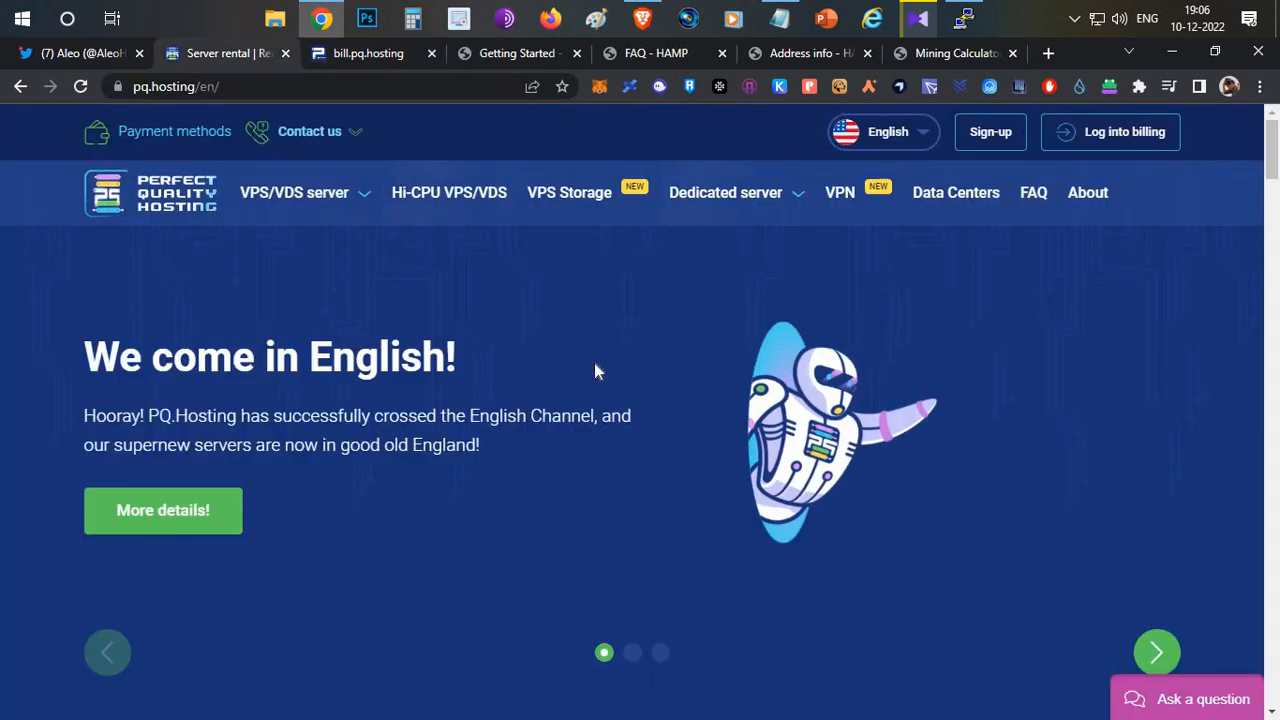
Scroll the Netherlands tariff table down to the Rhodium [NL] plan with 16 vCores at 45.00 € per month.
scroll("down", 3)
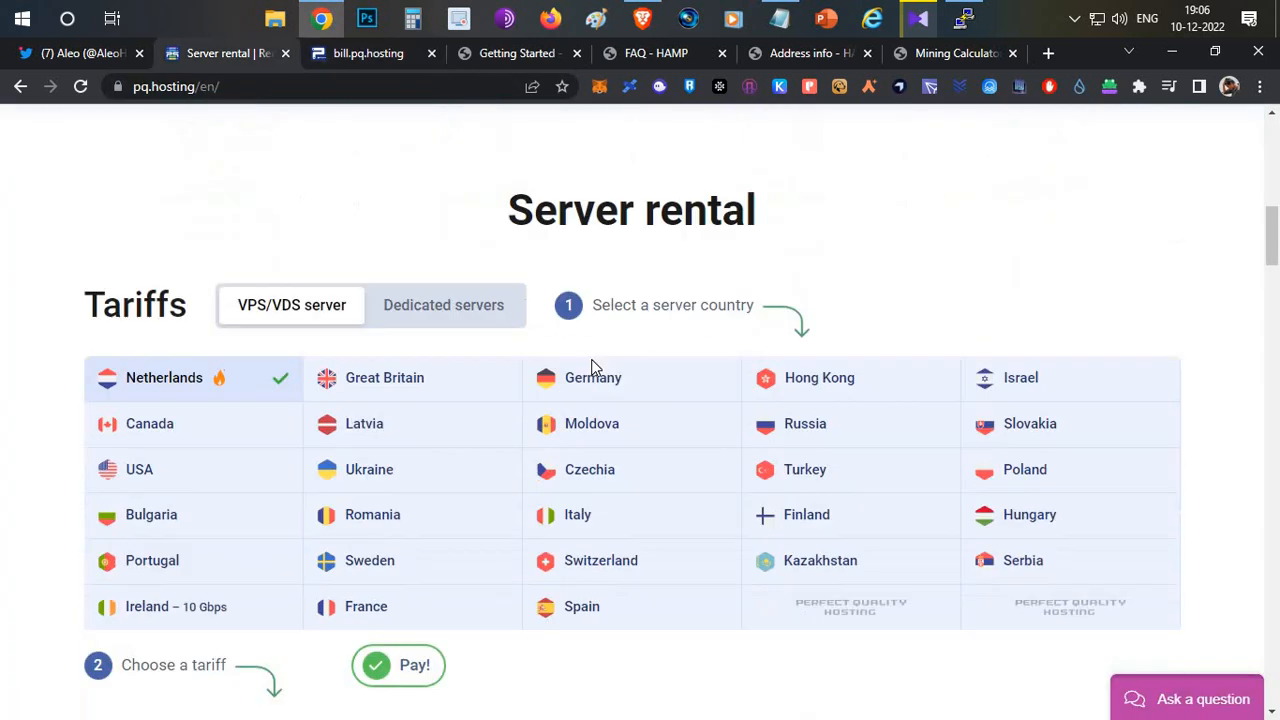
scroll("down", 3)
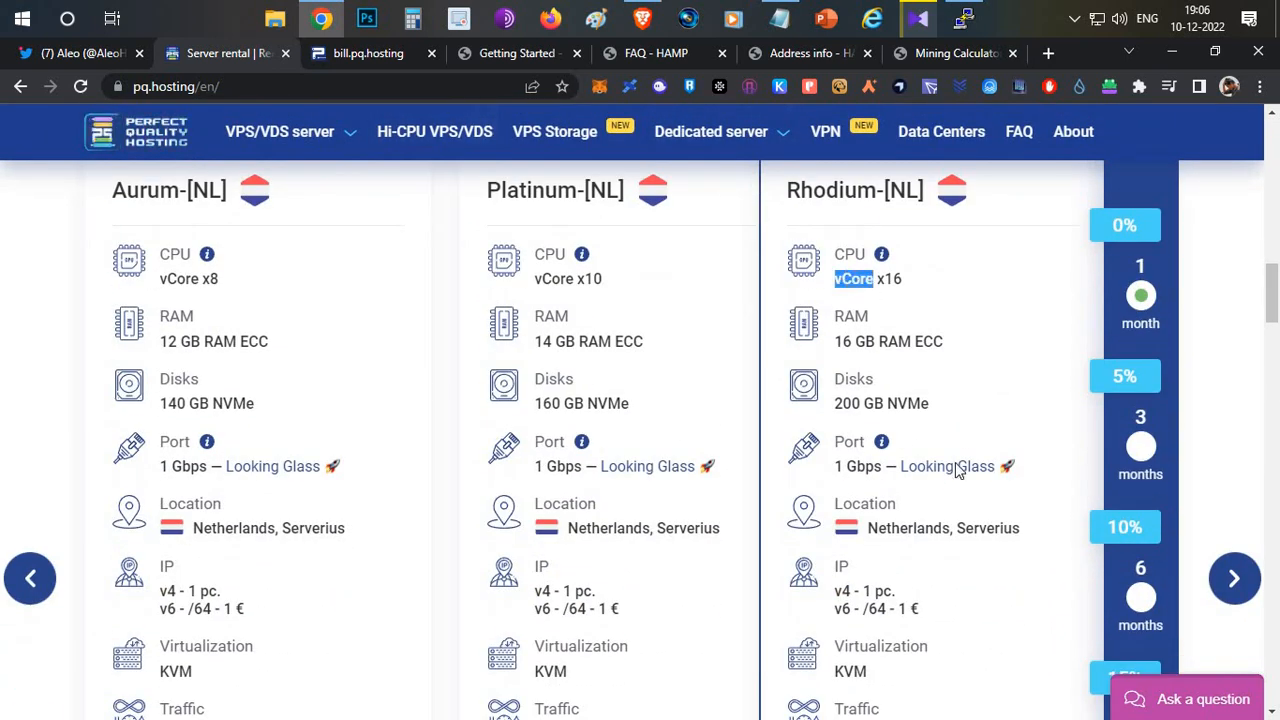
scroll("down", 3)
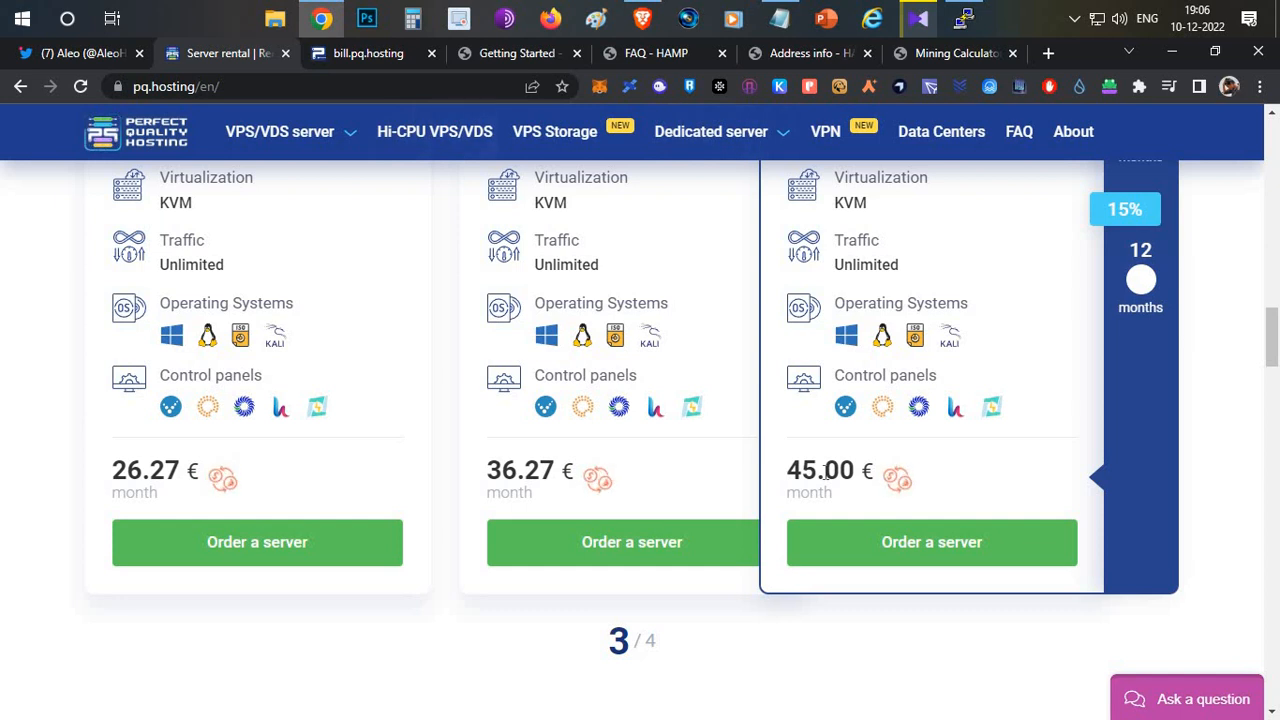
mouse_move(896, 478)
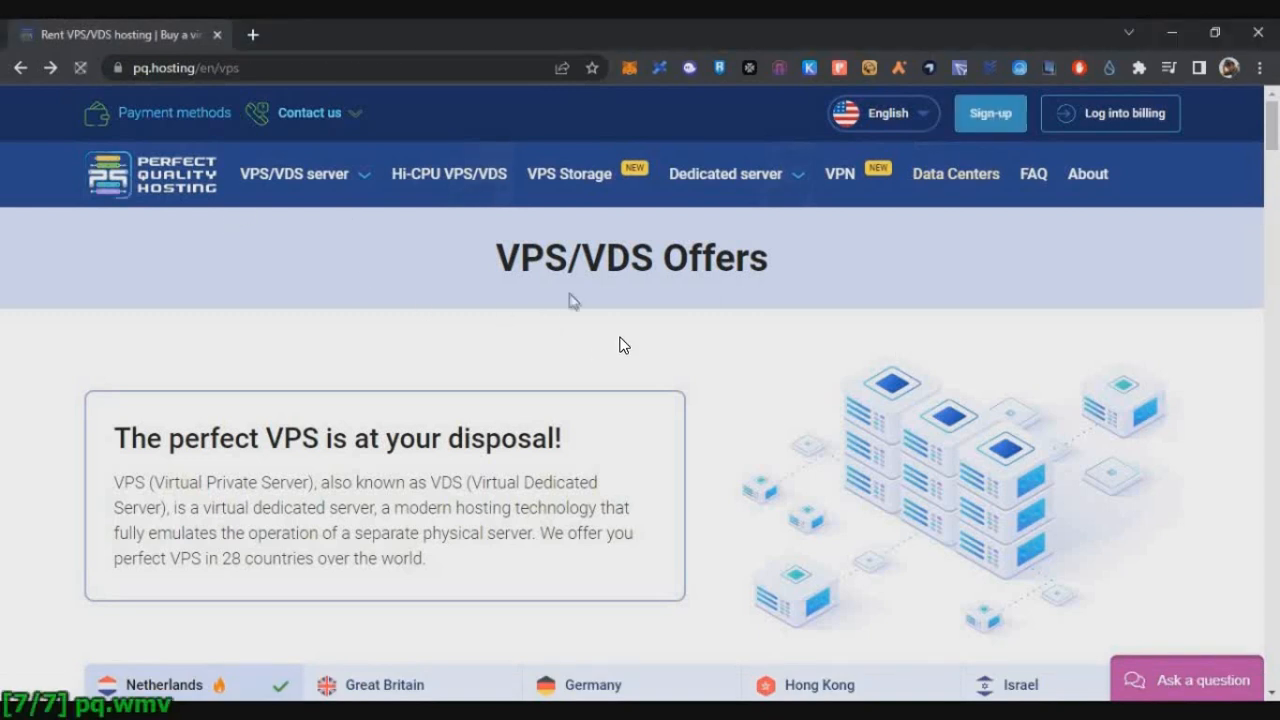
Sign up from Log into billing and register the completed account to reach the dashboard.
left_click(988, 112)
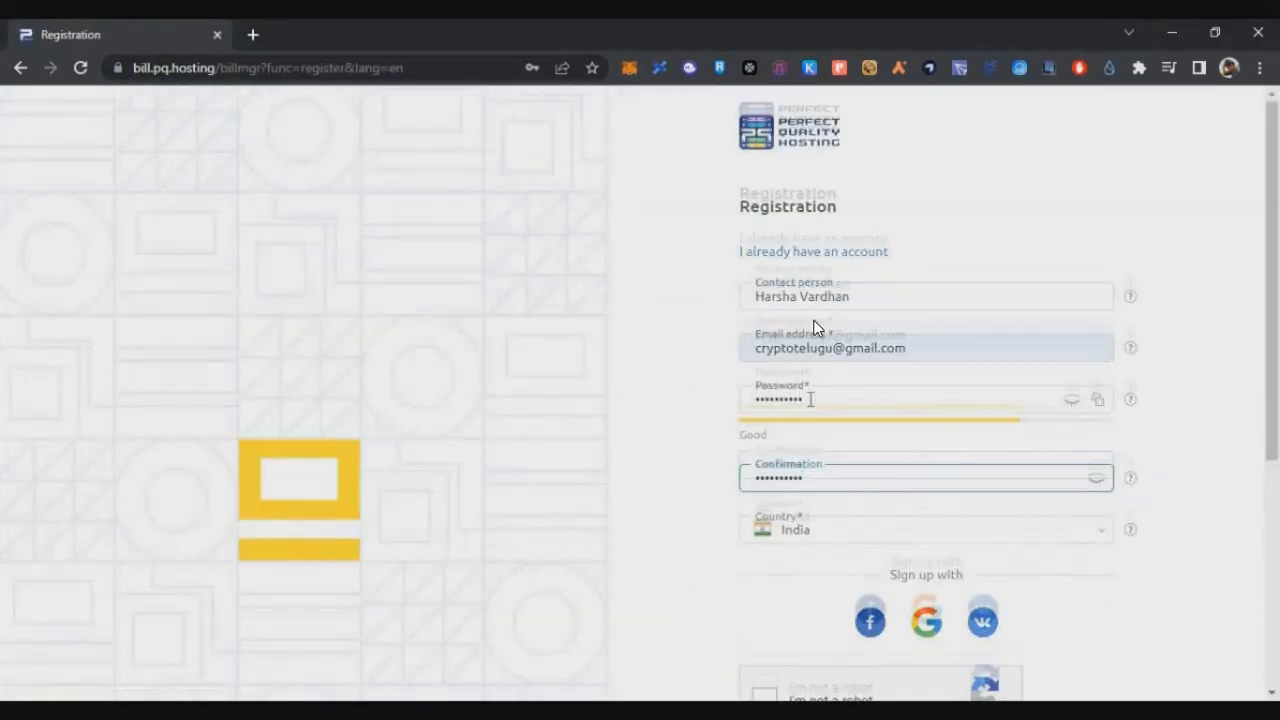
scroll("down", 3)
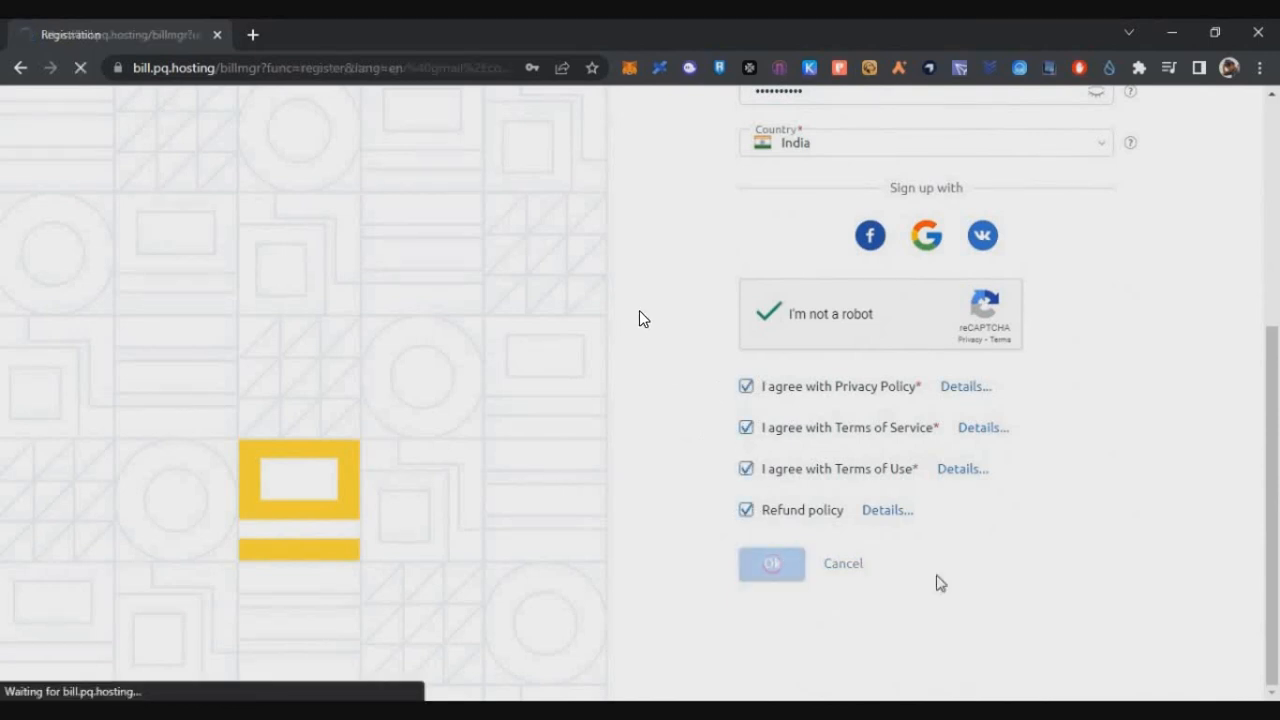
left_click(772, 564)
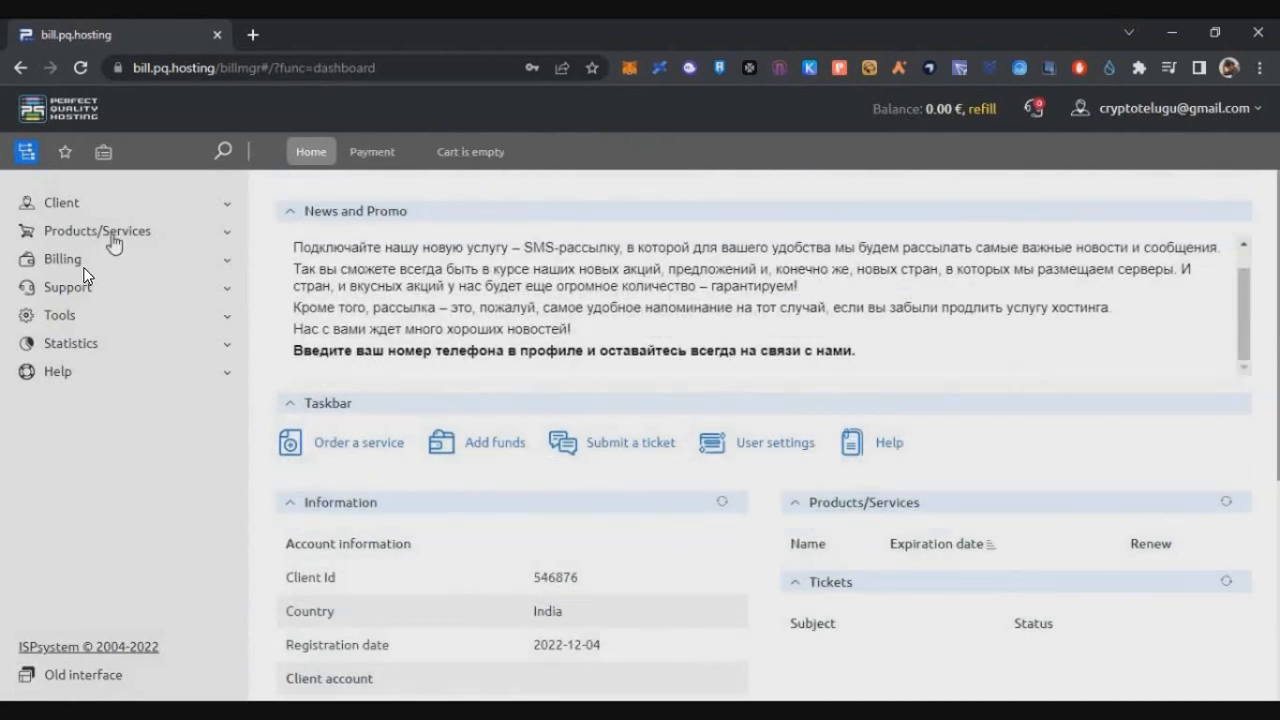
From Virtual private servers, start a new order and choose the Rhodium Netherlands plan at 45.00 €.
left_click(112, 256)
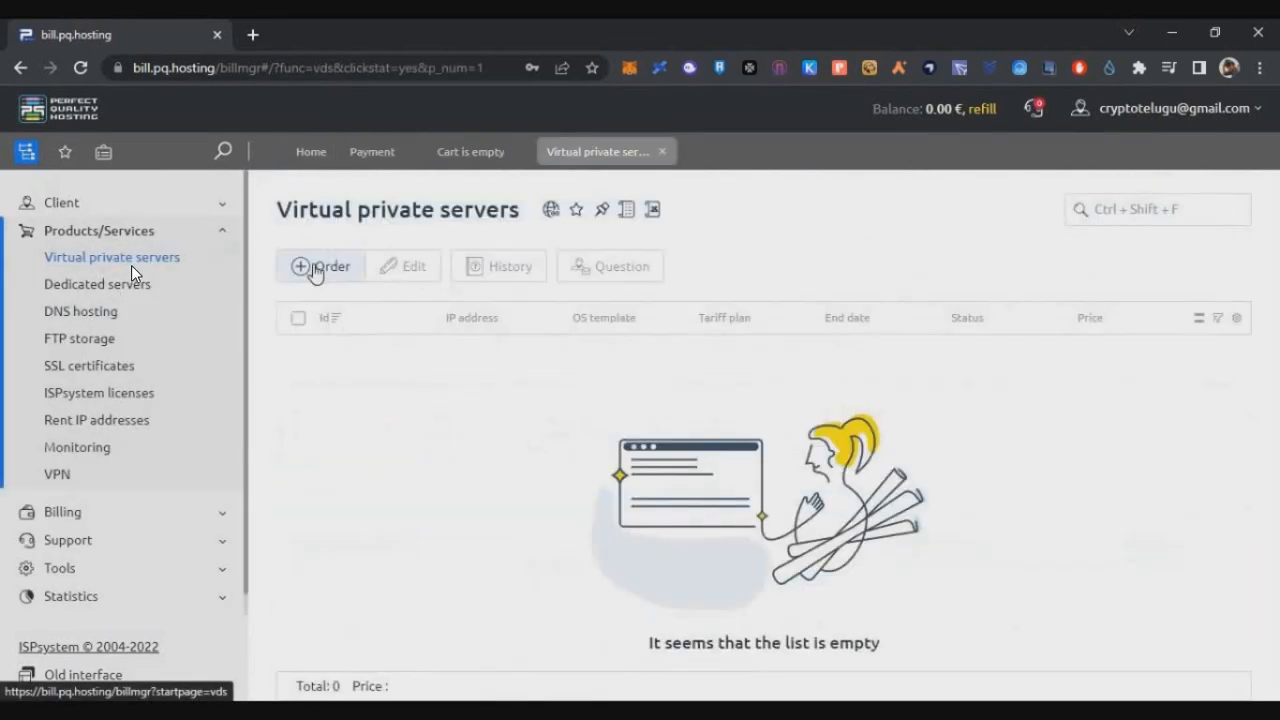
left_click(320, 266)
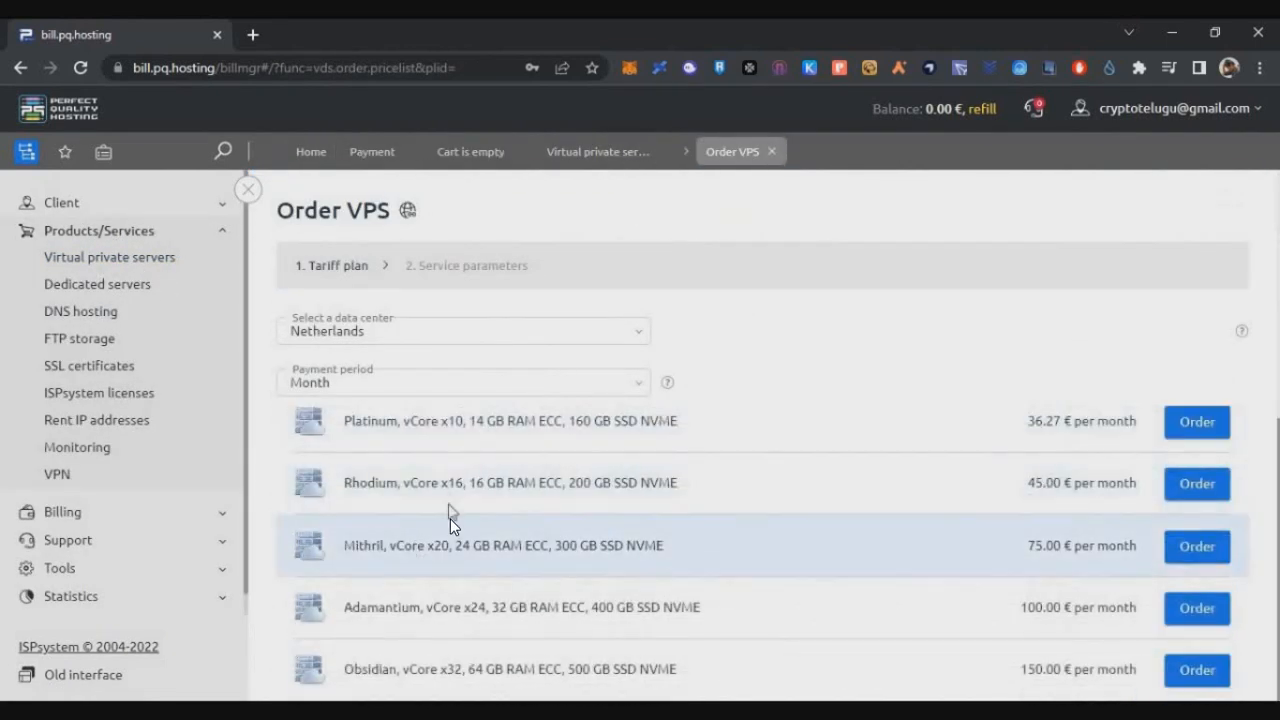
double_click(436, 544)
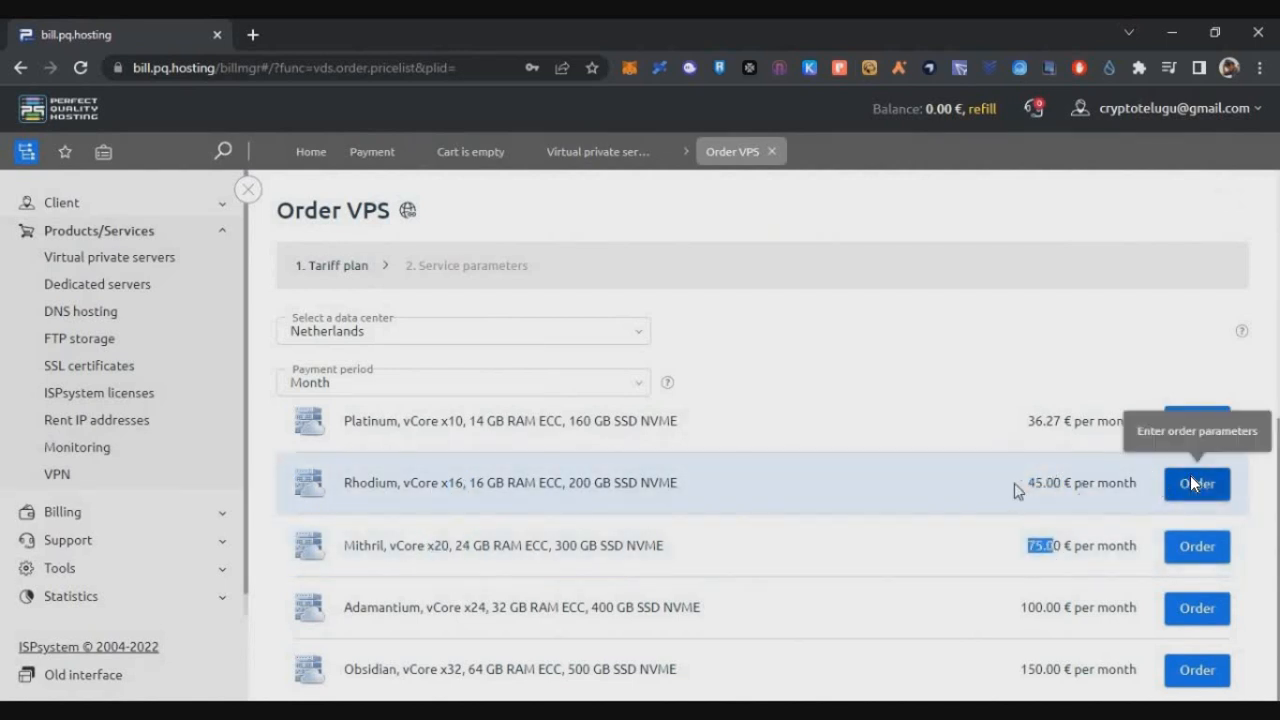
left_click(1196, 482)
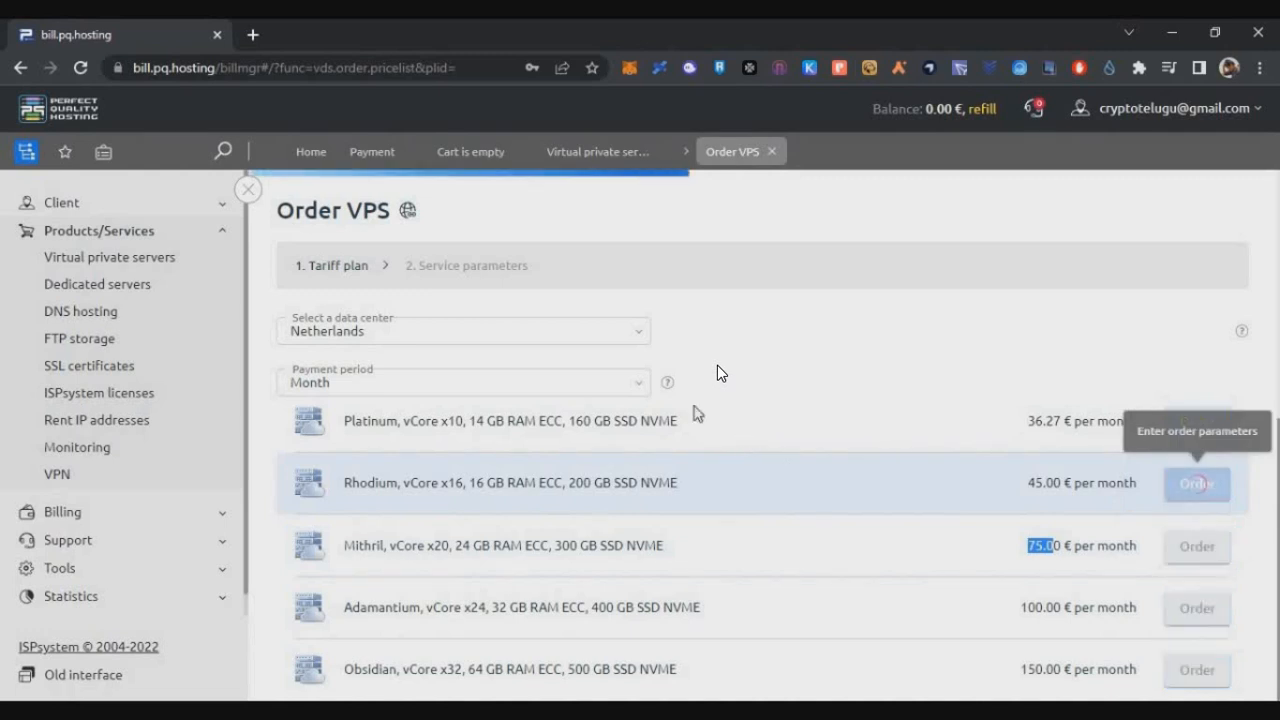
left_click(1196, 482)
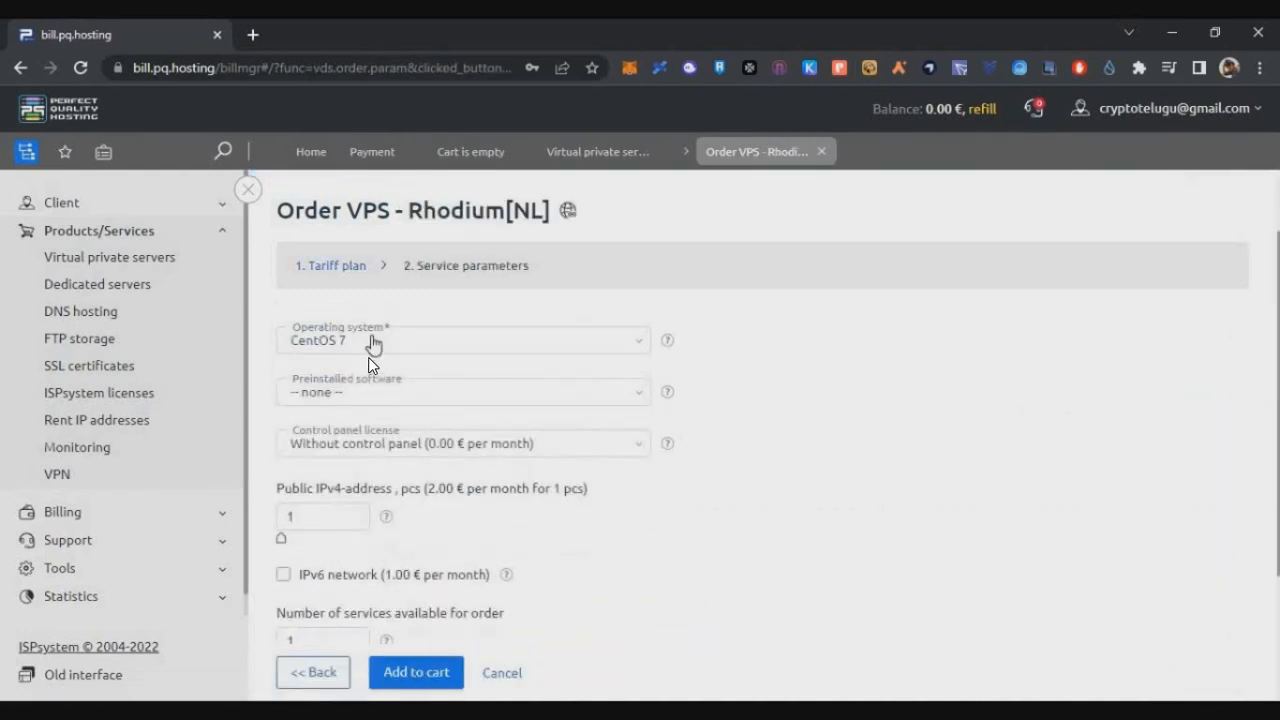
Choose Ubuntu 22.04 as the operating system and keep no preinstalled software.
left_click(462, 340)
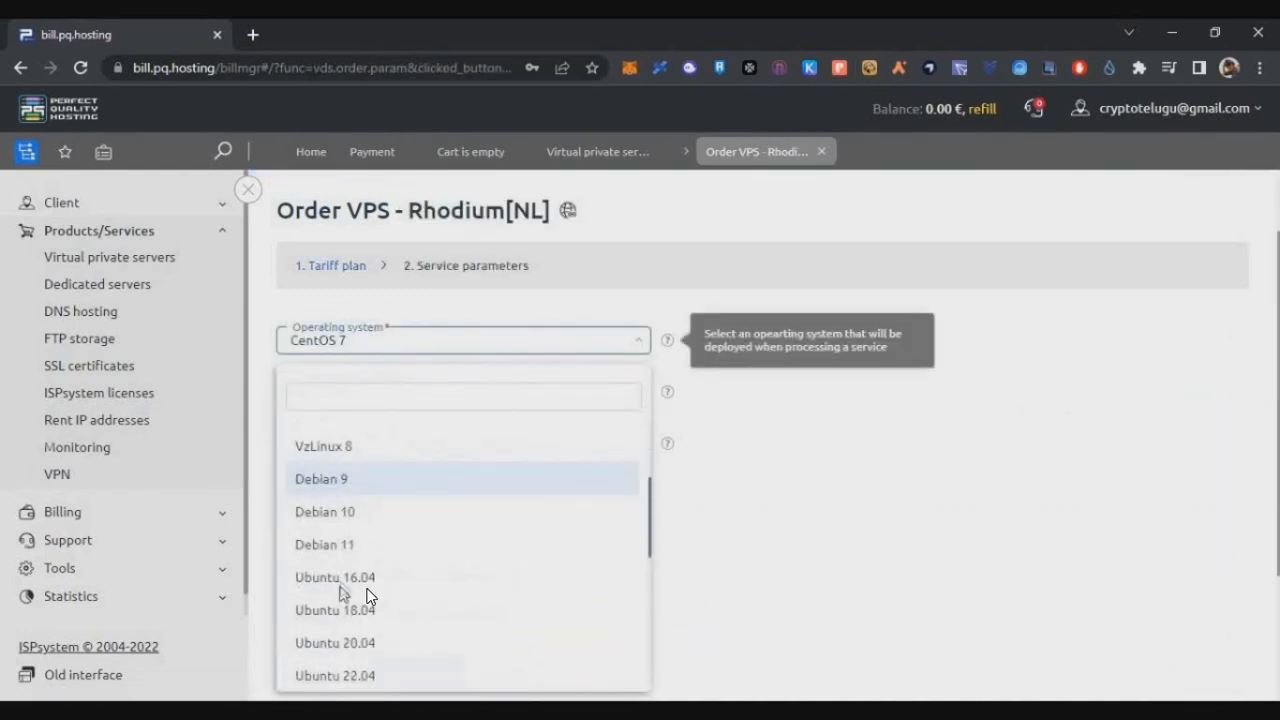
left_click(336, 676)
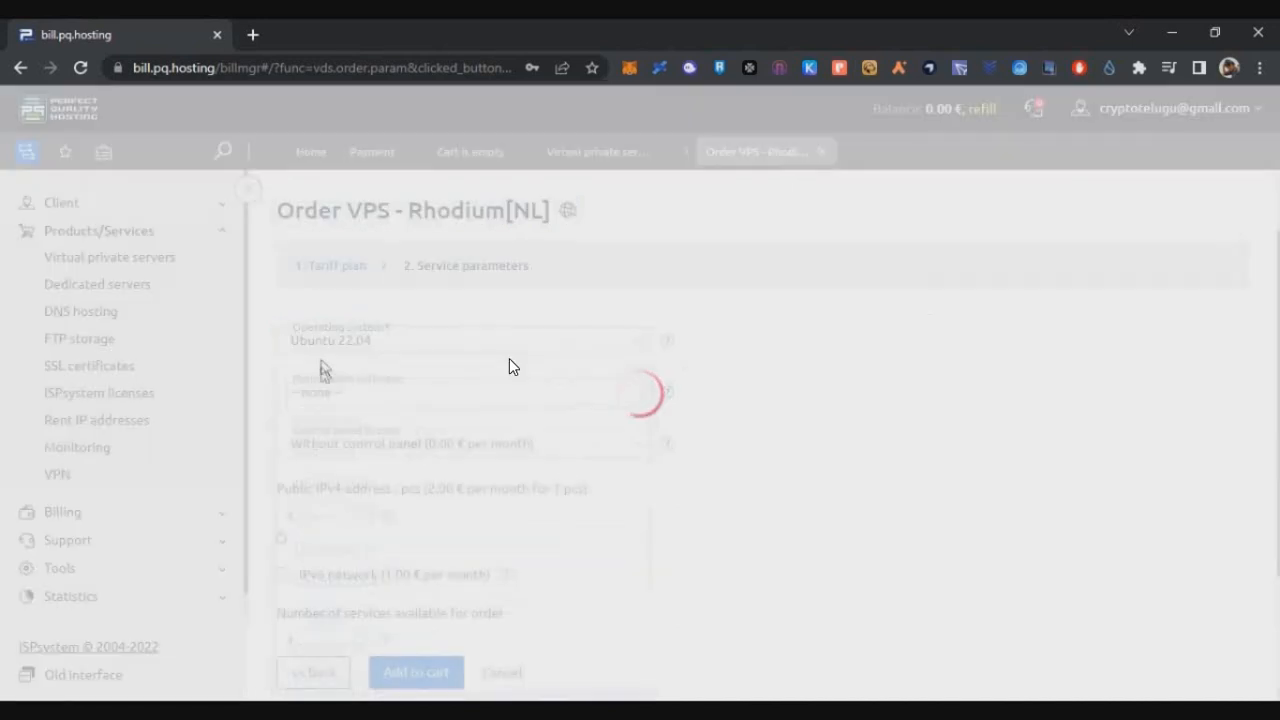
left_click(460, 392)
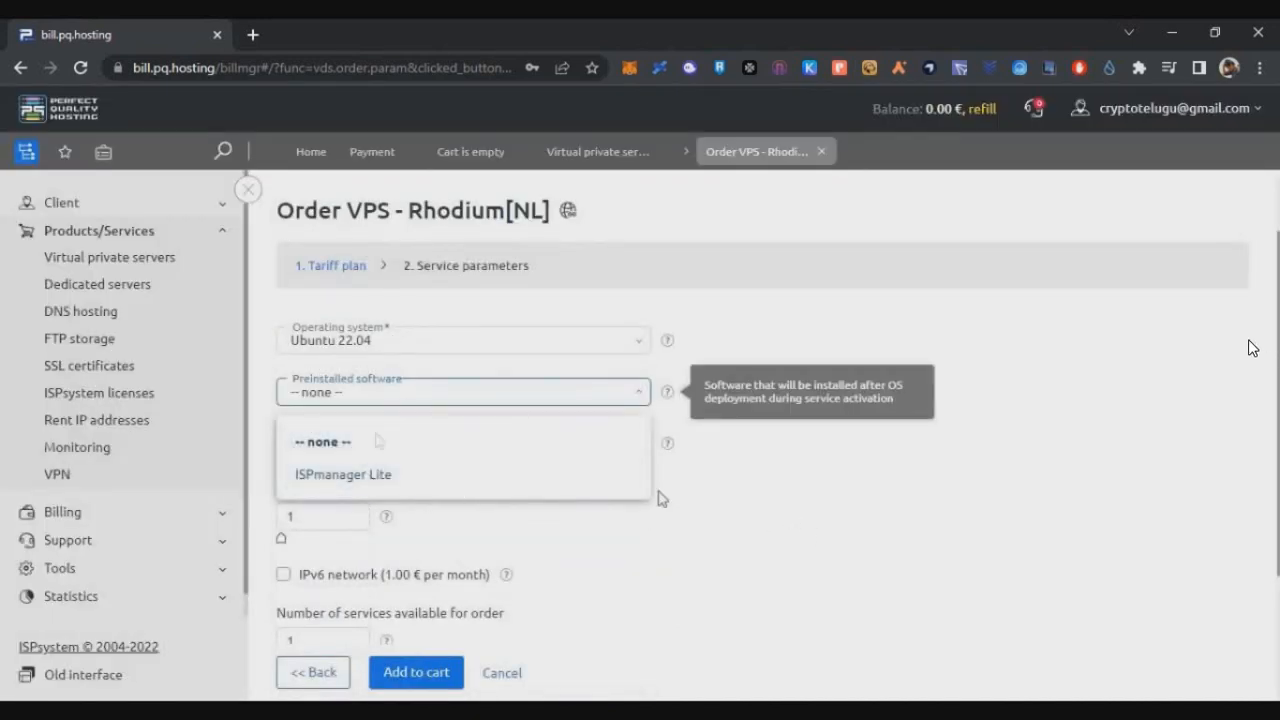
left_click(322, 442)
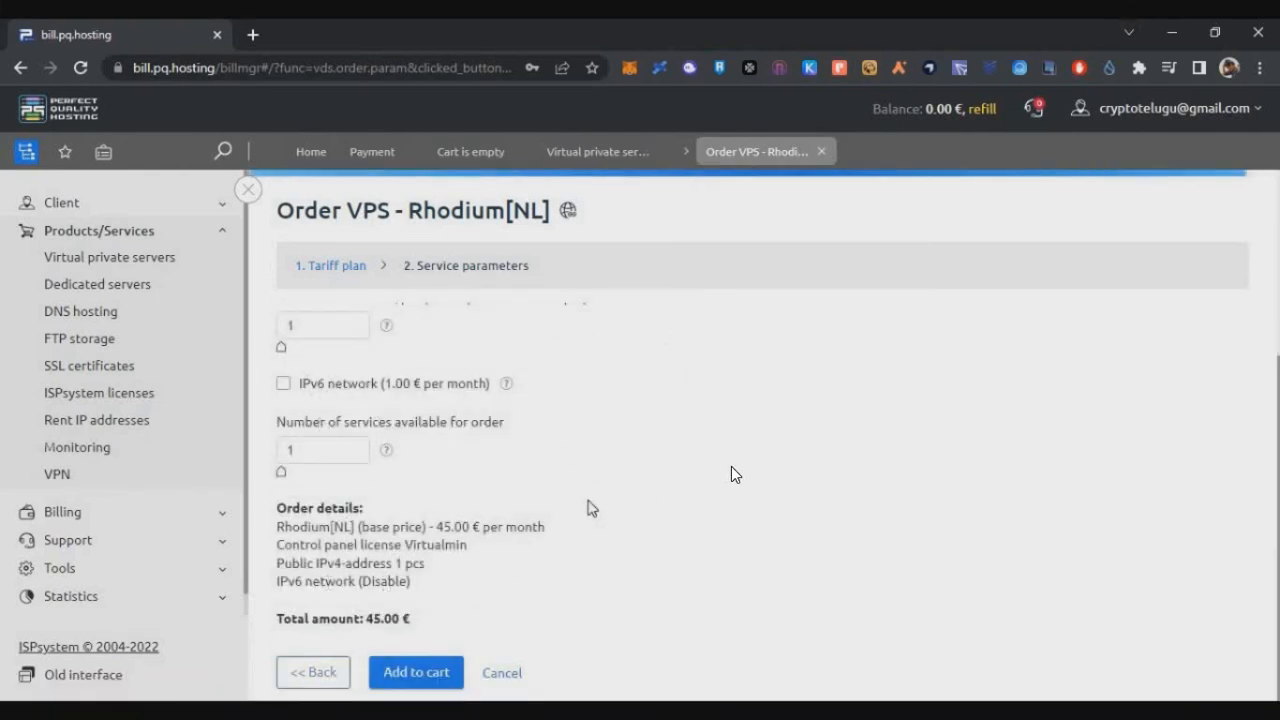
Add the VPS to the cart, pay with the Bitcoin method and confirm payer details up to the 942.30 MDL confirmation.
left_click(416, 672)
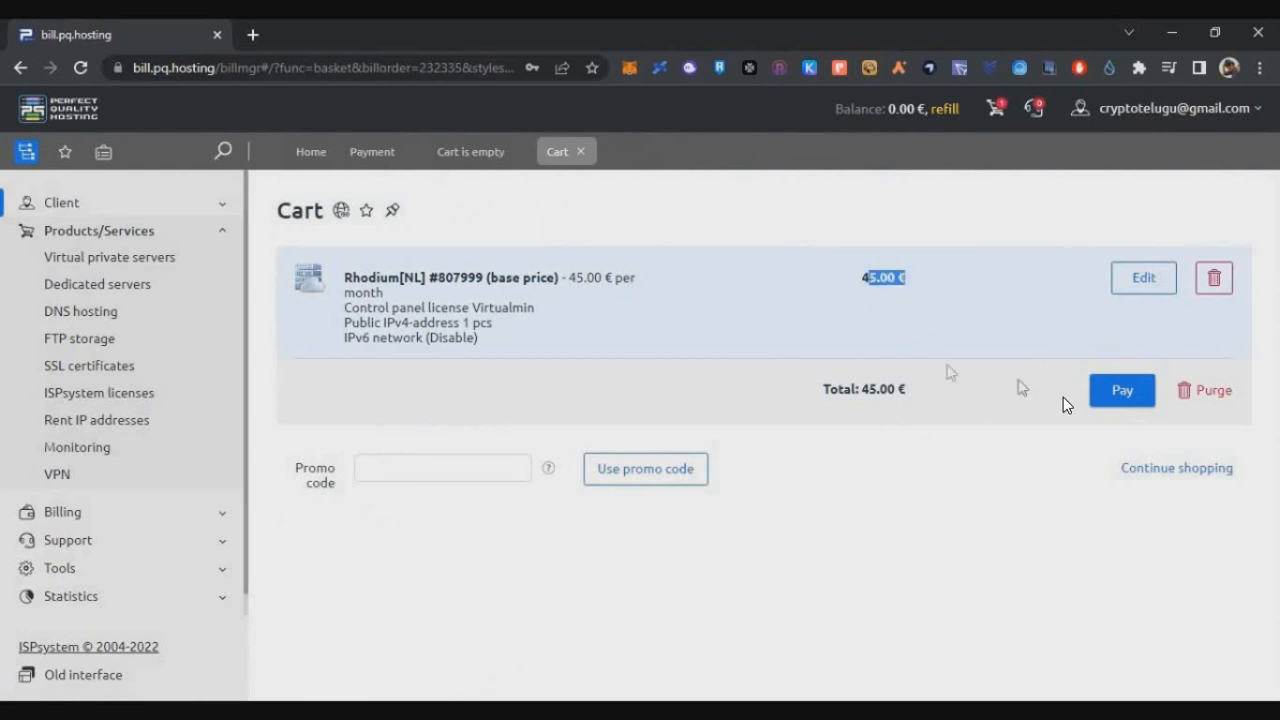
left_click(1120, 390)
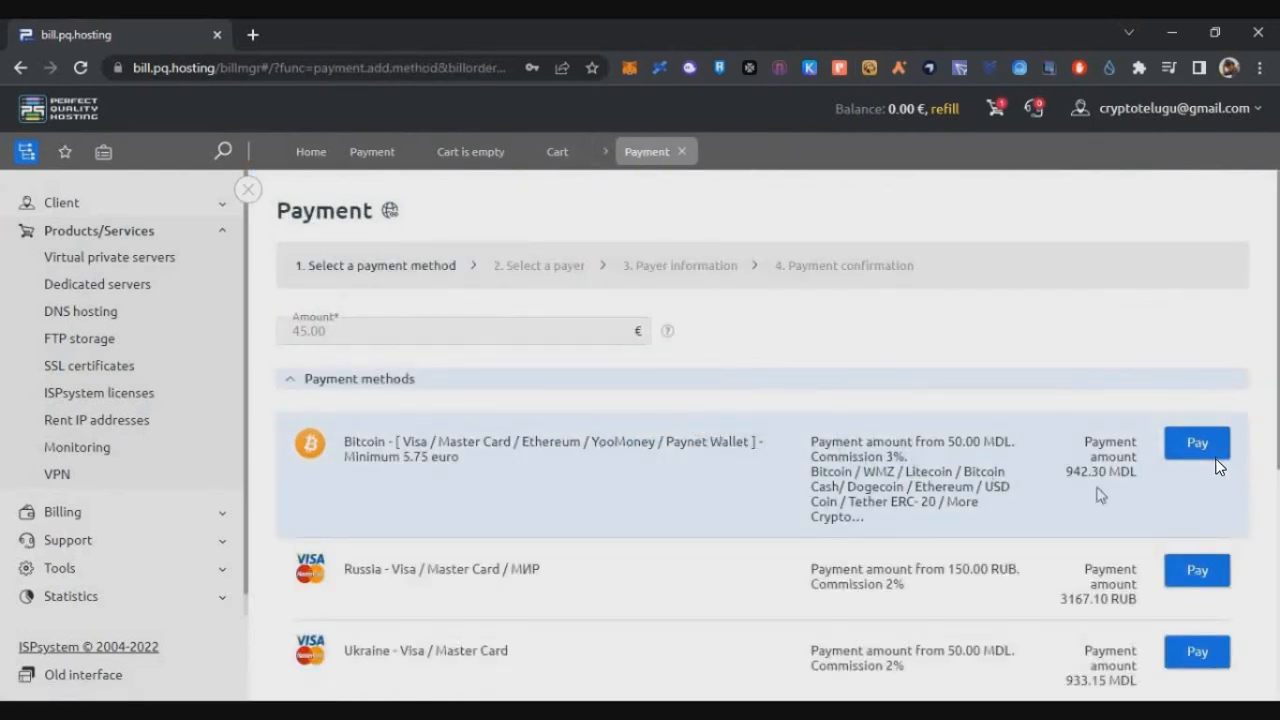
left_click(1196, 444)
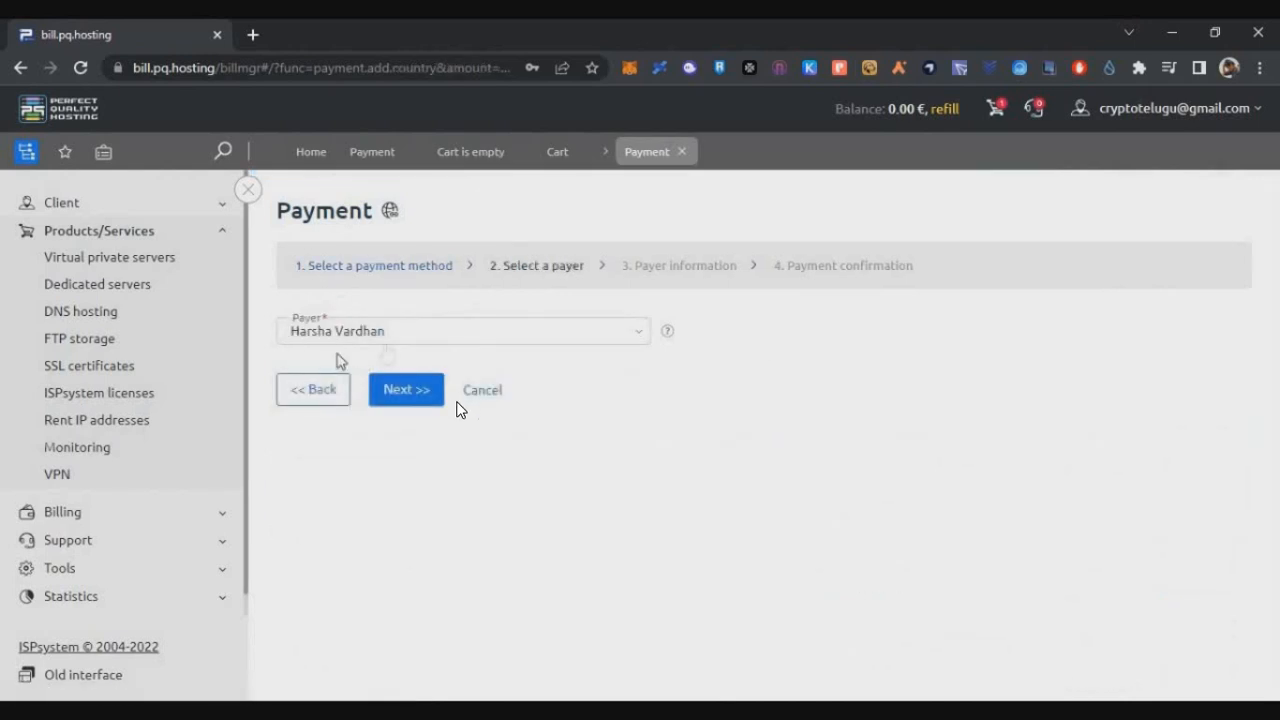
left_click(406, 388)
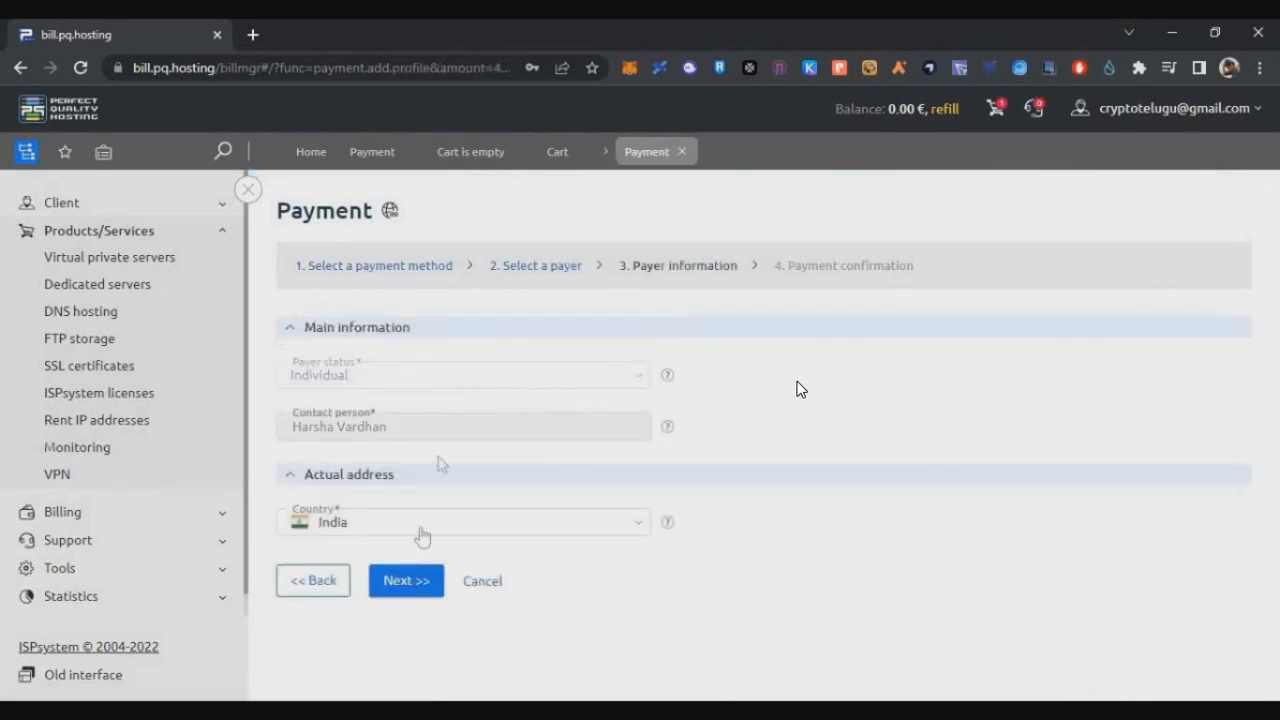
left_click(404, 580)
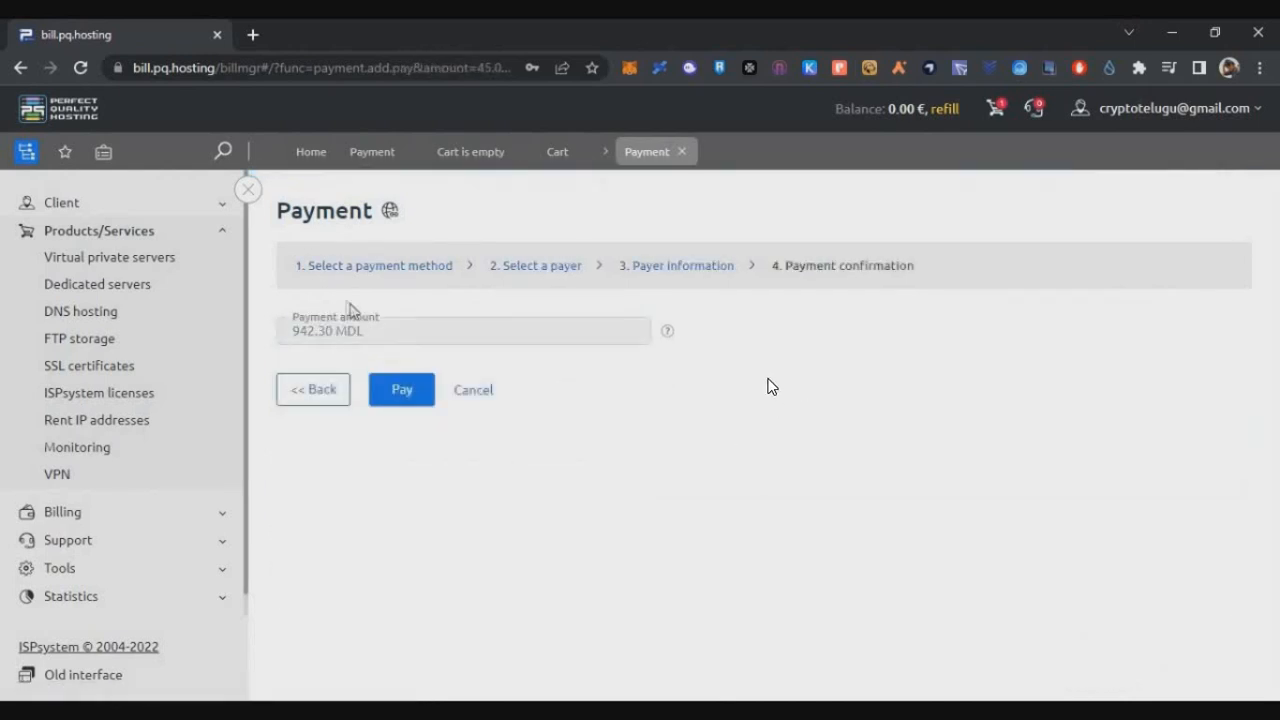
Confirm the 942.30 MDL payment, show it in USD, choose Tether TRC-20 with a refund address and pay.
left_click(400, 388)
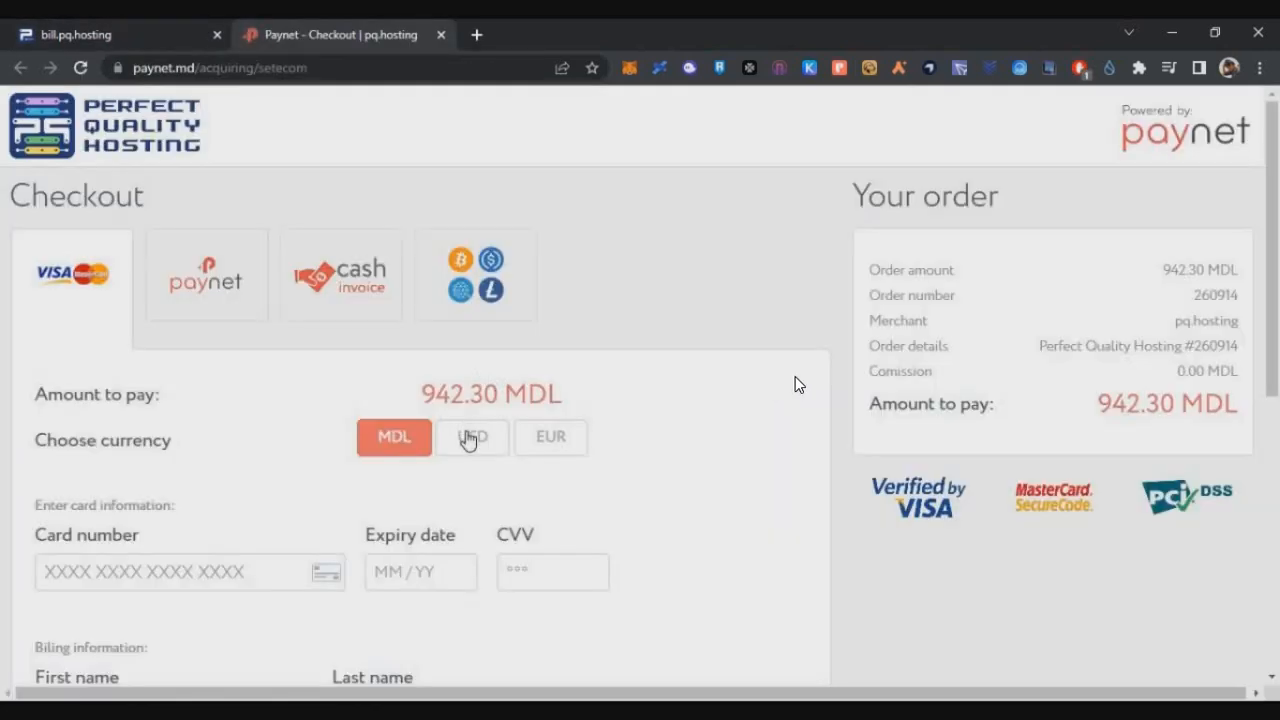
left_click(472, 436)
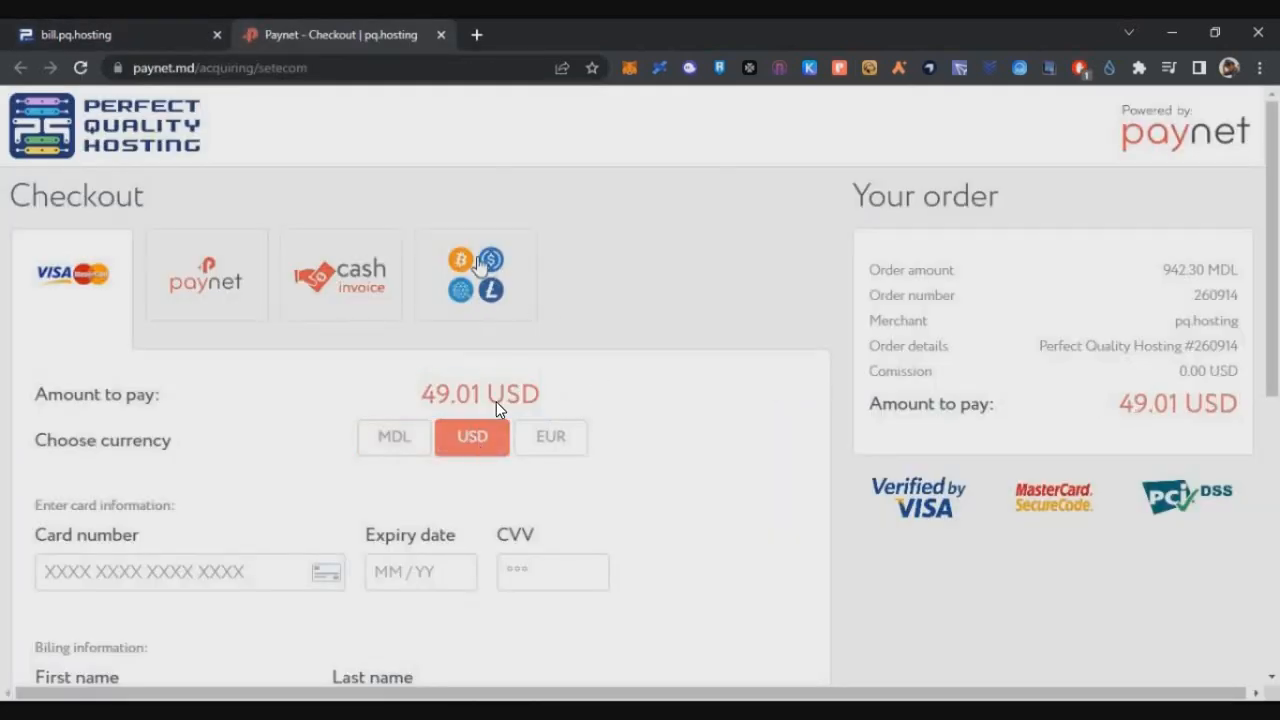
left_click(476, 276)
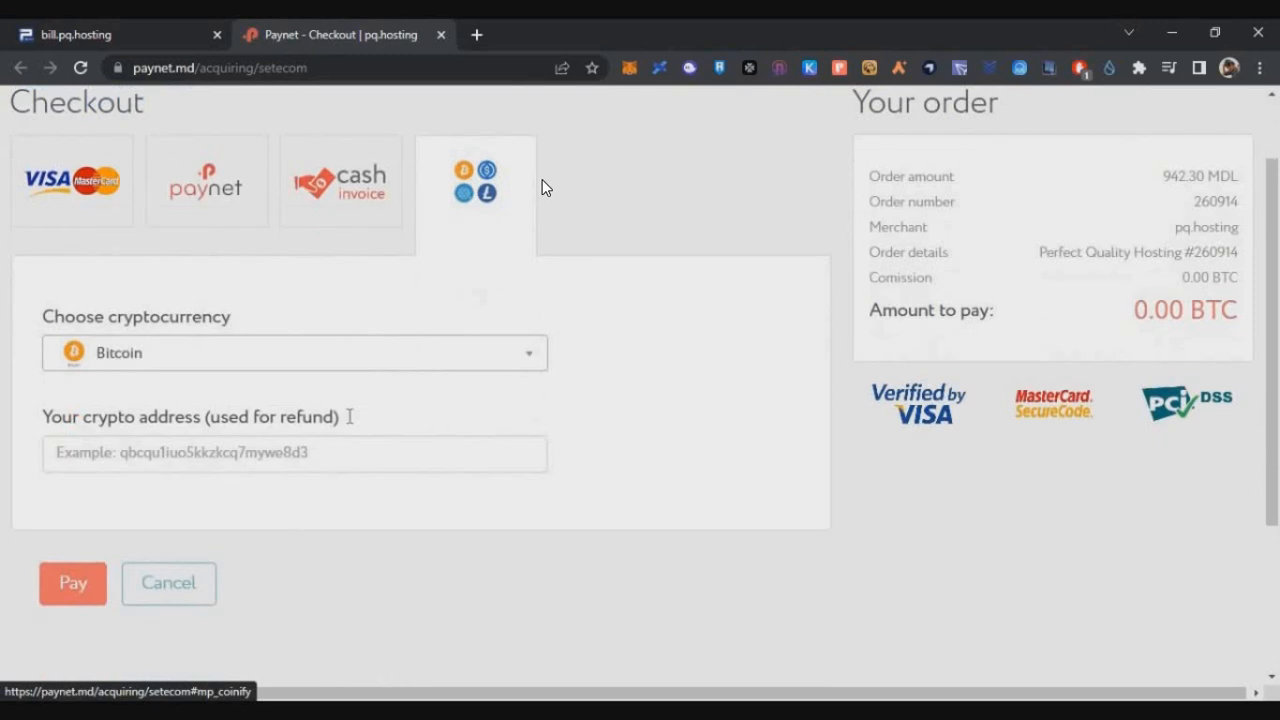
mouse_move(316, 480)
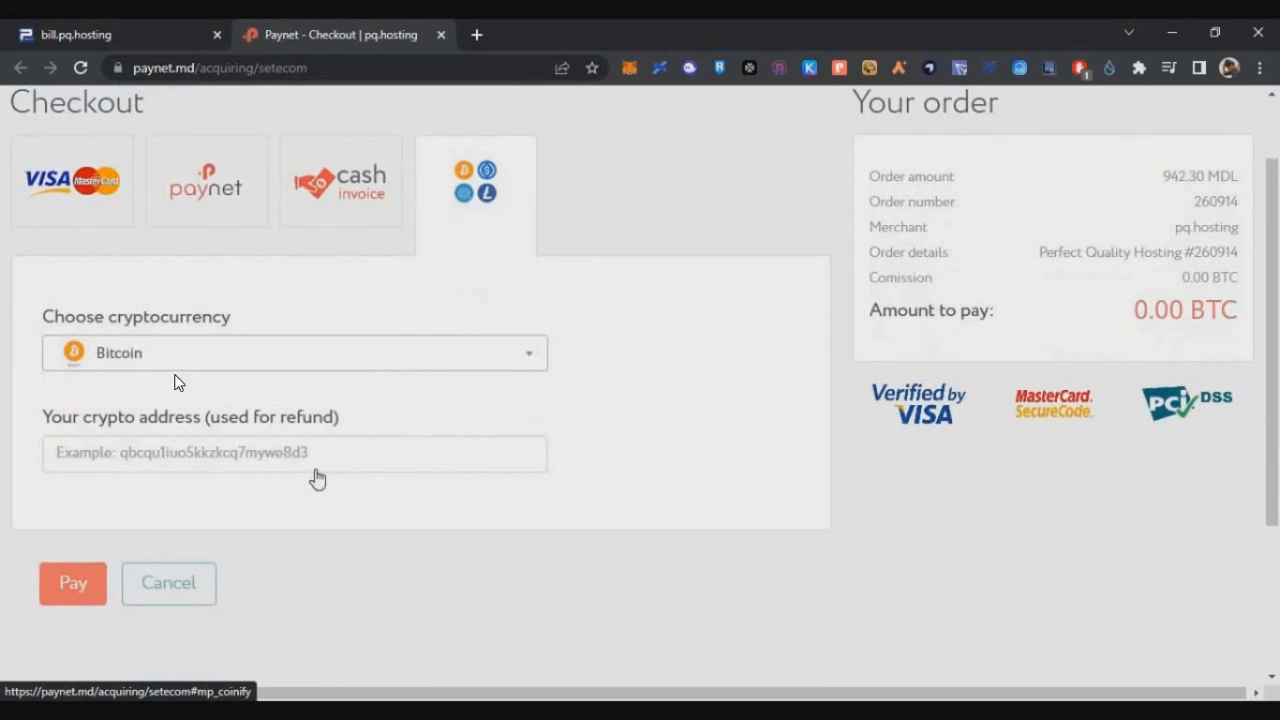
left_click(292, 352)
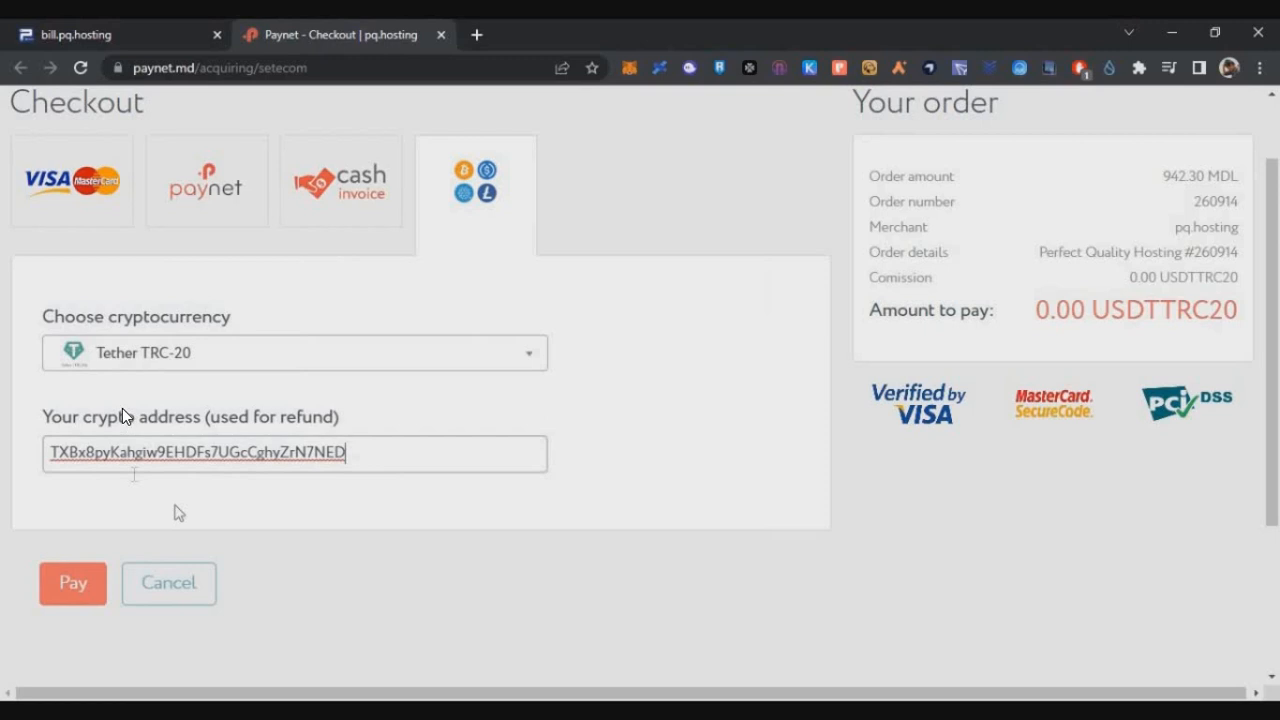
mouse_move(78, 448)
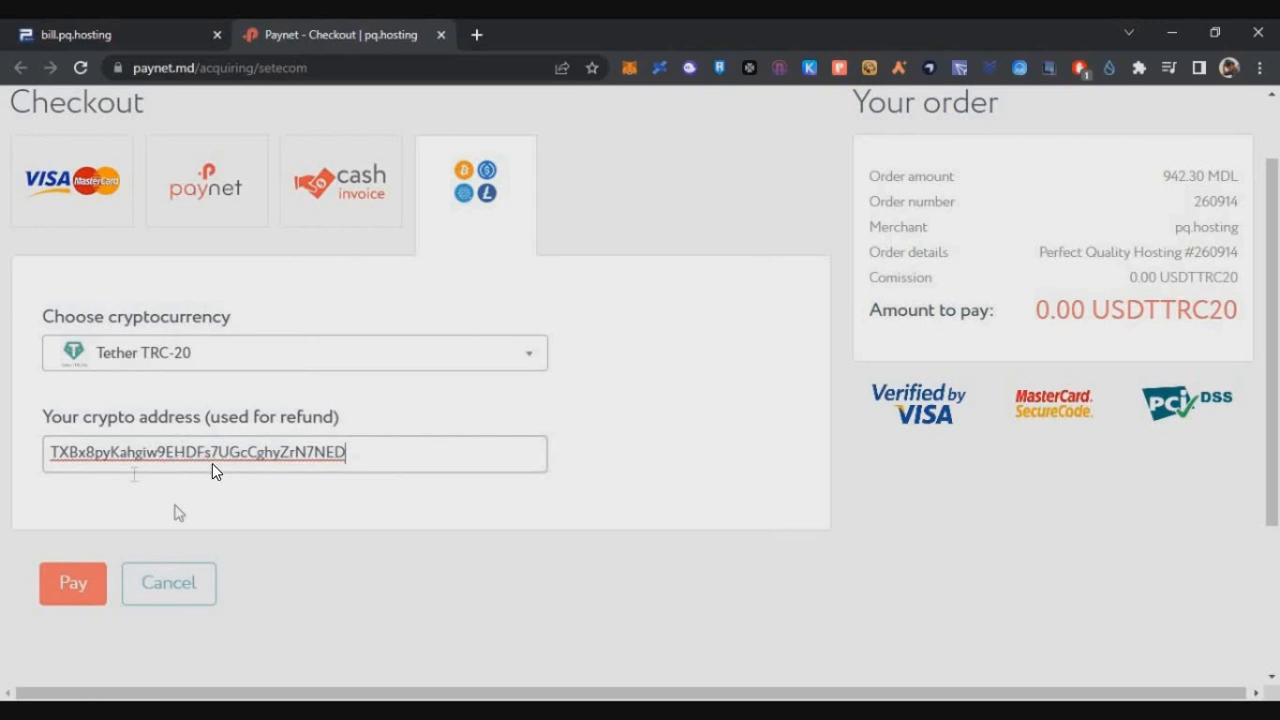
left_click(72, 584)
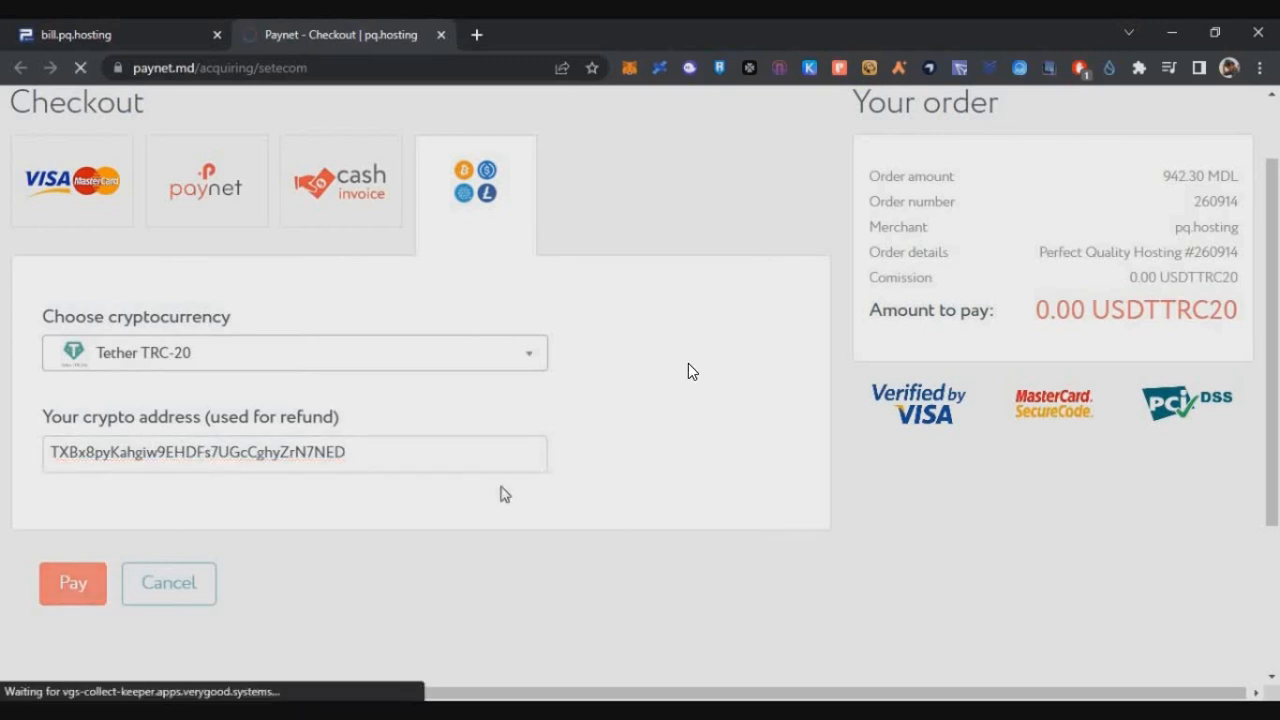
Get the Tether TRC-20 QR code and deposit address for the exact amount on the Paynet payment page.
left_click(72, 584)
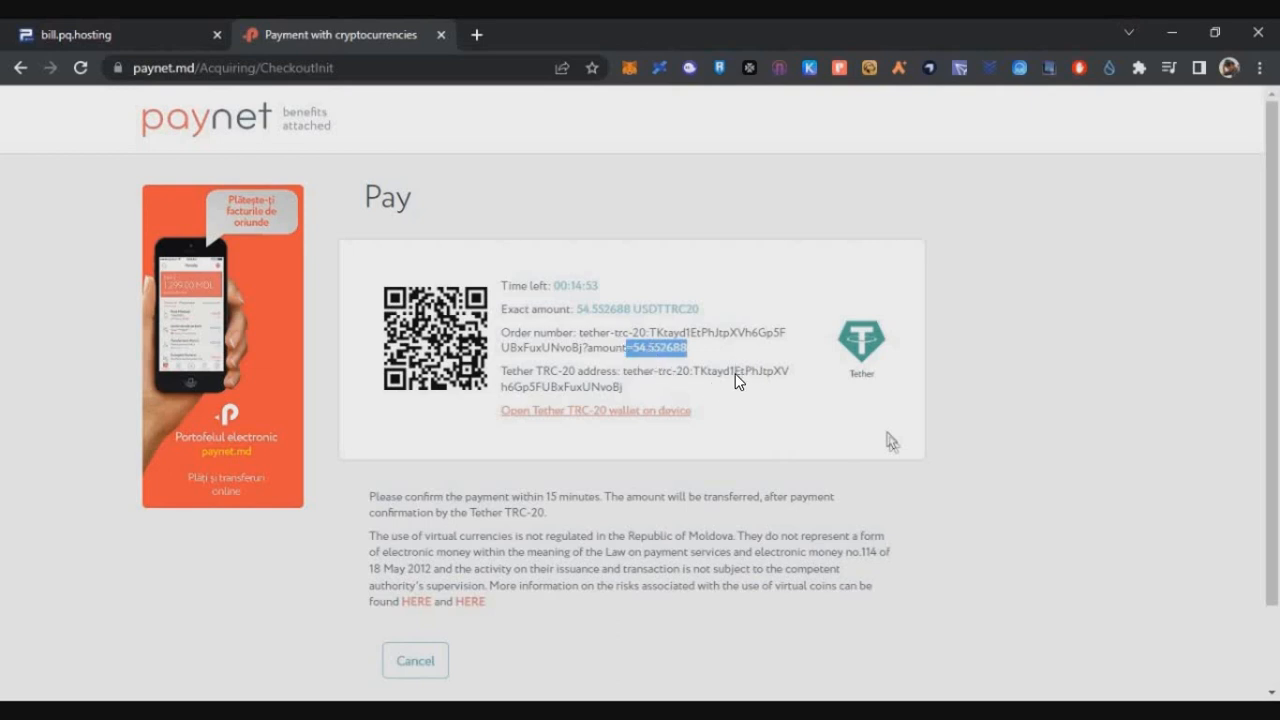
mouse_move(728, 380)
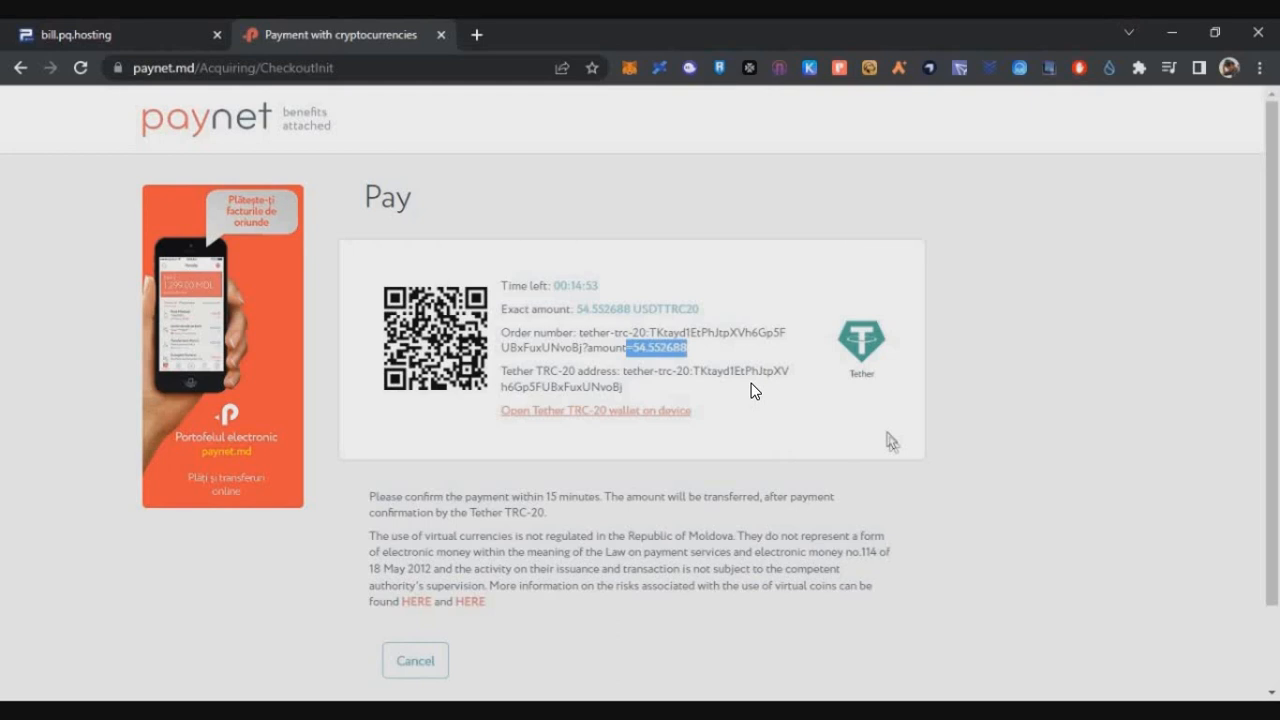
mouse_move(890, 372)
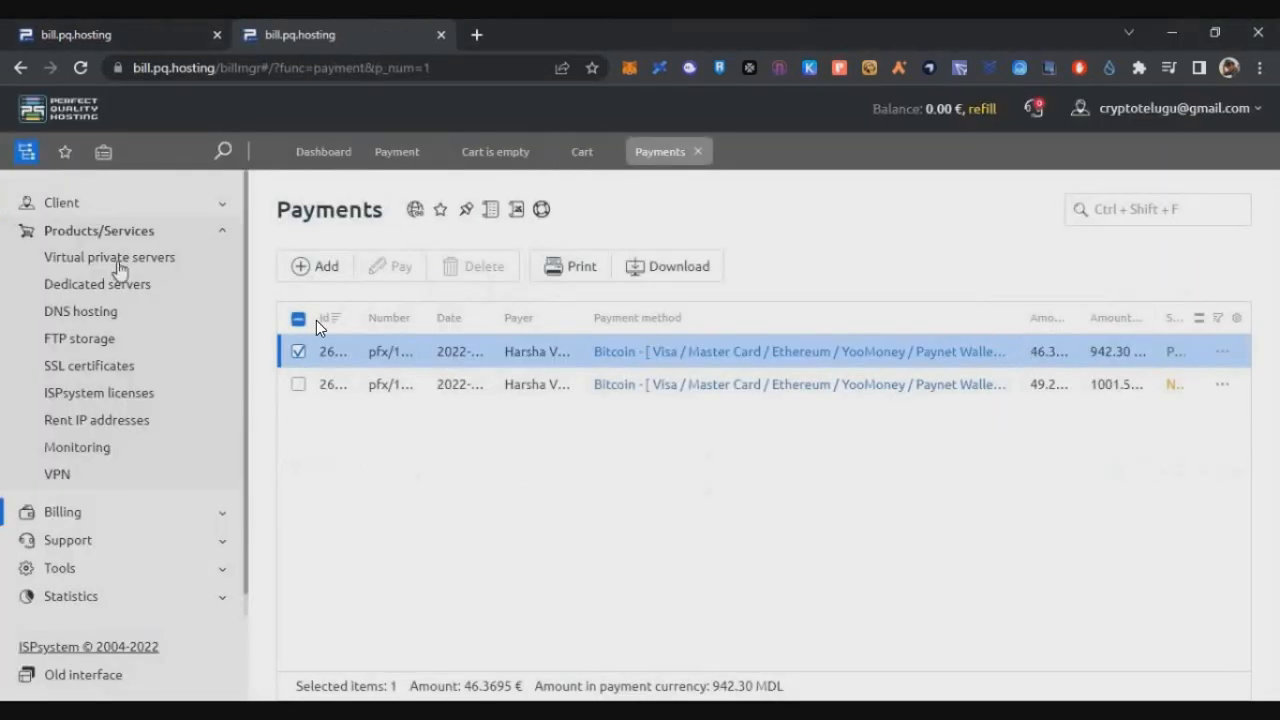
Find the new Rhodium VPS's IP address 193.38.55.72 from its row actions in Virtual private servers.
left_click(108, 256)
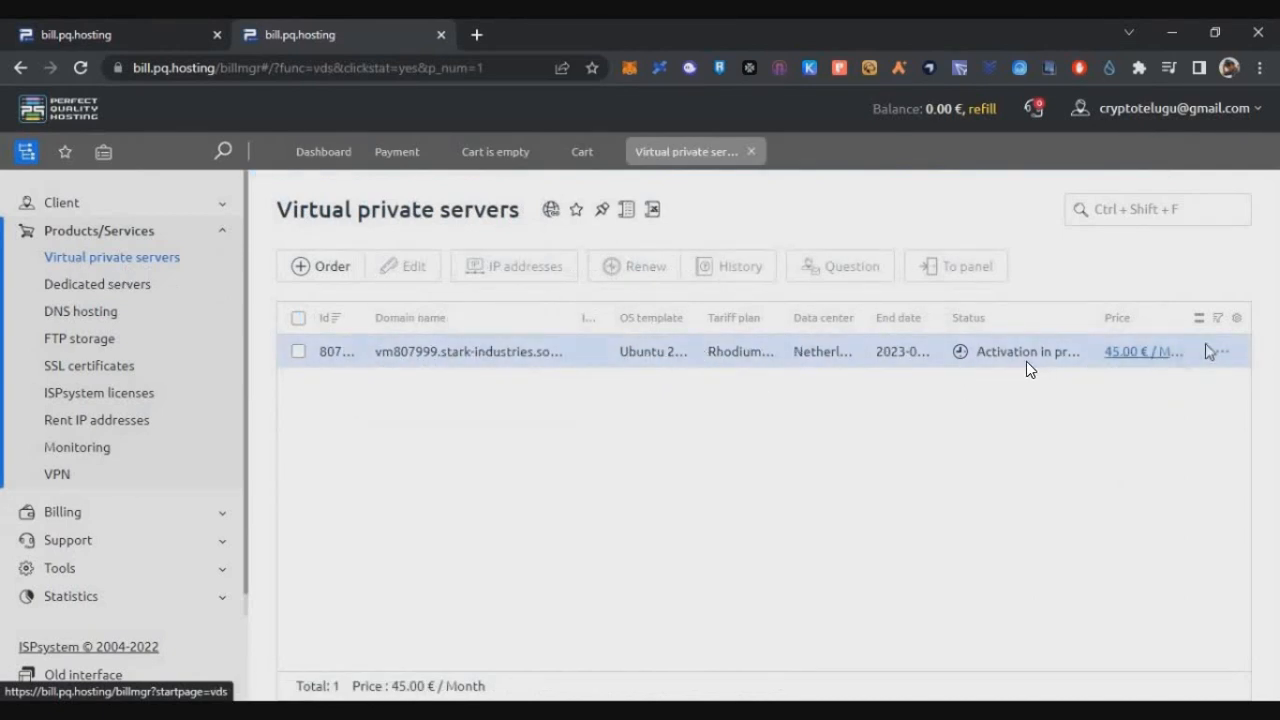
left_click(1220, 352)
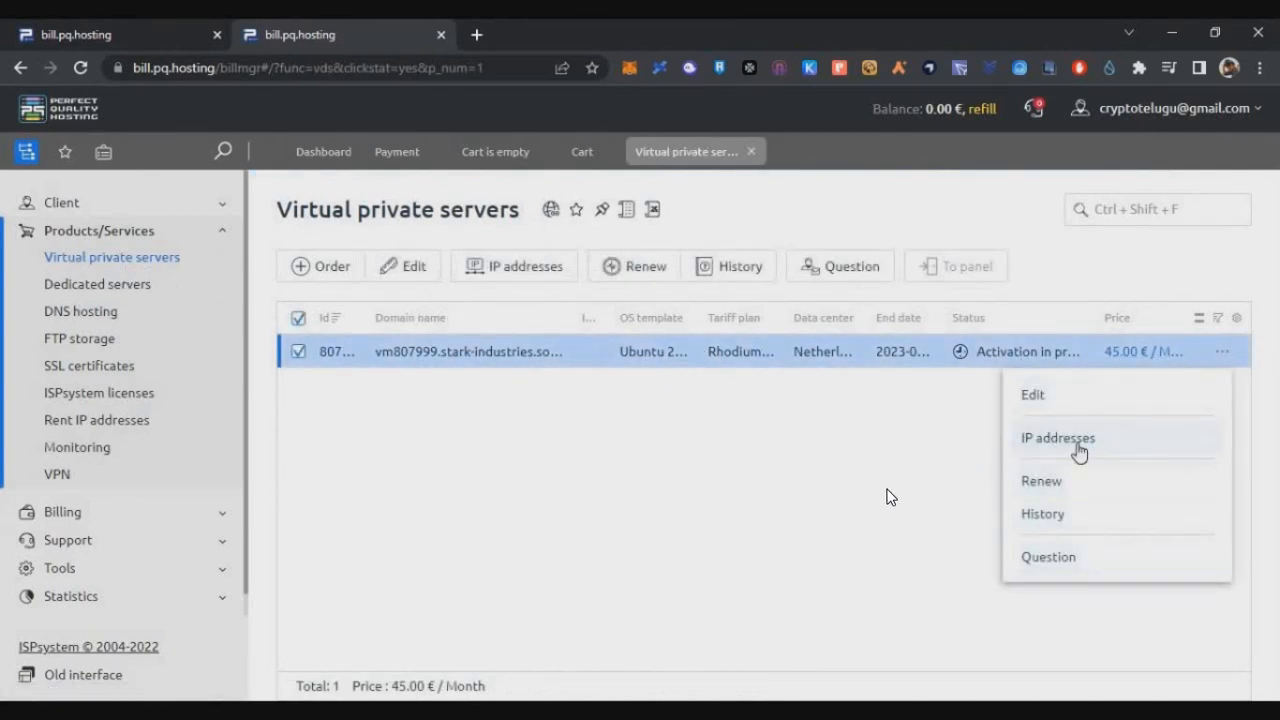
left_click(1056, 438)
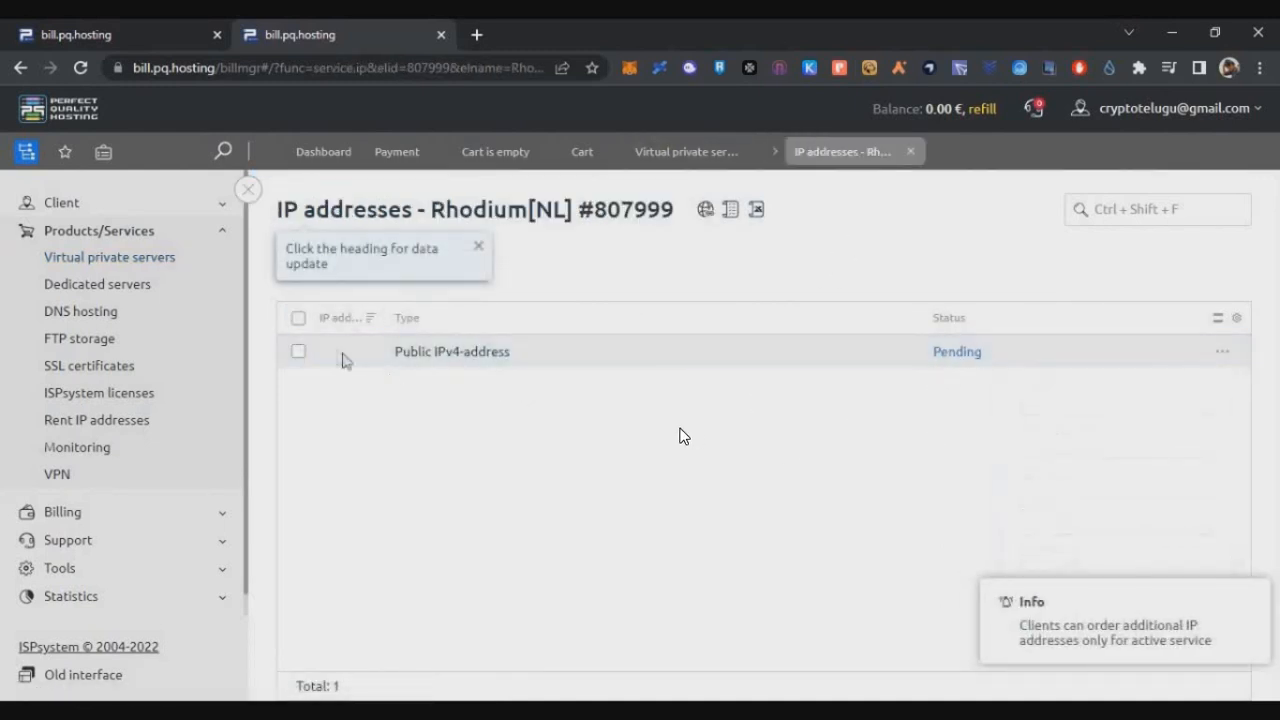
left_click(298, 352)
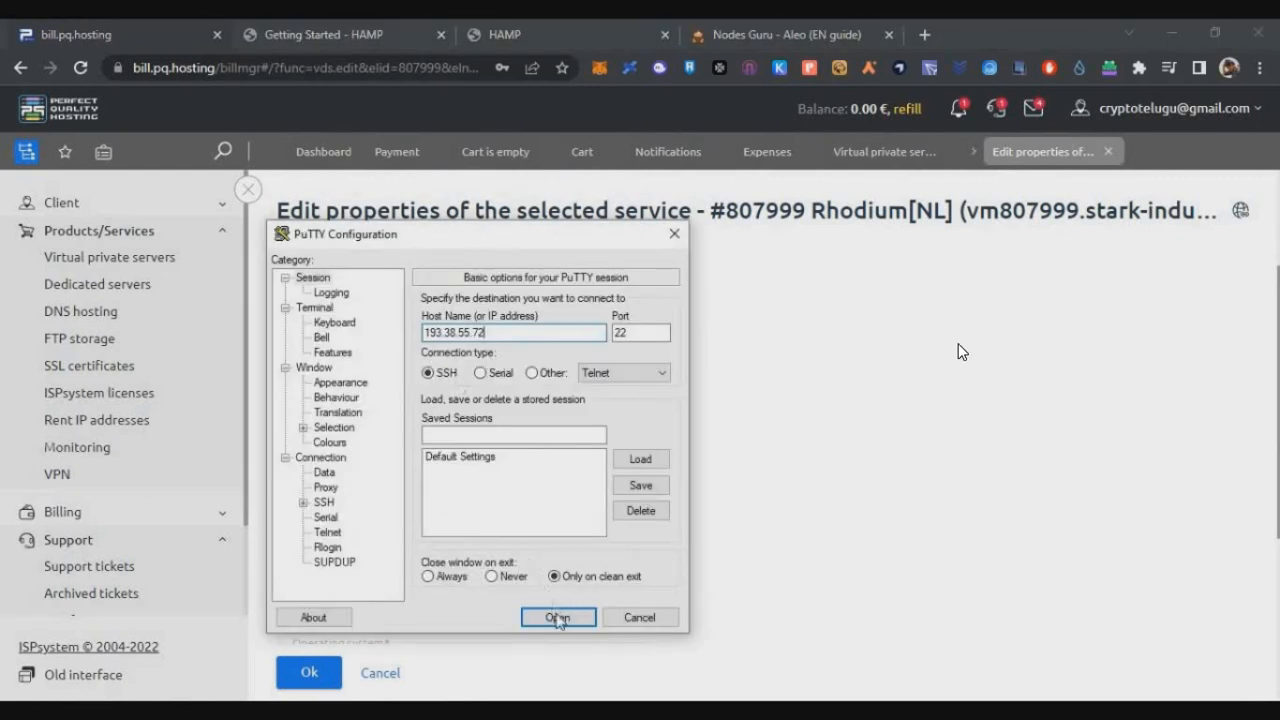
Connect over SSH as root and run the Nodes Guru Aleo prover install command.
left_click(558, 616)
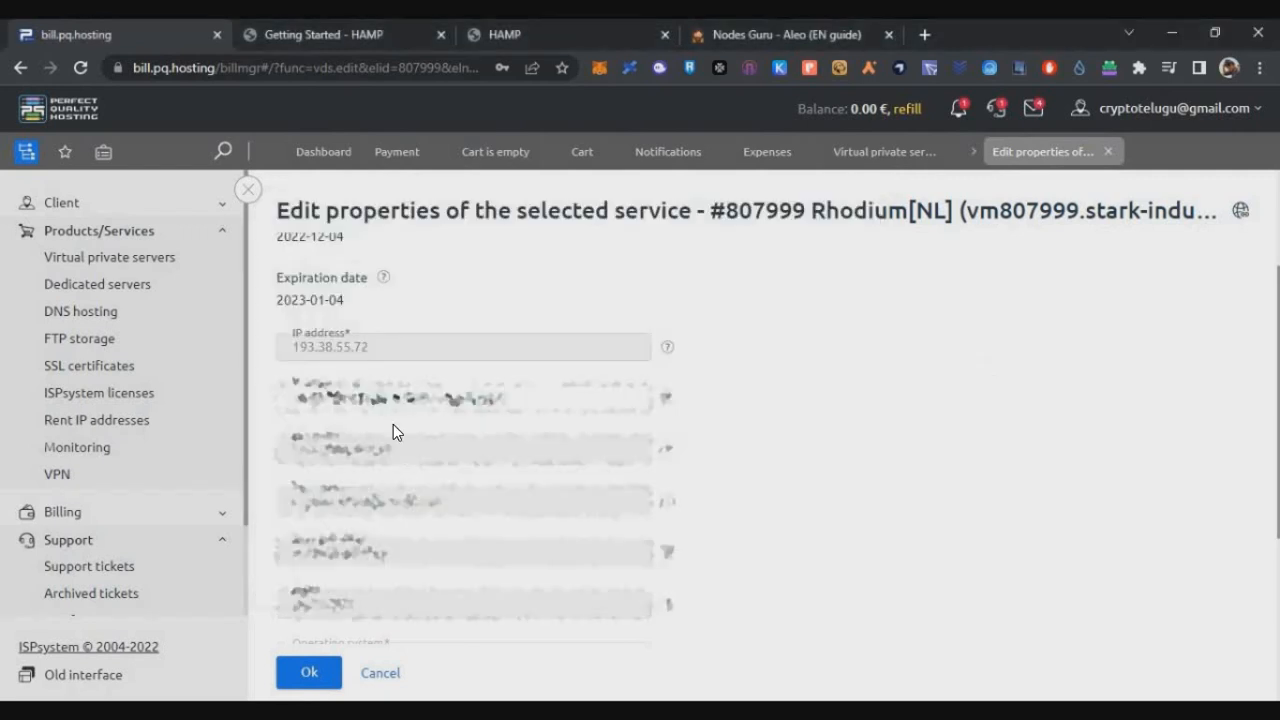
mouse_move(362, 470)
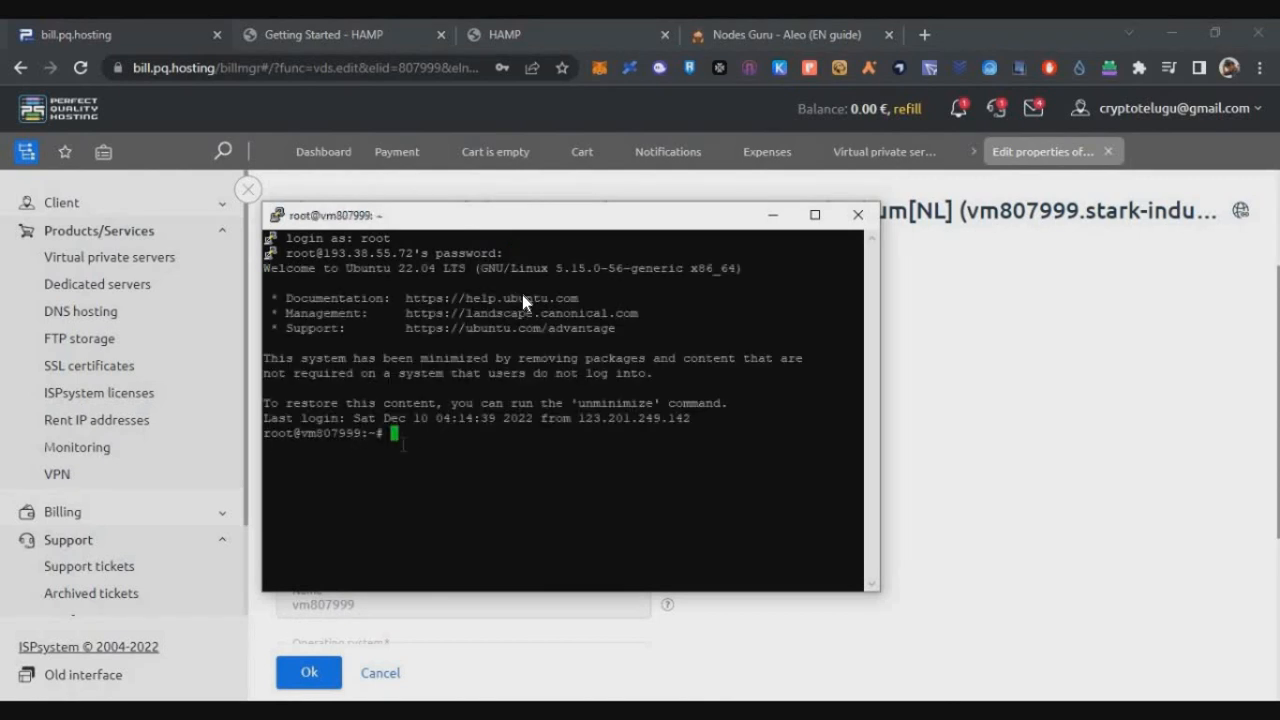
left_click(784, 34)
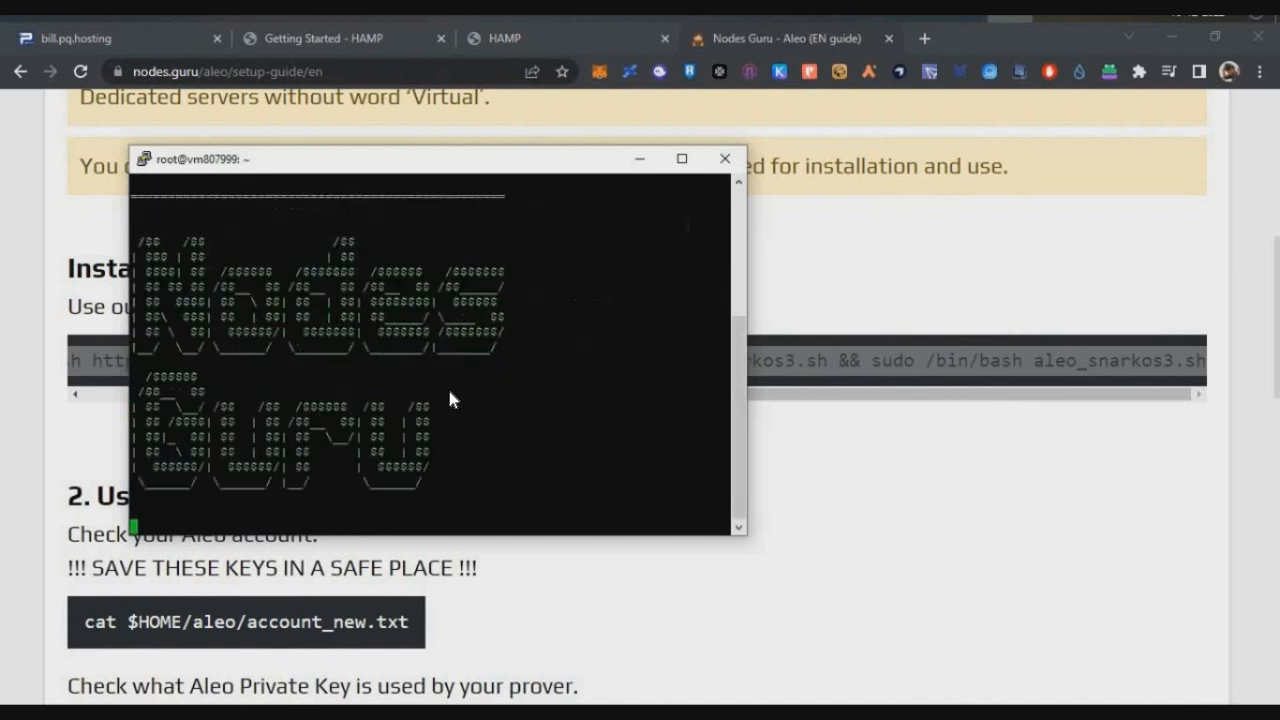
Minimize the PuTTY window to return to the pq.hosting browser tab.
left_click(680, 158)
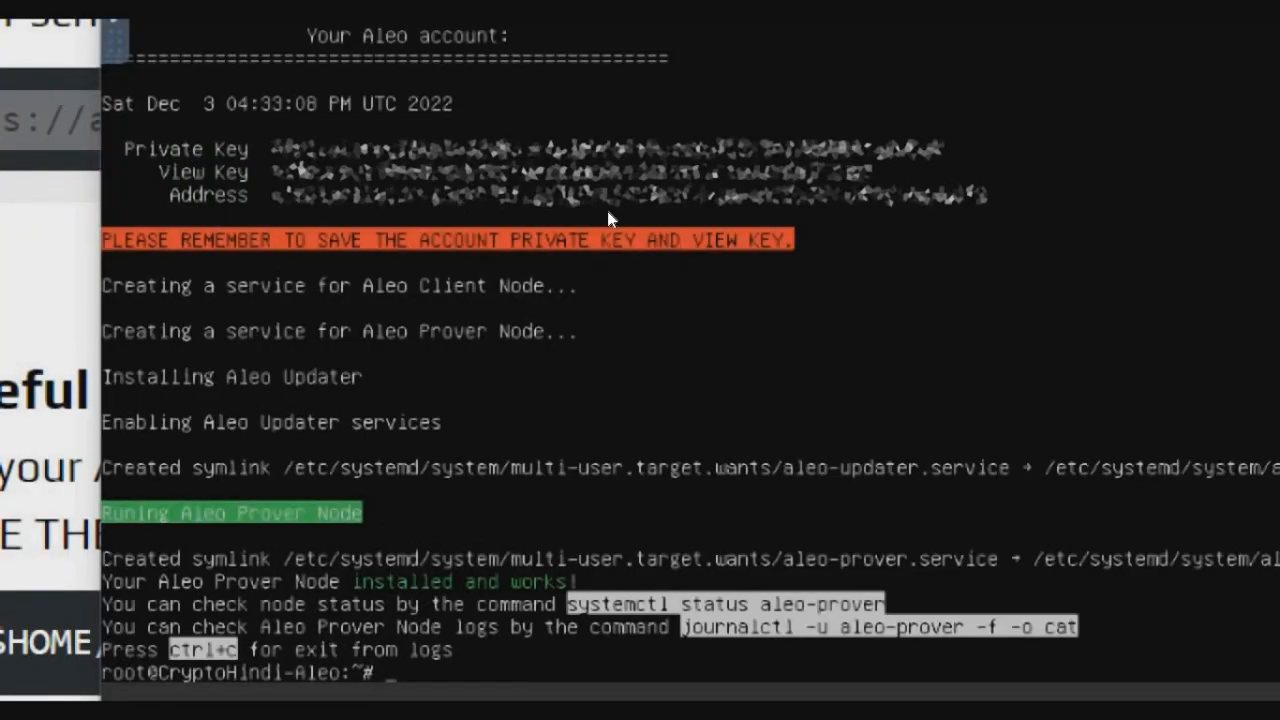
mouse_move(656, 344)
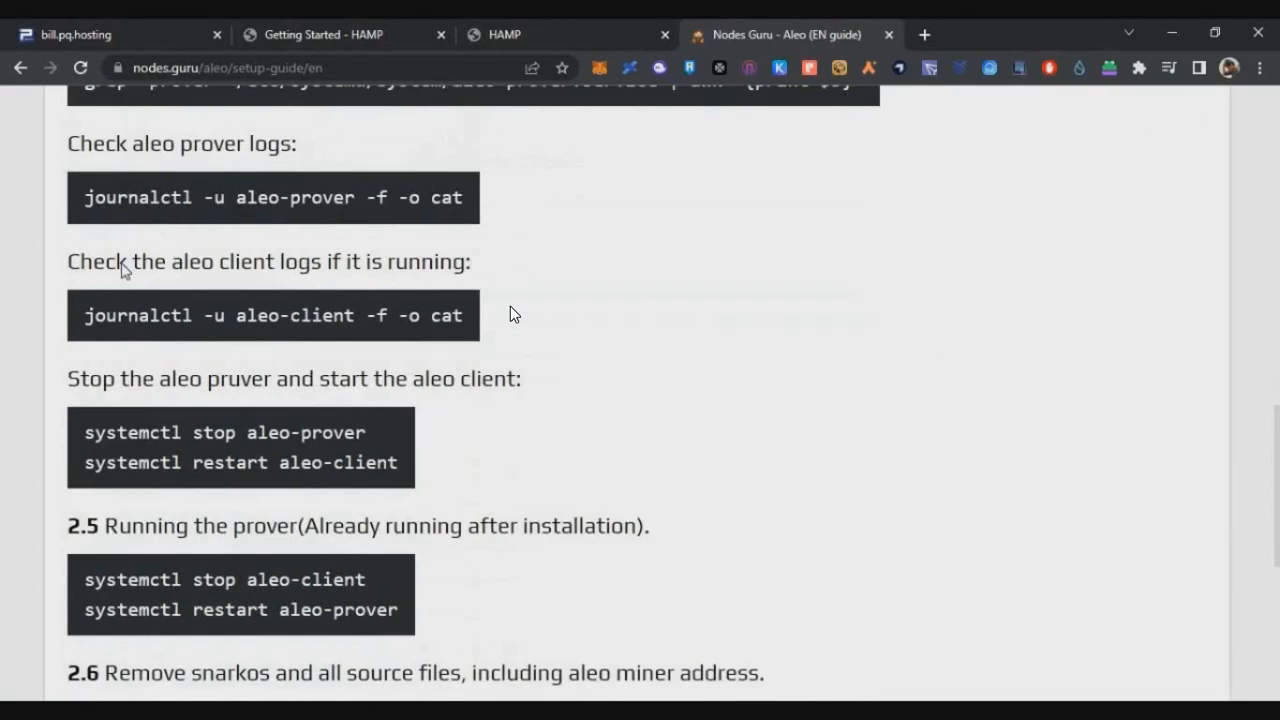
mouse_move(144, 400)
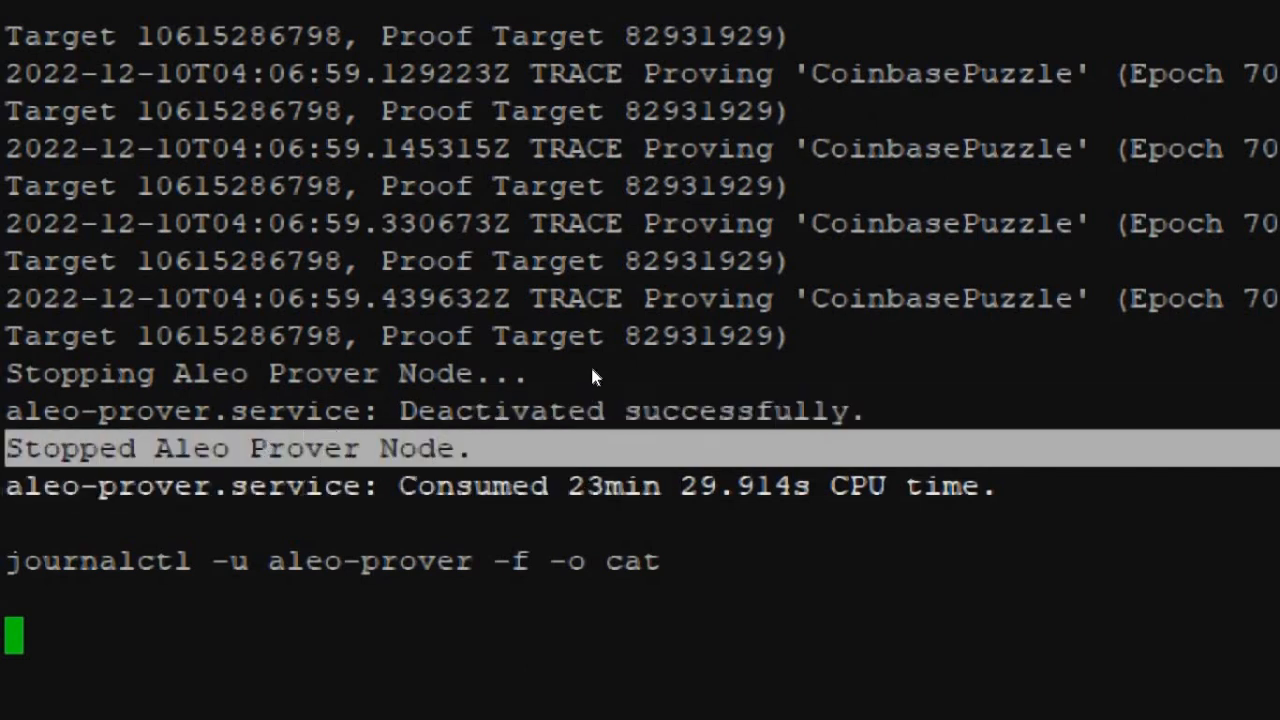
mouse_move(524, 374)
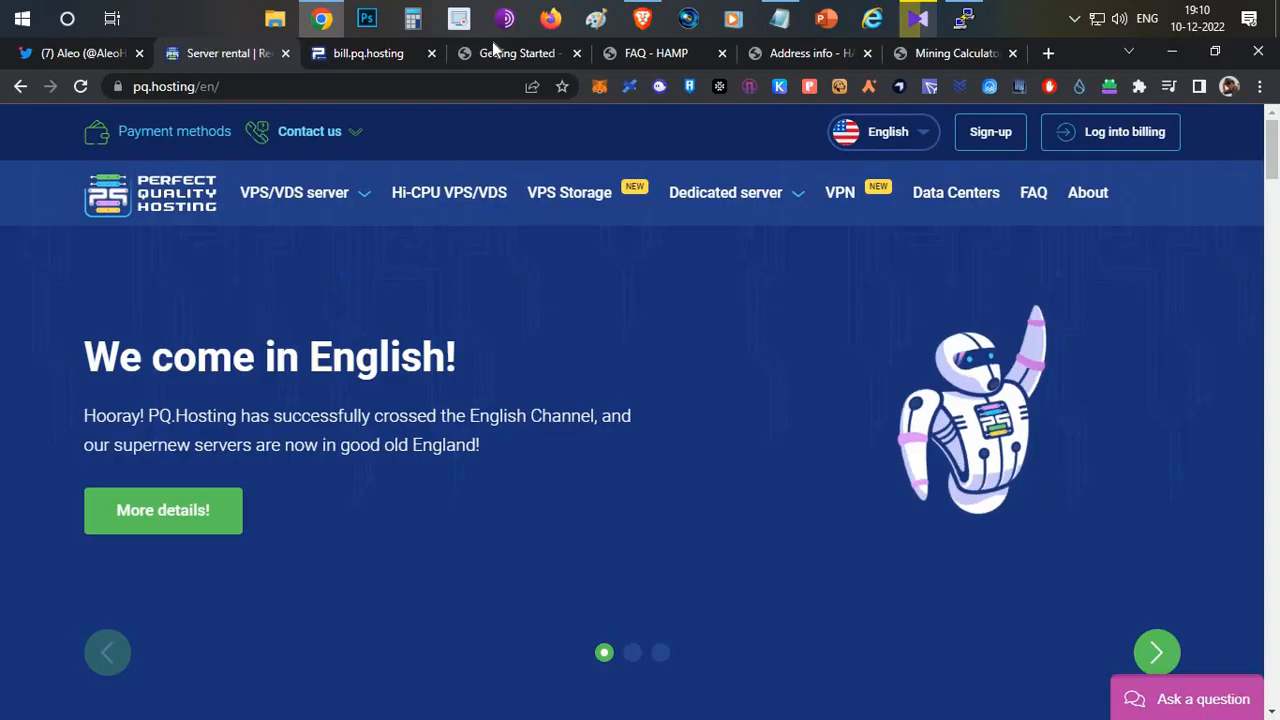
Check the 1% pool fee in the HAMP FAQ, then move to the Getting Started prover guide.
left_click(516, 52)
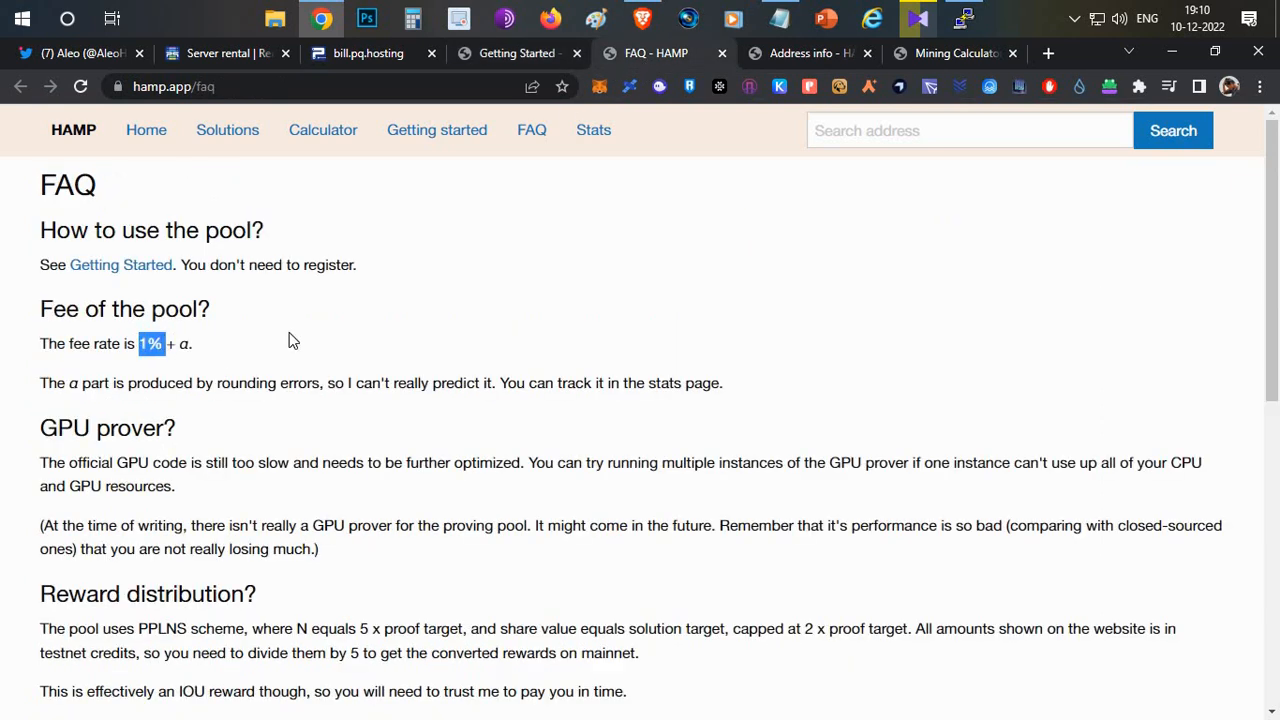
mouse_move(360, 328)
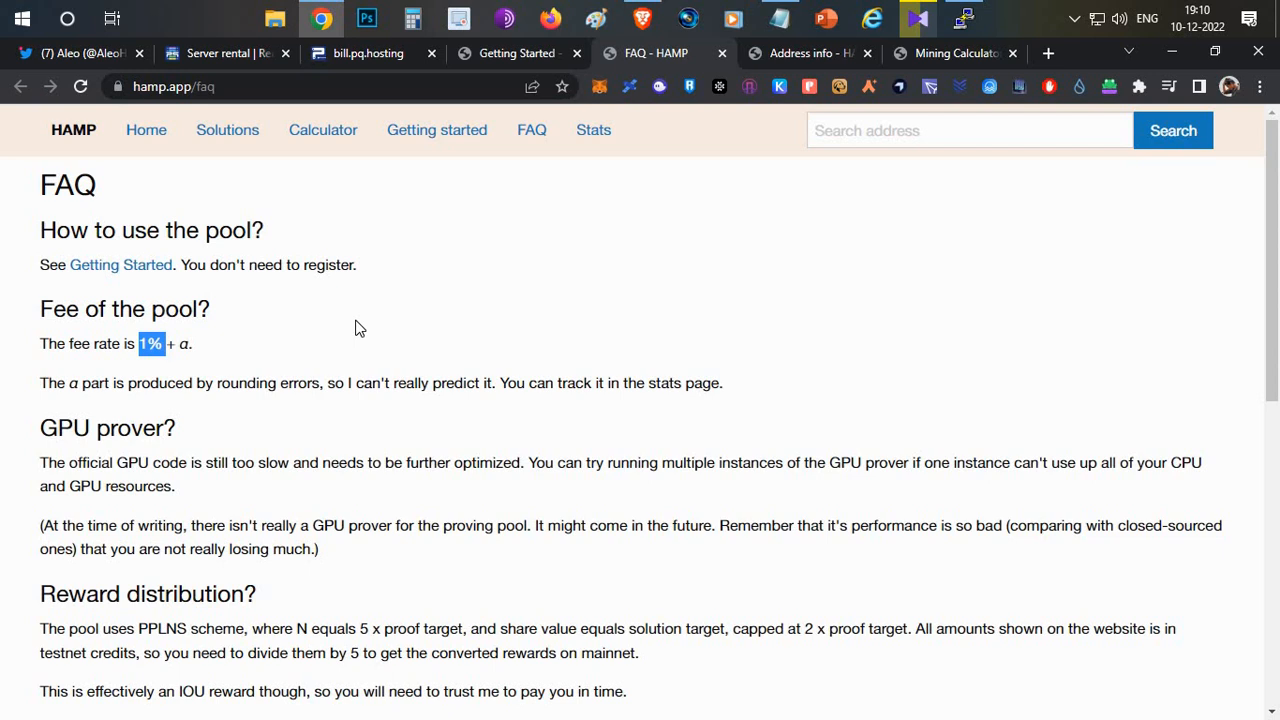
mouse_move(528, 56)
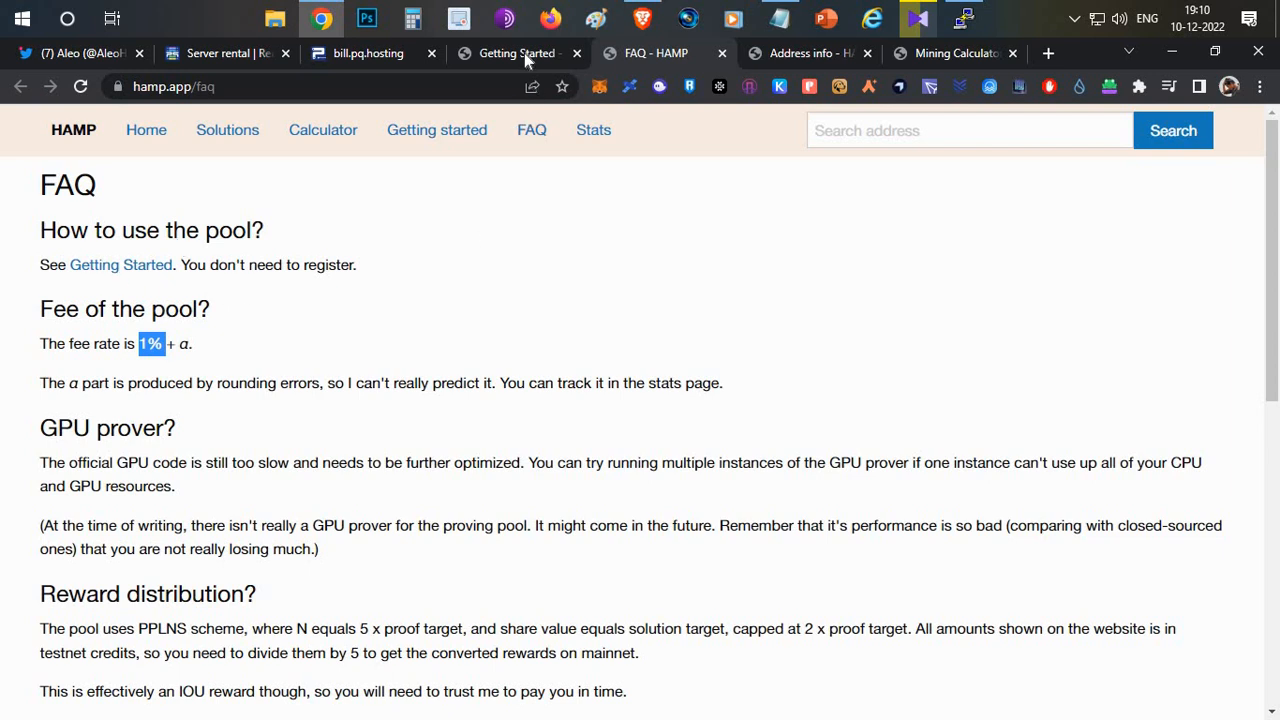
left_click(516, 52)
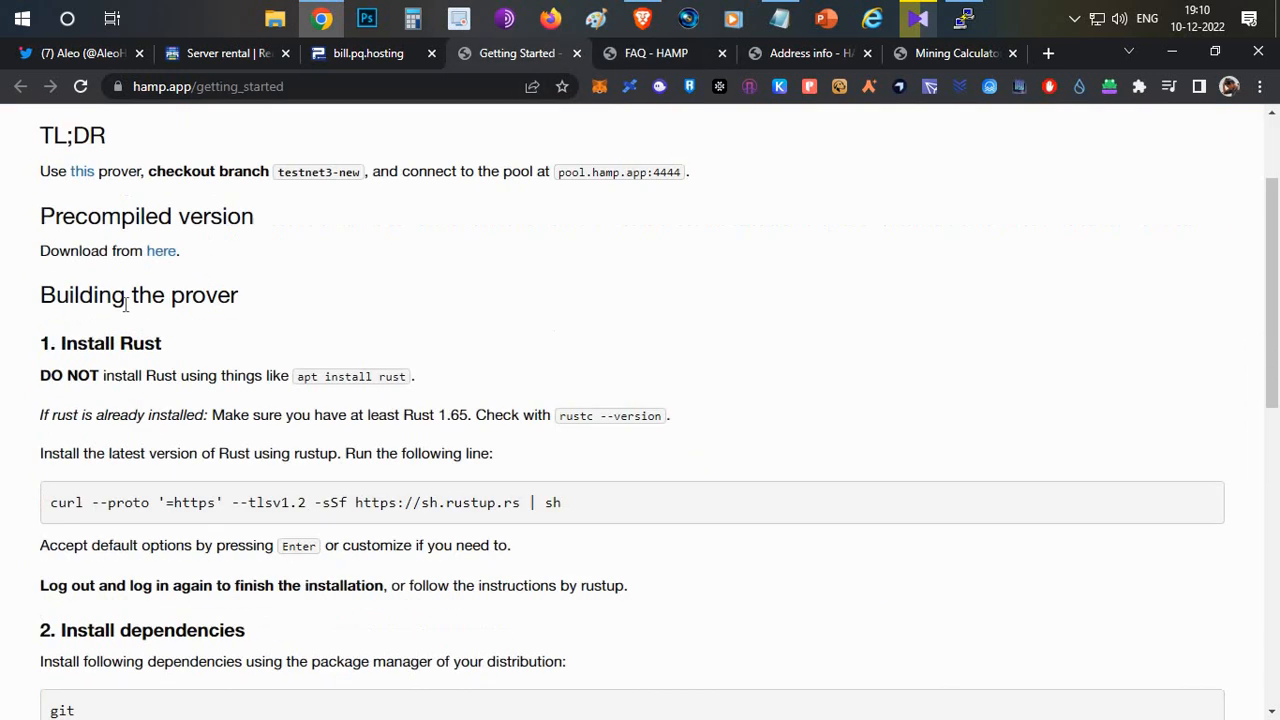
Paste the apt install, git clone aleo-prover and cargo build --release commands into the server terminal.
scroll("down", 3)
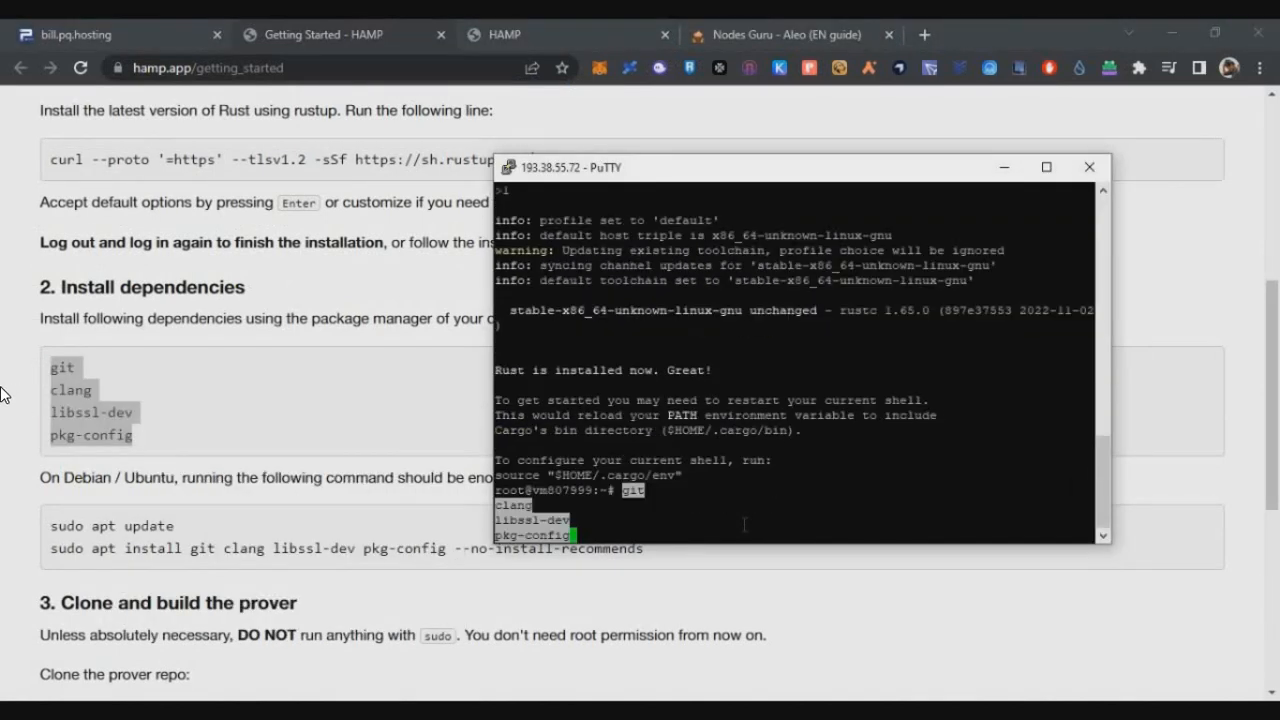
mouse_move(140, 404)
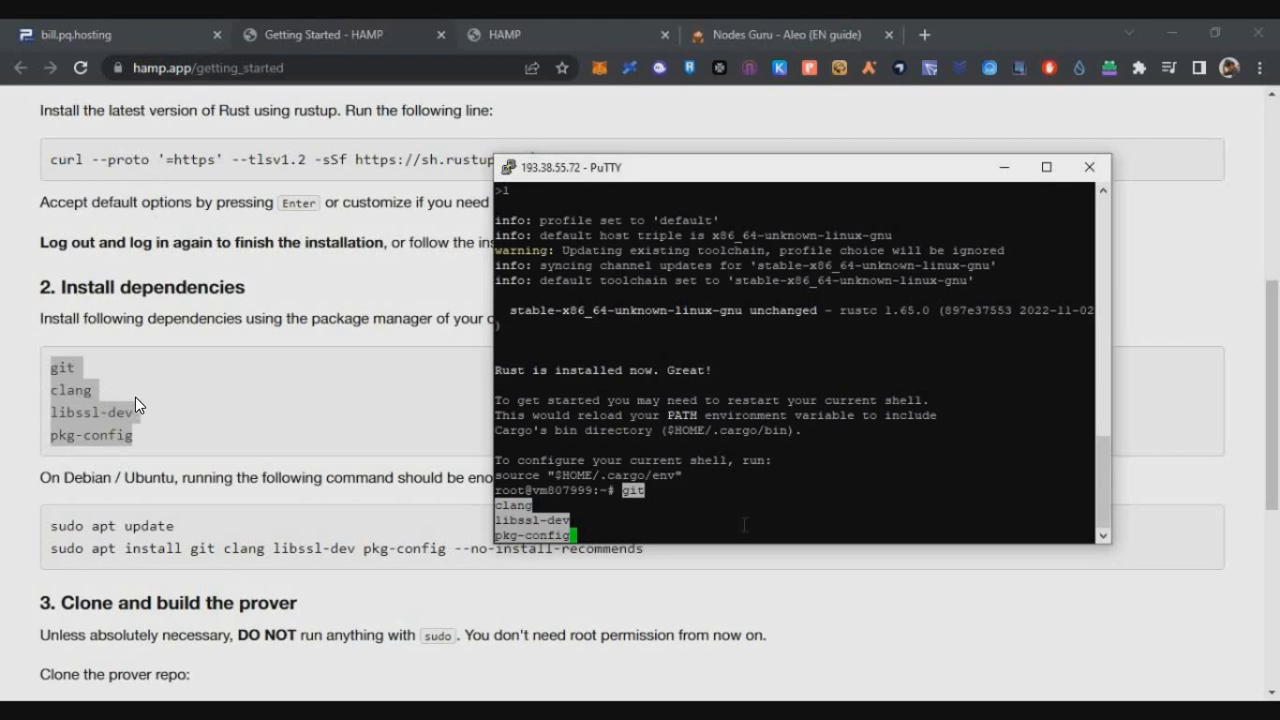
mouse_move(616, 538)
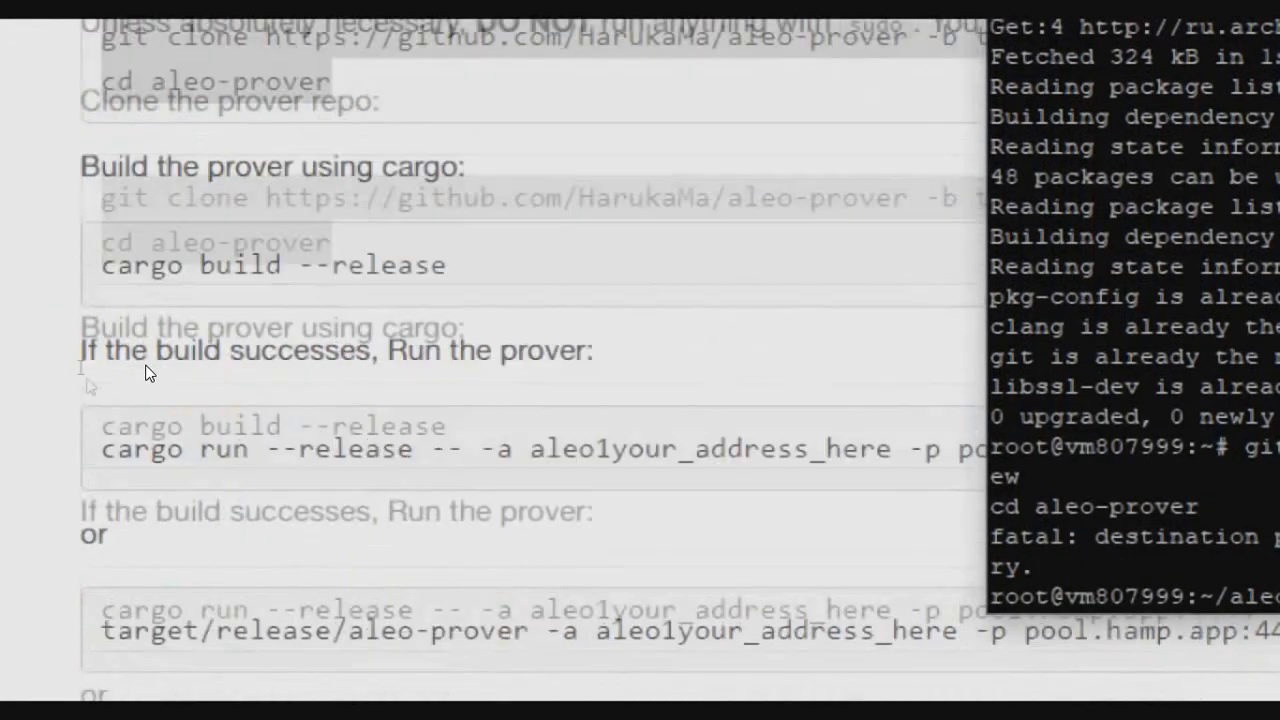
right_click(272, 262)
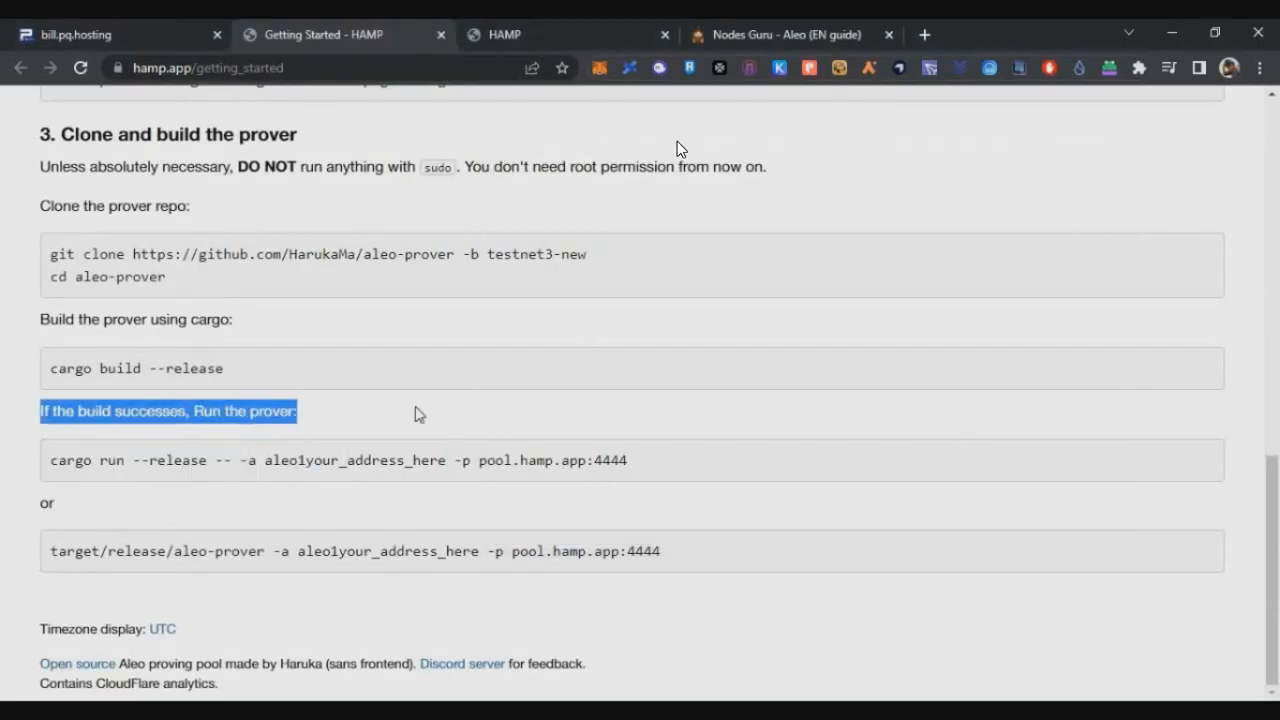
mouse_move(96, 486)
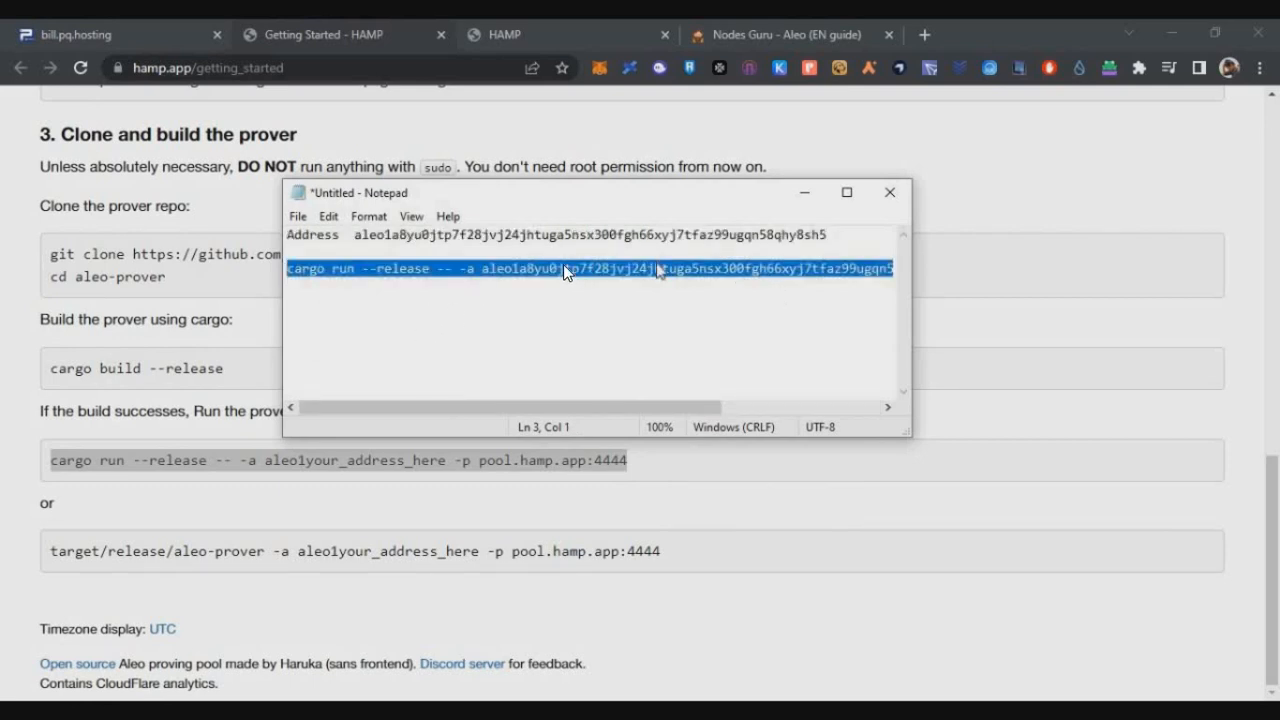
mouse_move(548, 336)
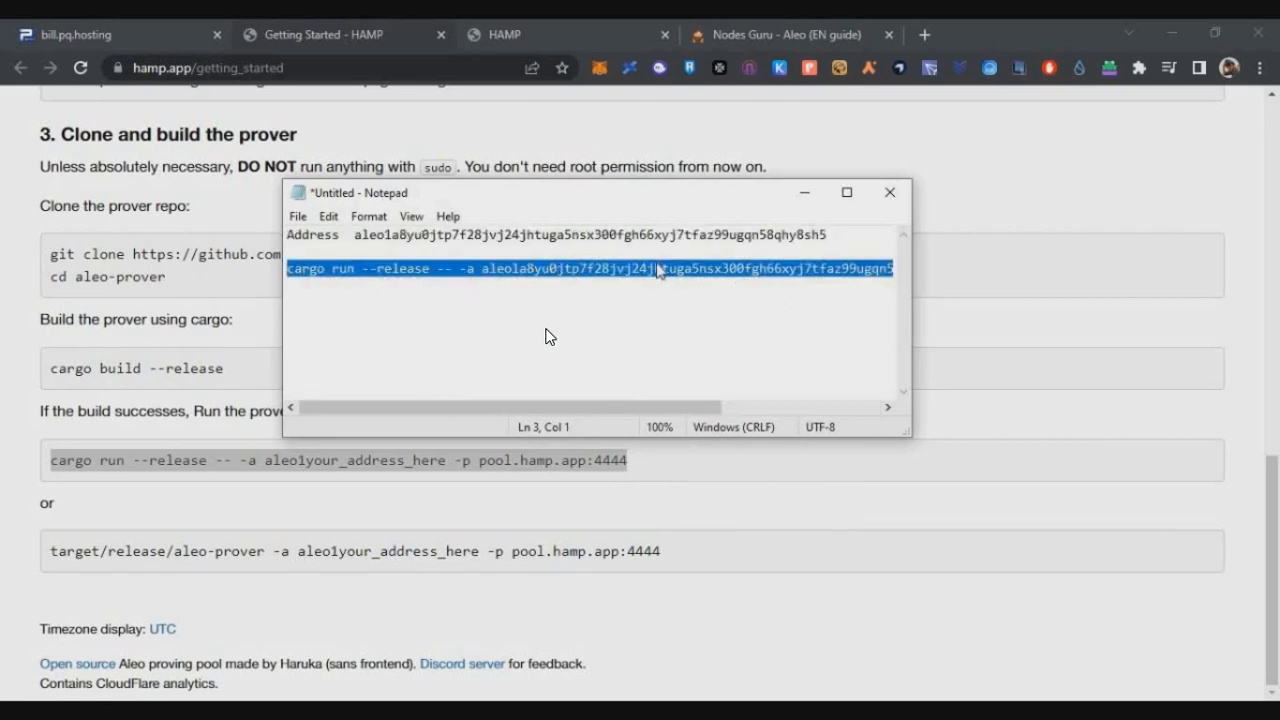
mouse_move(520, 340)
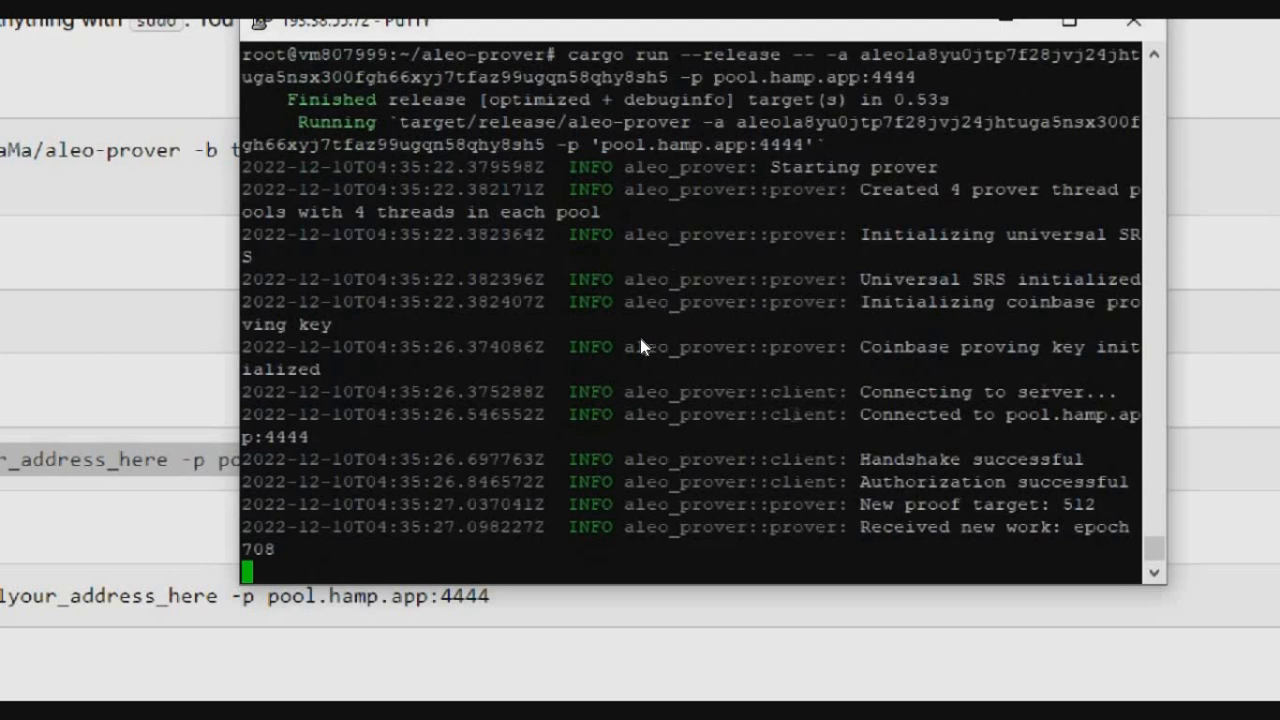
mouse_move(110, 304)
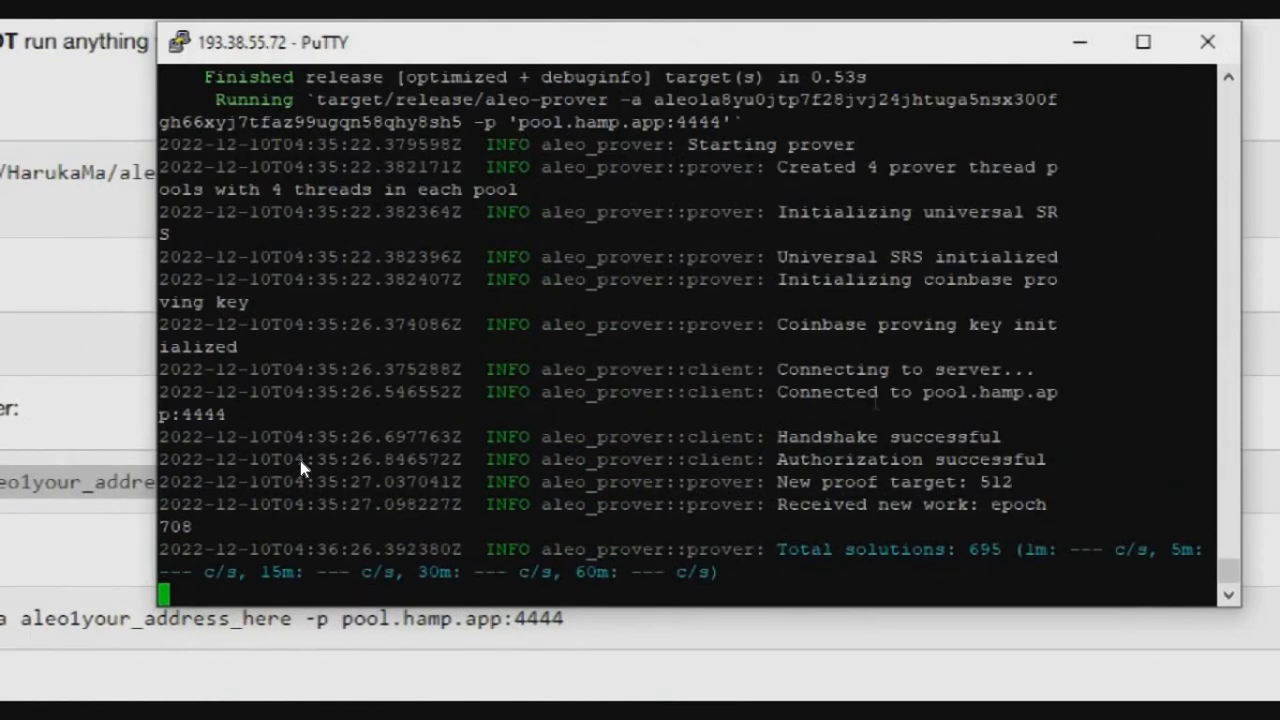
mouse_move(944, 570)
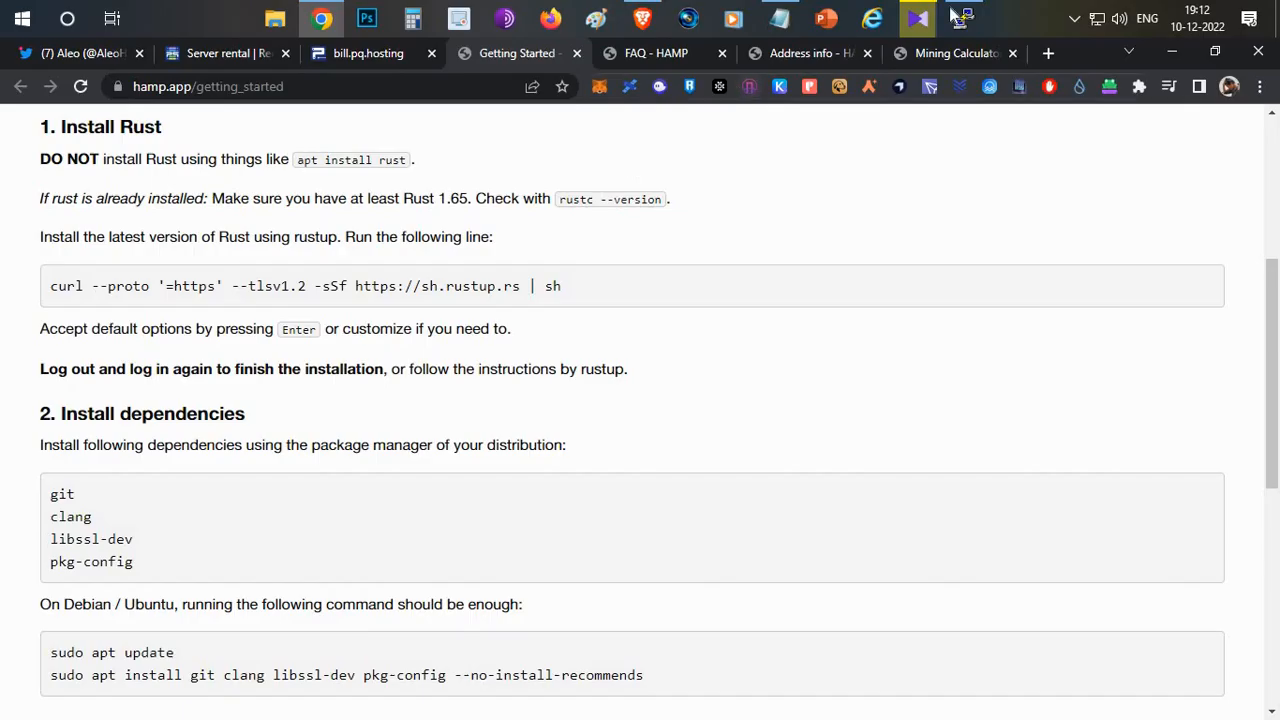
Estimate daily testnet credit of 0.023390 for an 11.07 c/s prover speed in the mining calculator.
left_click(964, 18)
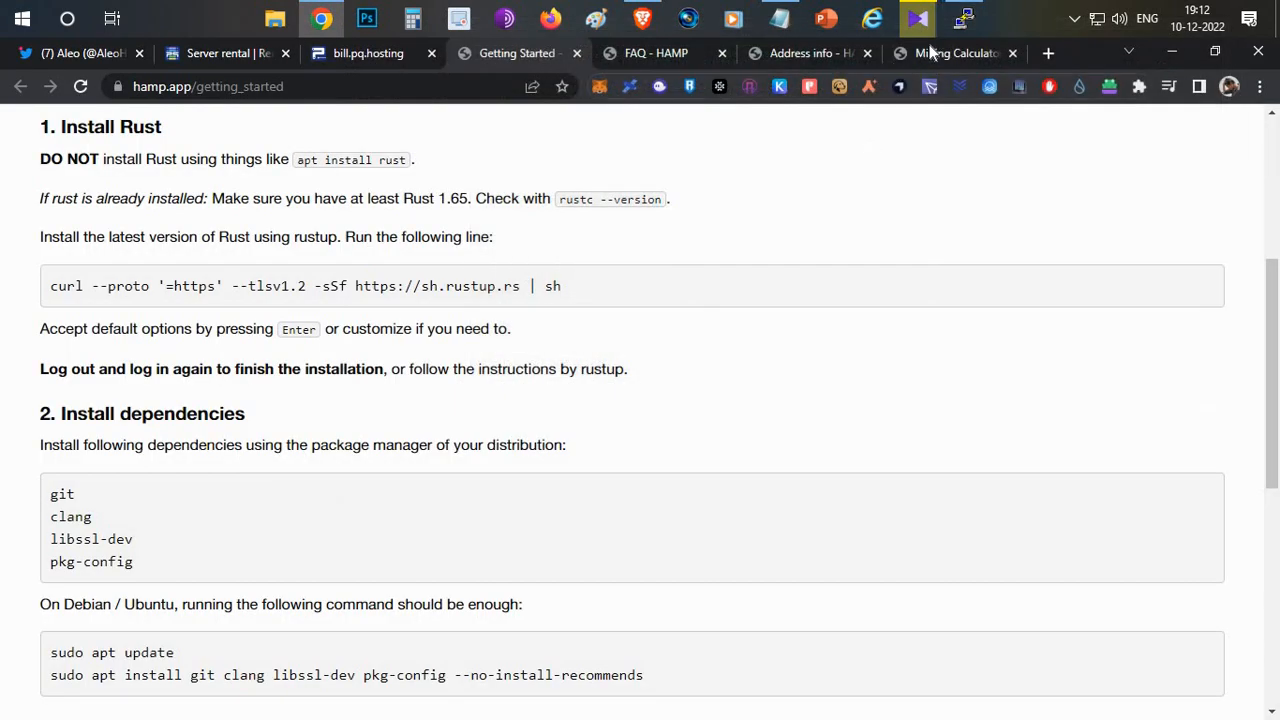
left_click(956, 52)
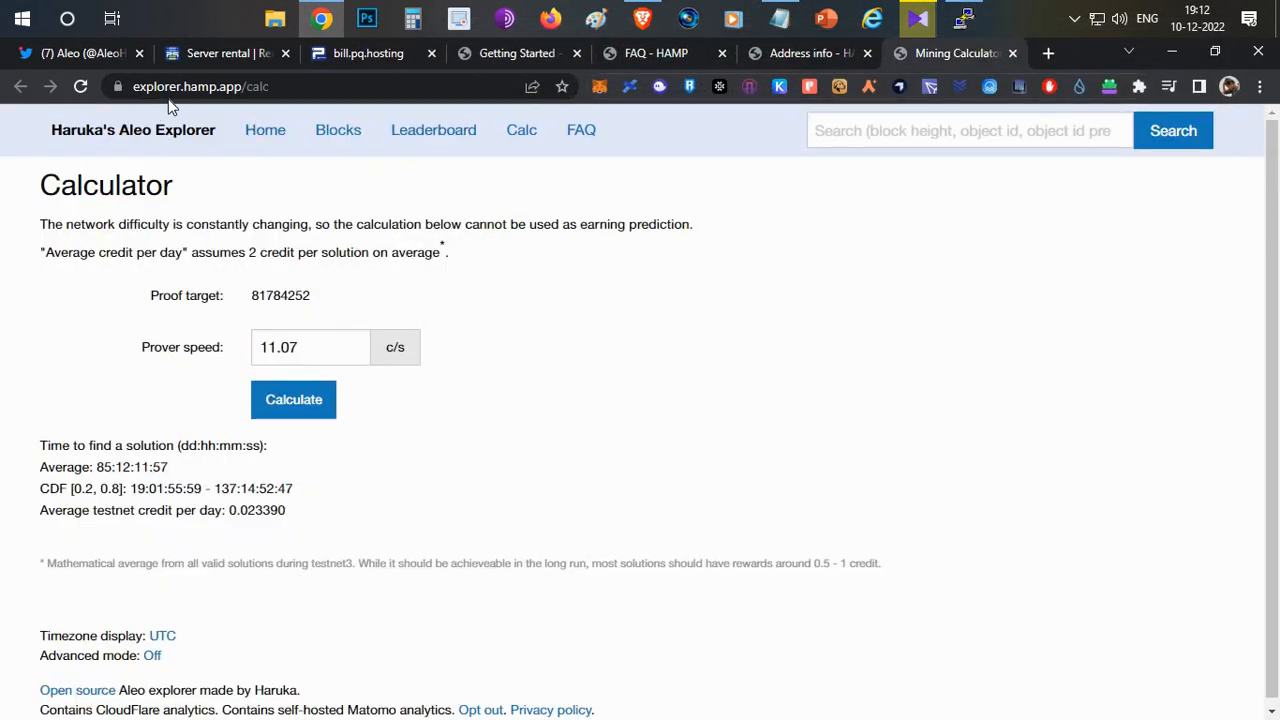
left_click(310, 348)
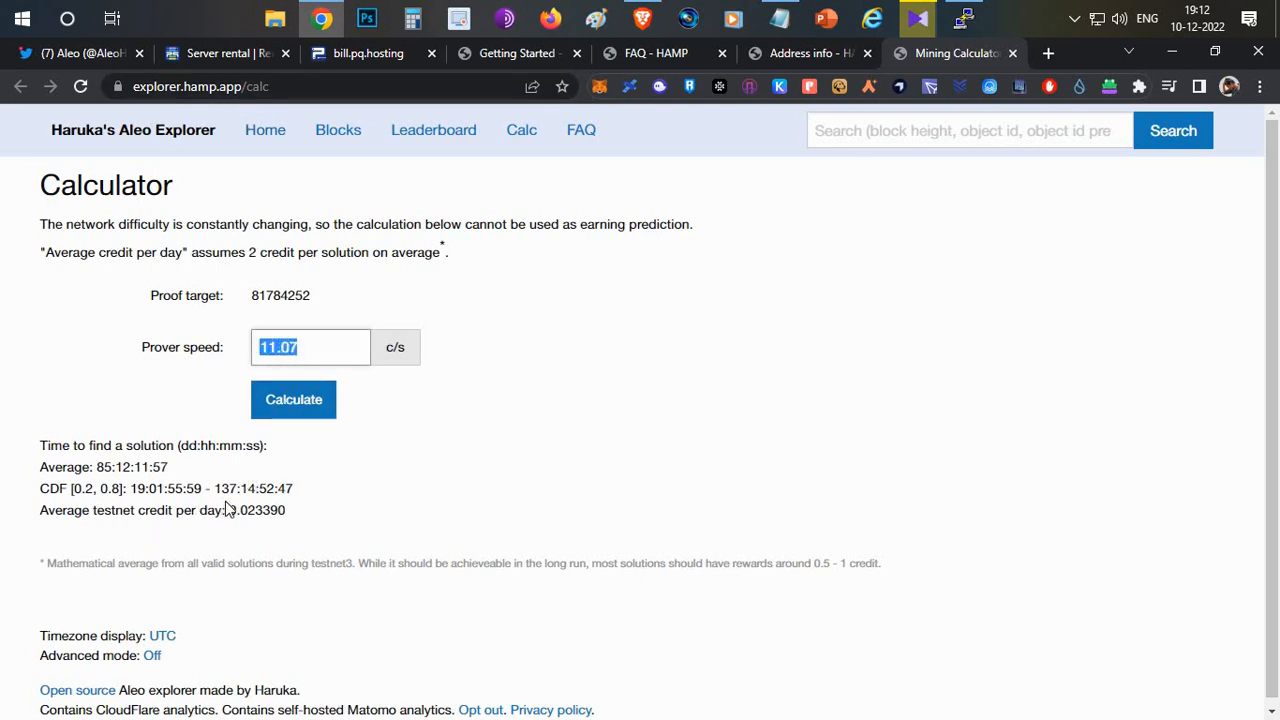
double_click(252, 510)
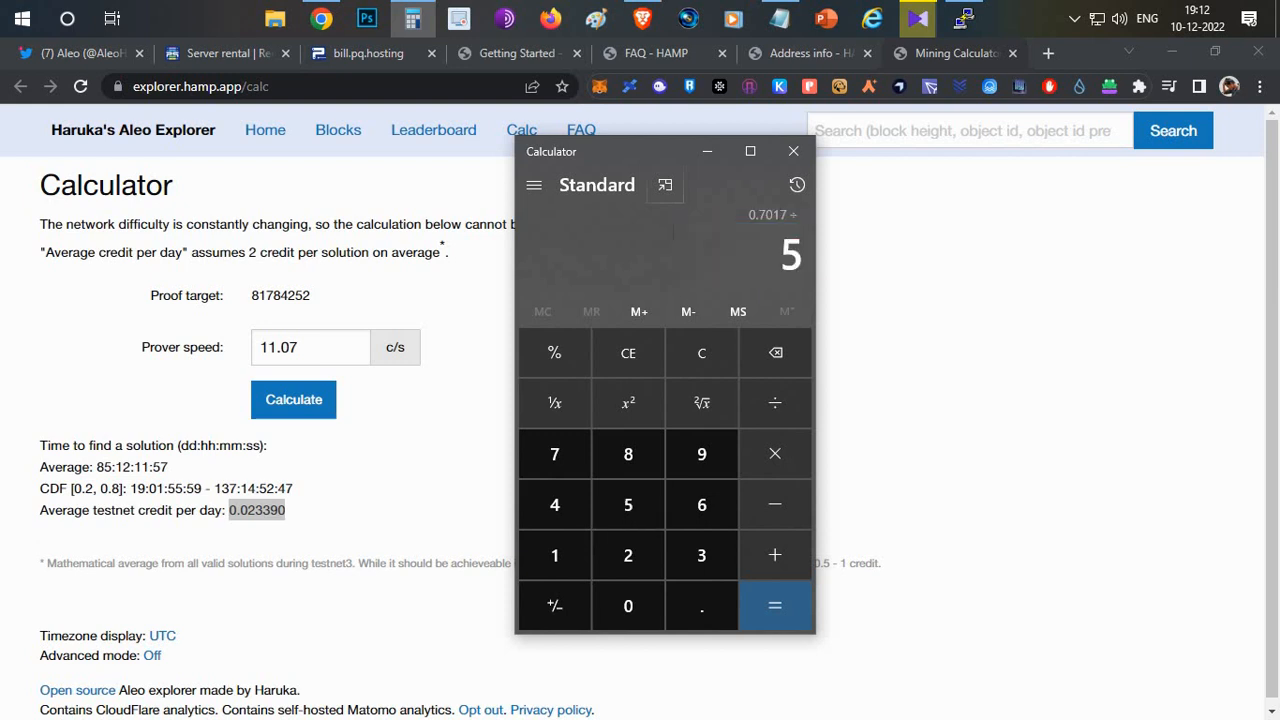
Divide the 0.7017 reward by 5 in Windows Calculator to get 0.14034.
left_click(774, 604)
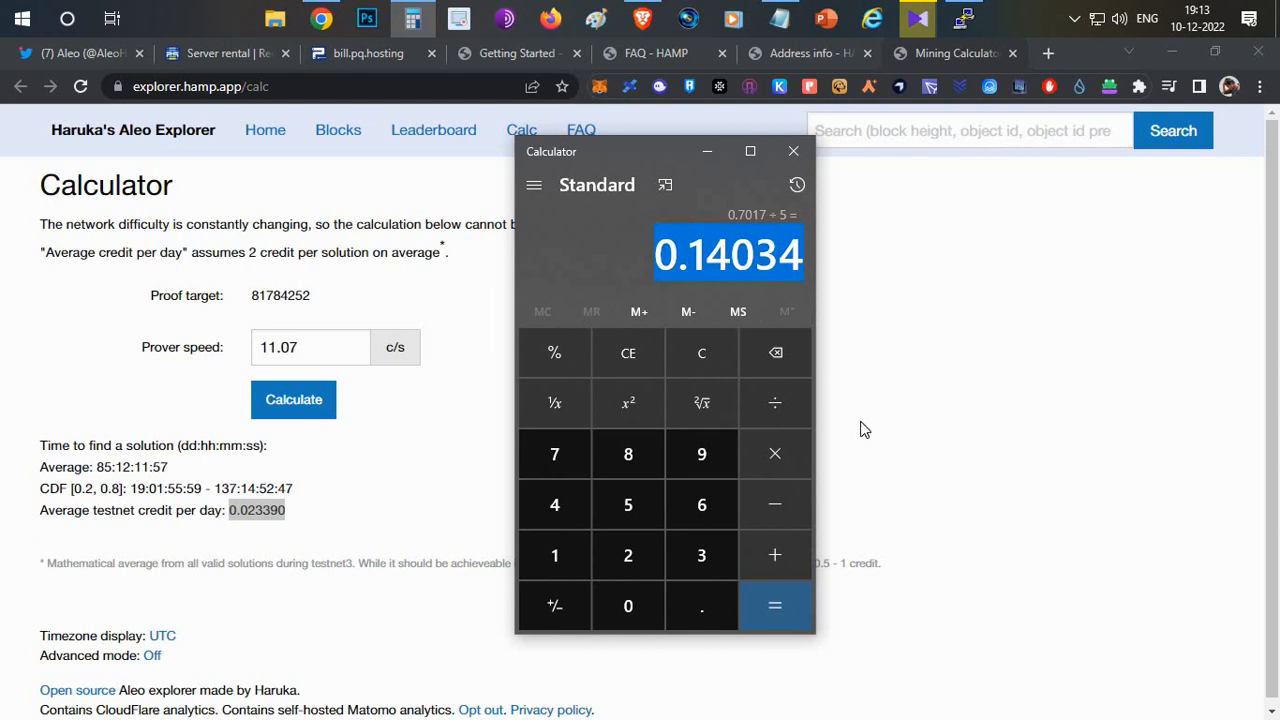
mouse_move(848, 420)
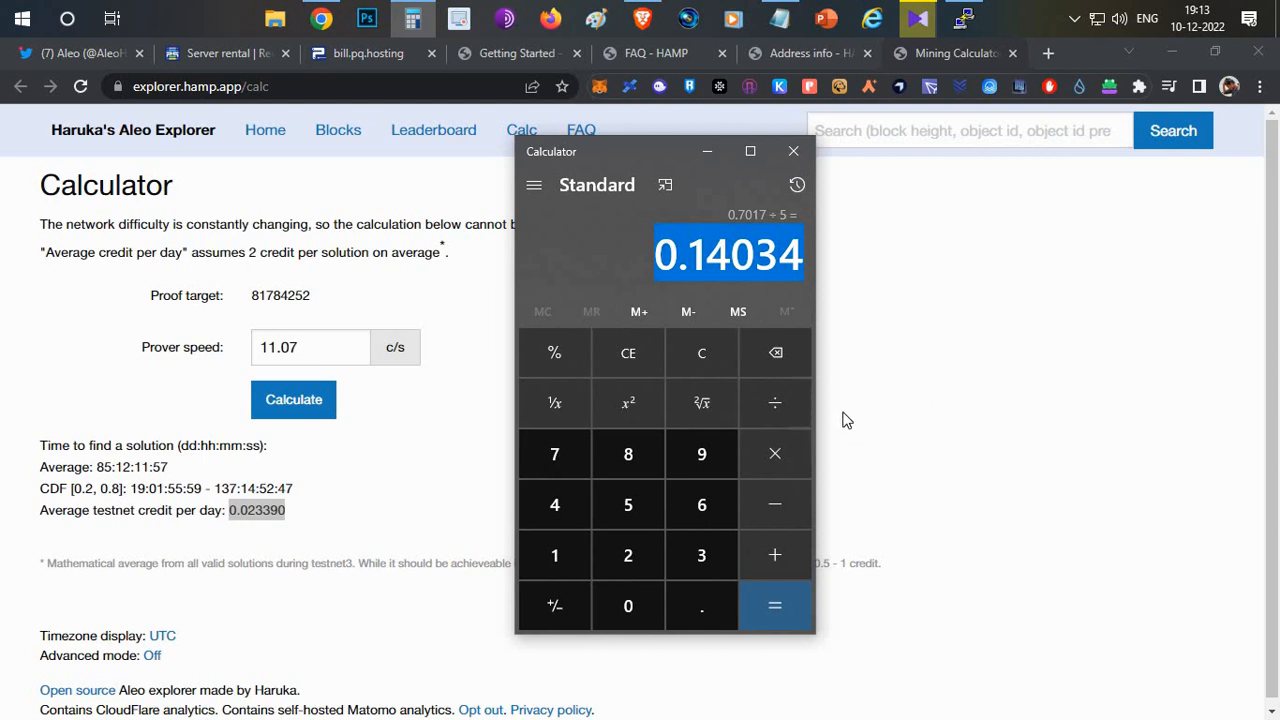
mouse_move(920, 376)
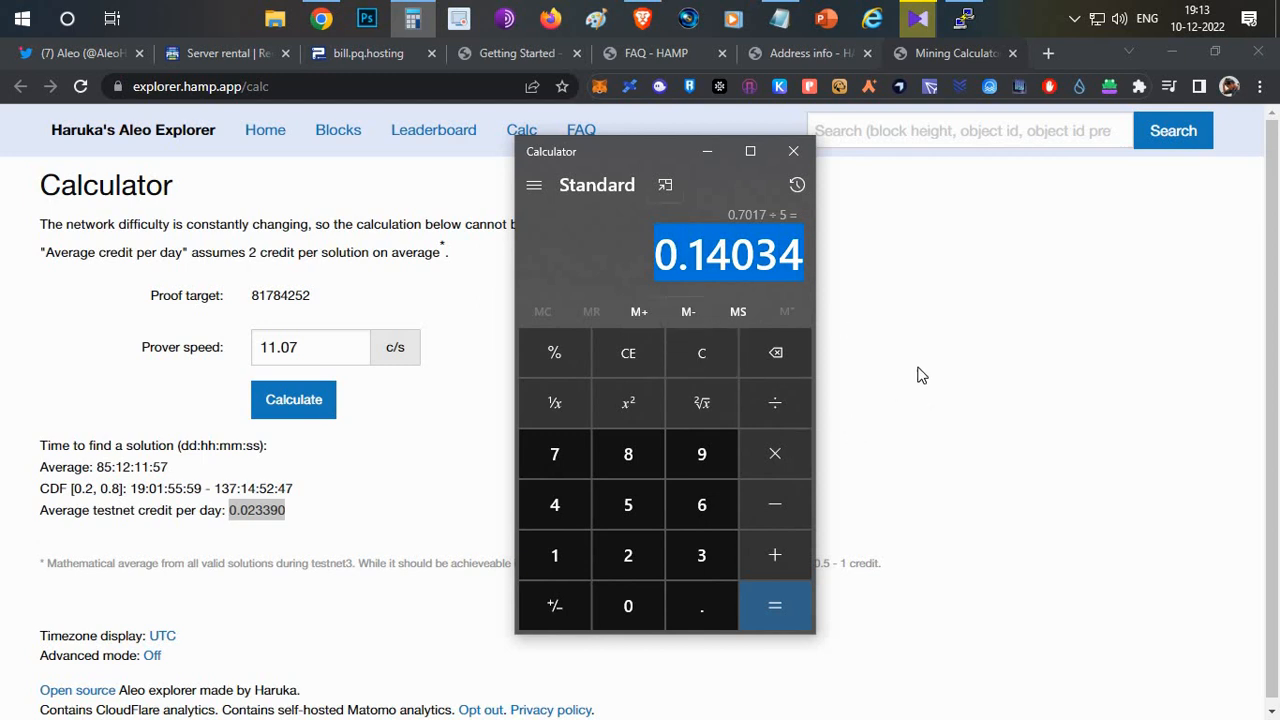
mouse_move(892, 364)
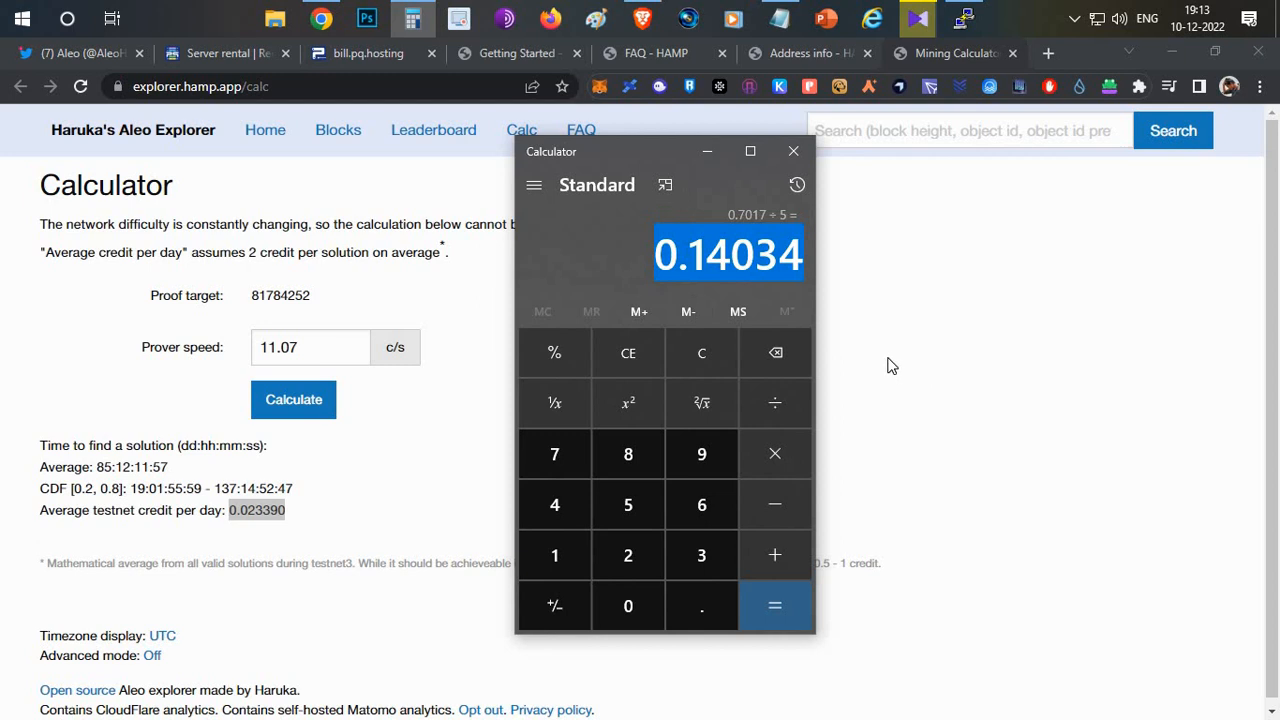
mouse_move(814, 362)
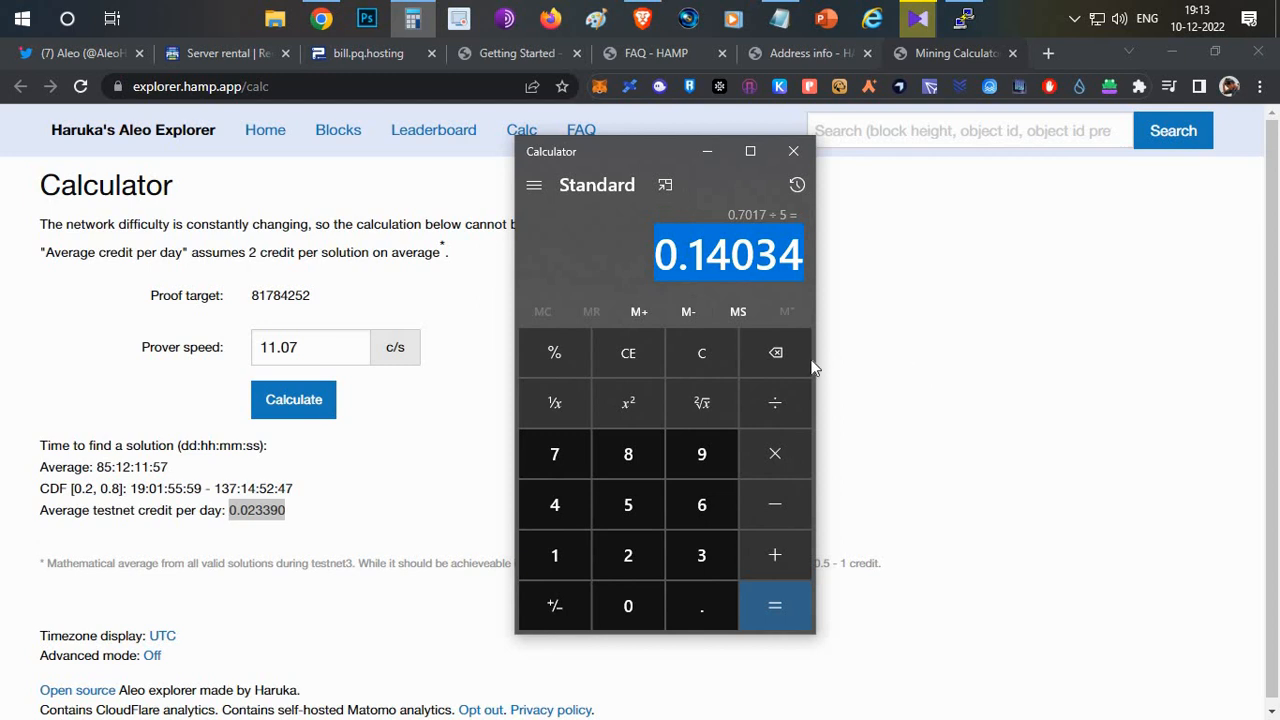
mouse_move(610, 330)
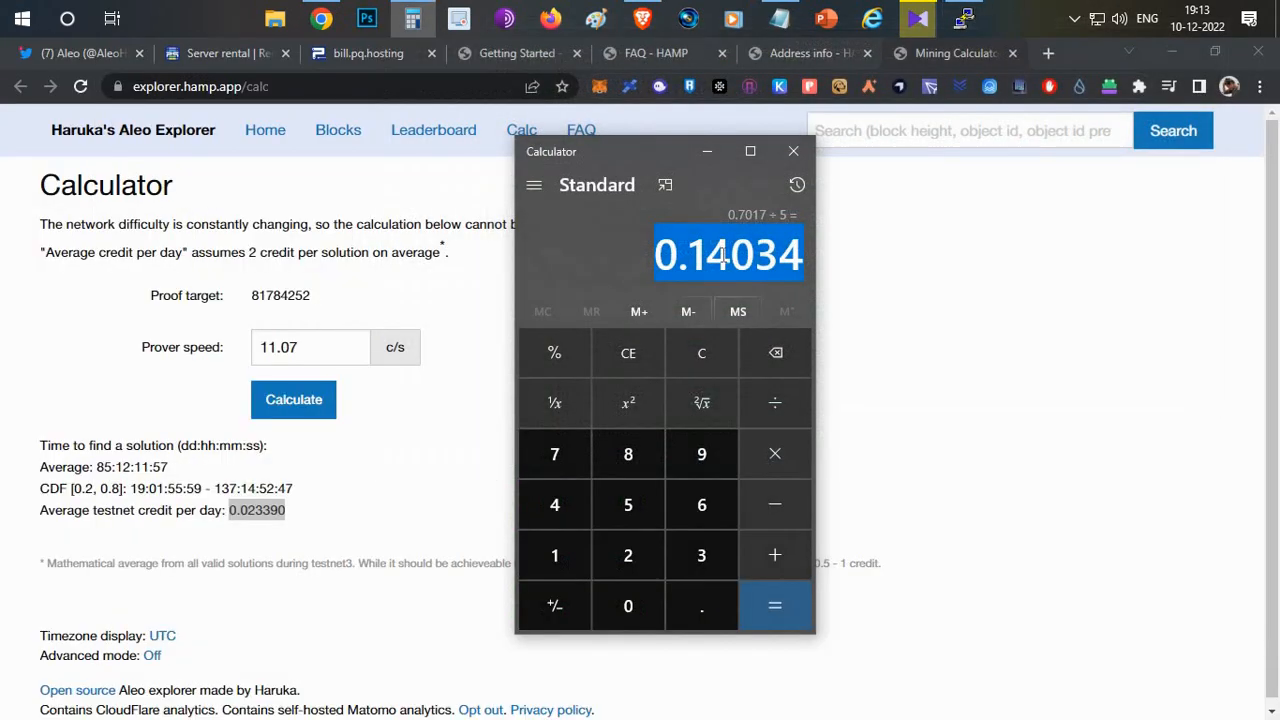
mouse_move(868, 364)
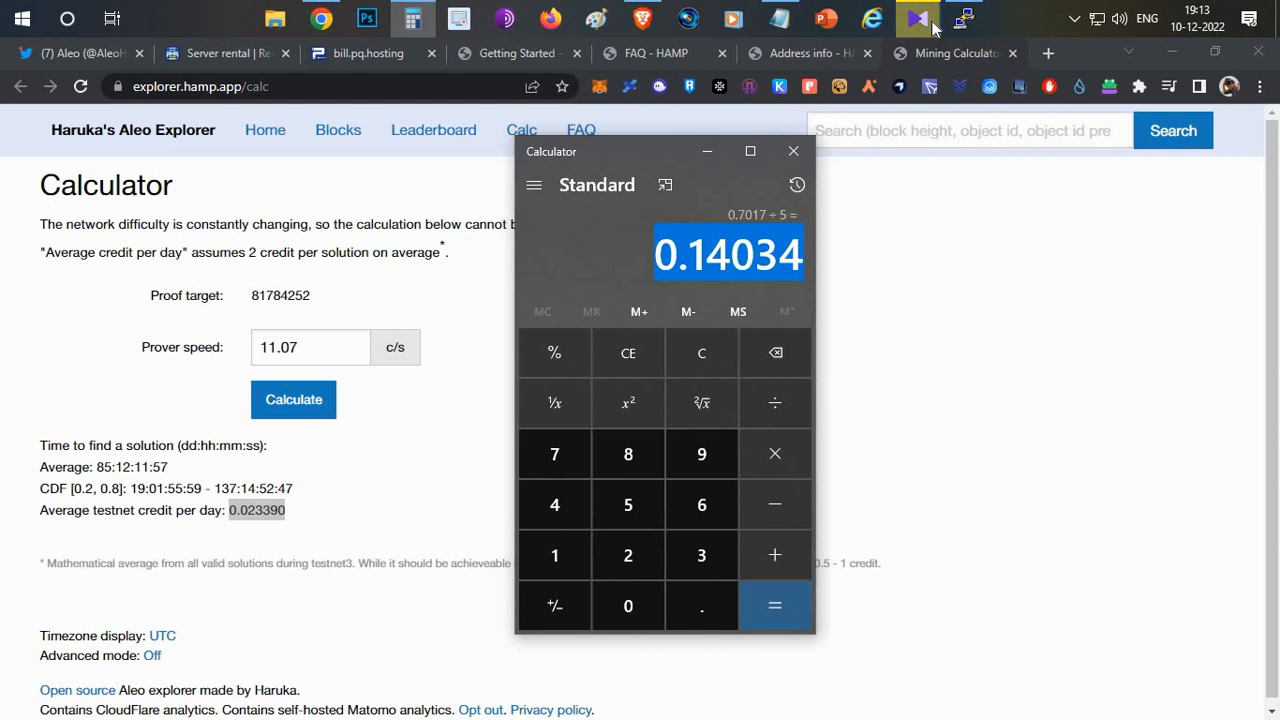
right_click(964, 112)
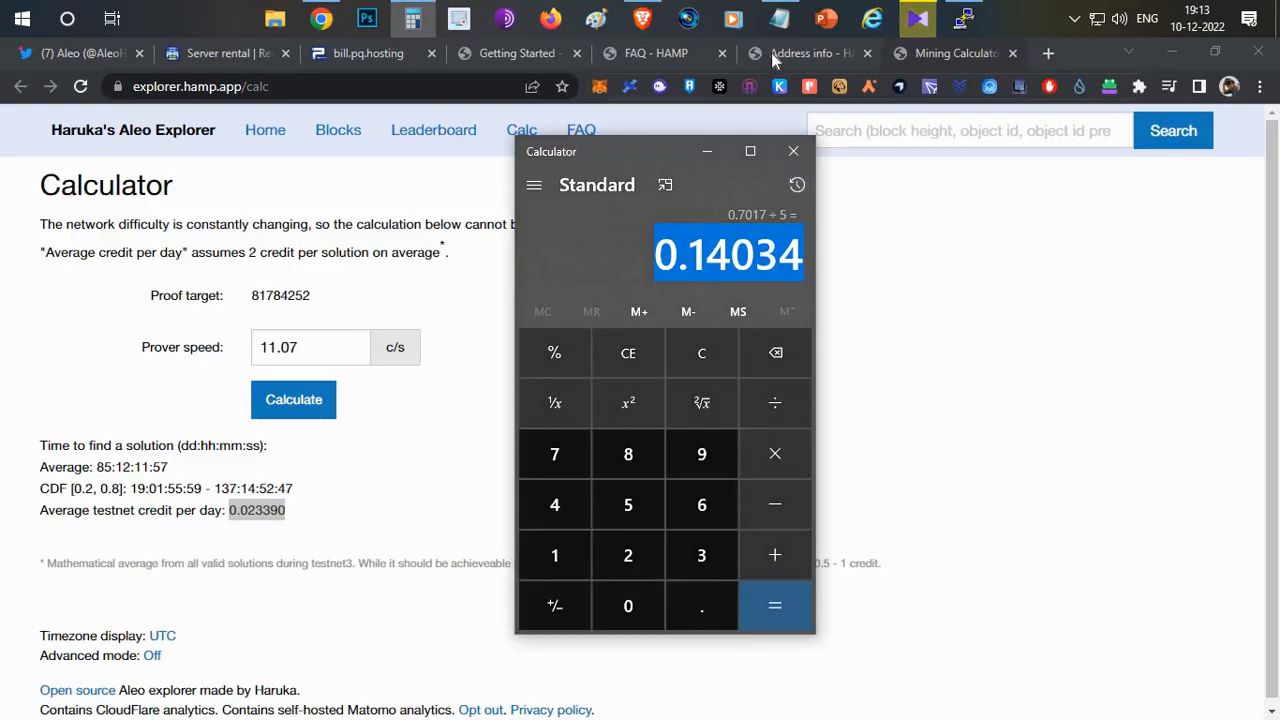
Review the wallet address's 11.07 c/s total speed and 0.01% PPLNS proportion on the HAMP address page.
left_click(804, 52)
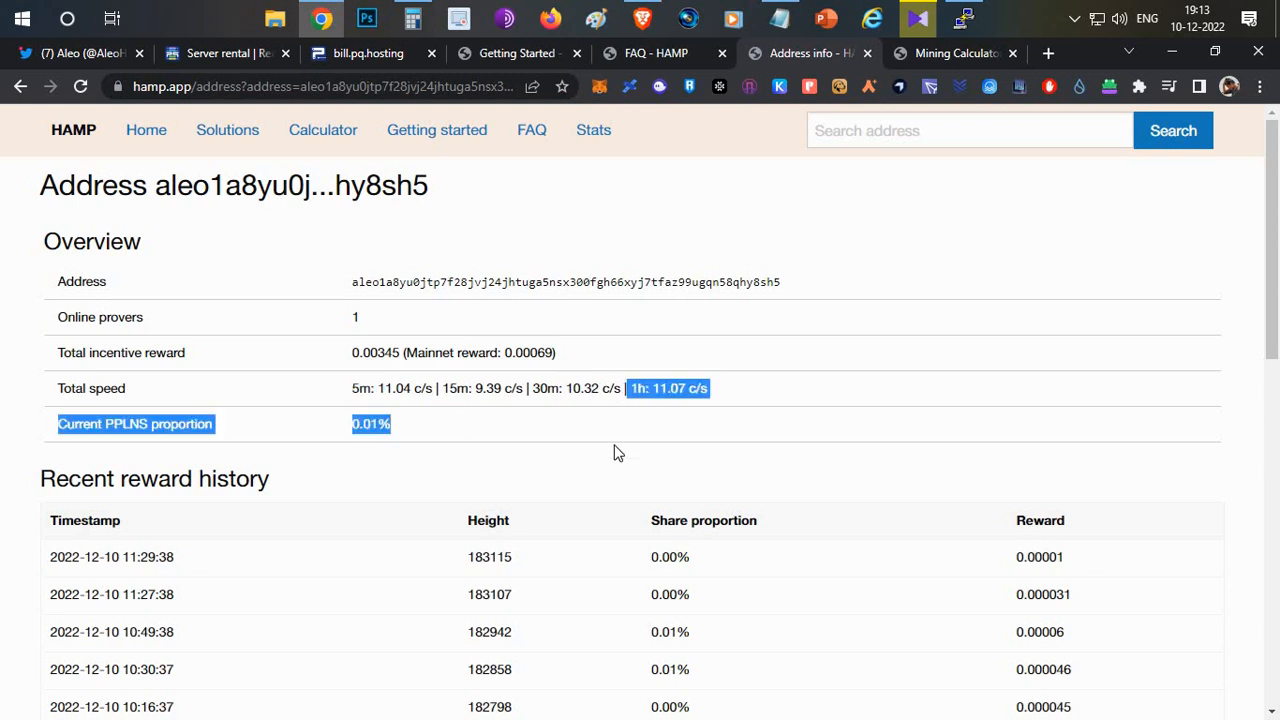
scroll("down", 3)
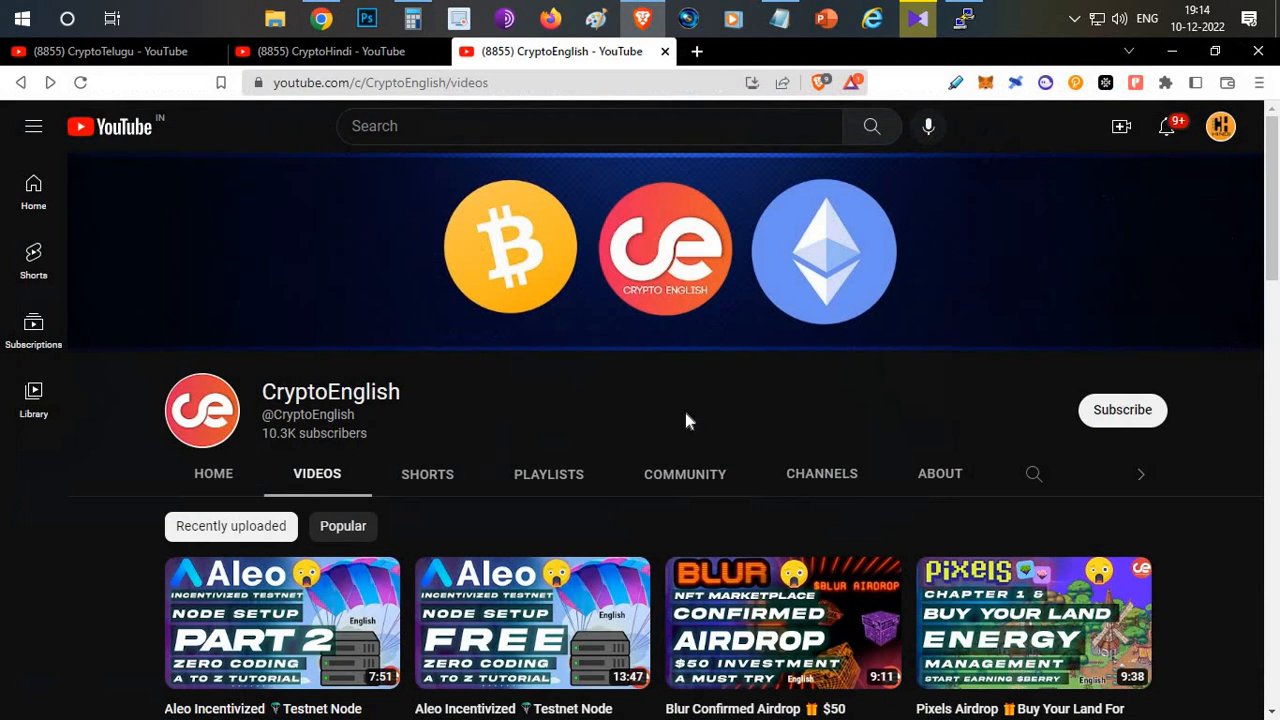
mouse_move(704, 402)
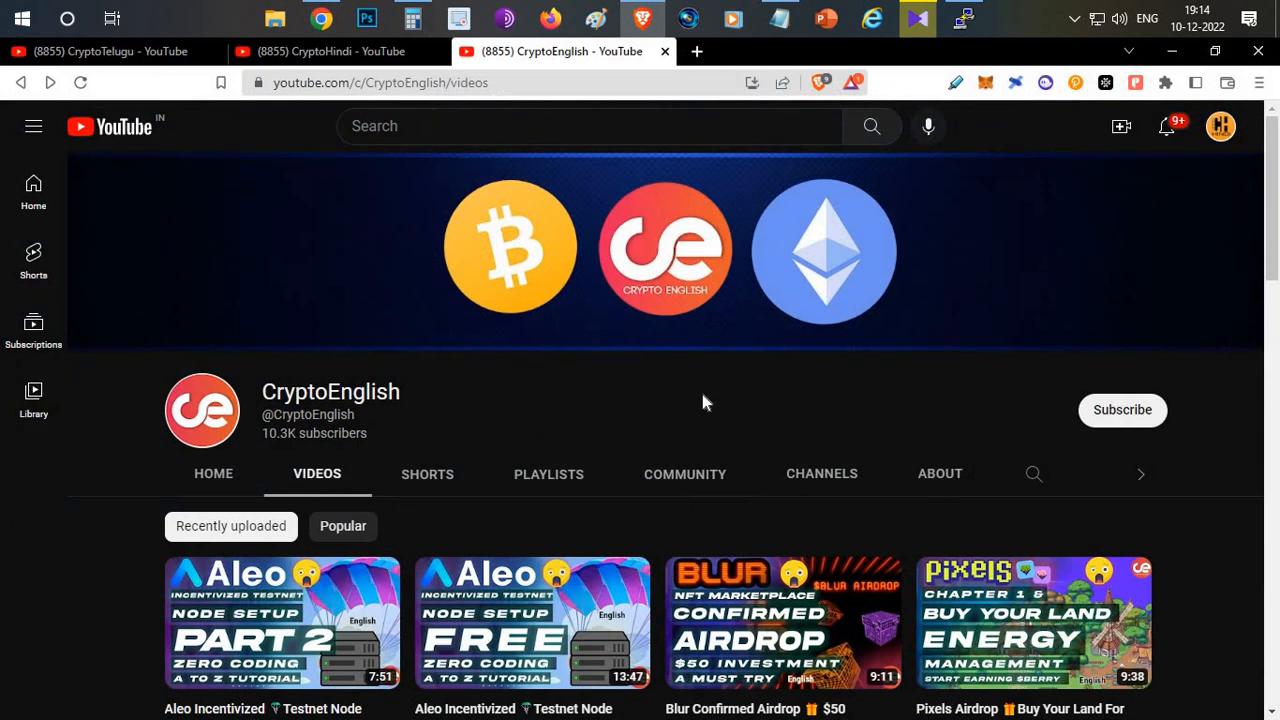